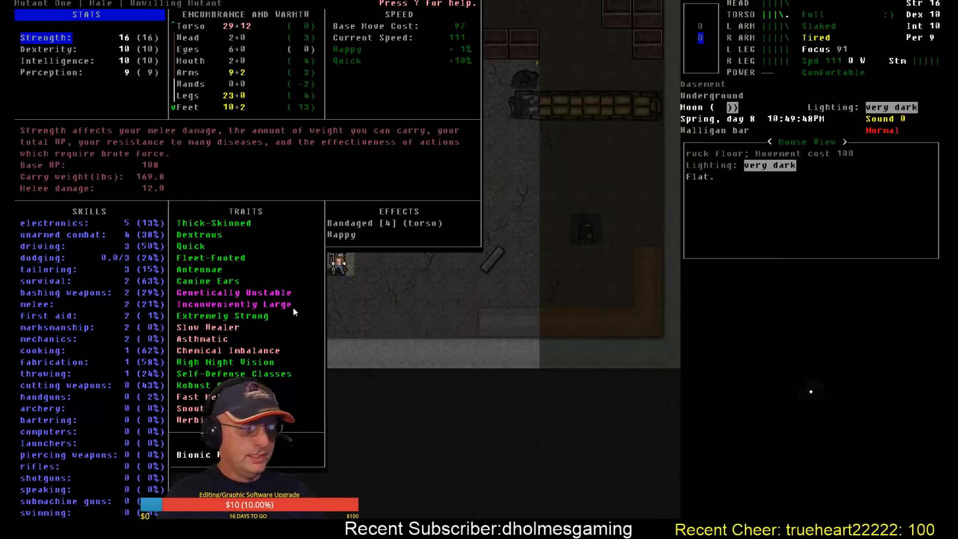
# Leave the stats screen and drop the gallon jugs, hacksaw and spare items in the basement
pyautogui.press('Escape')
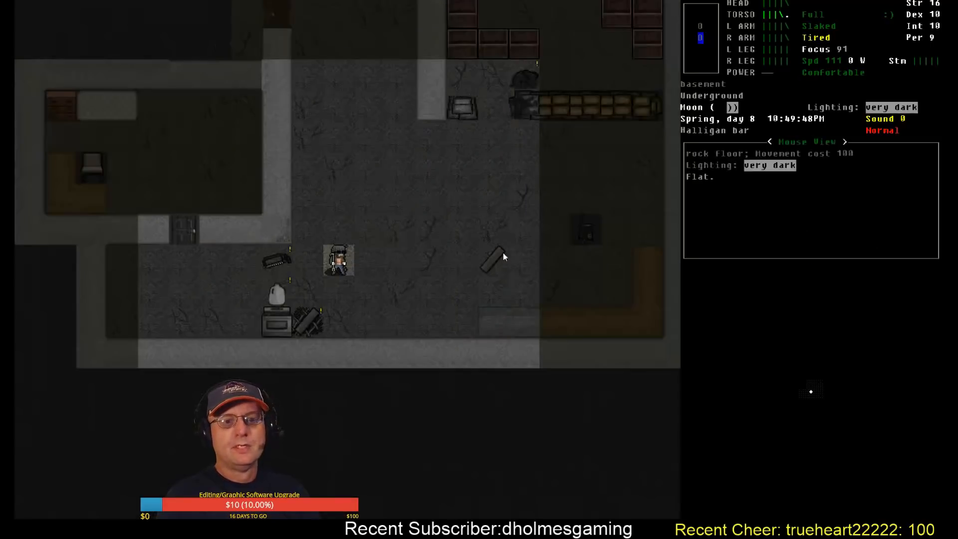
pyautogui.moveTo(329, 264)
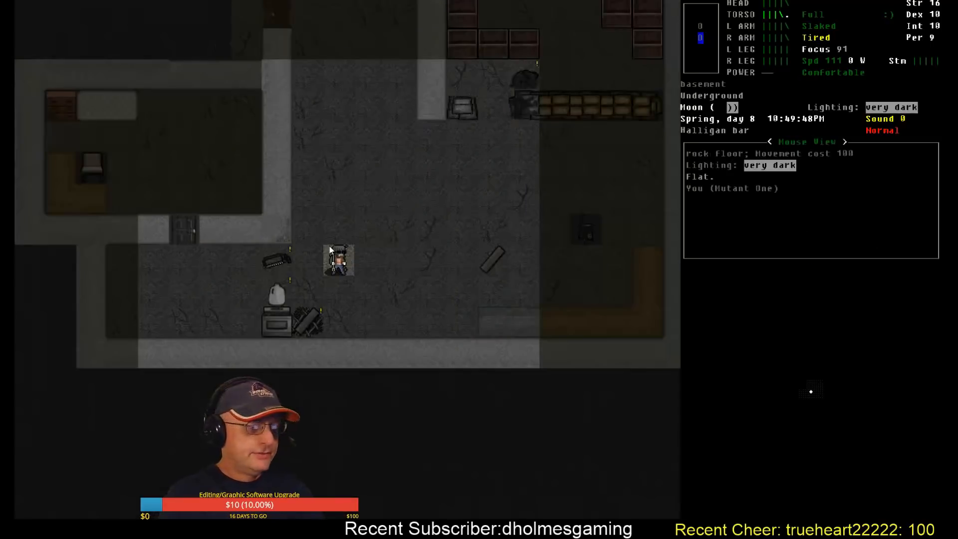
pyautogui.press('@')
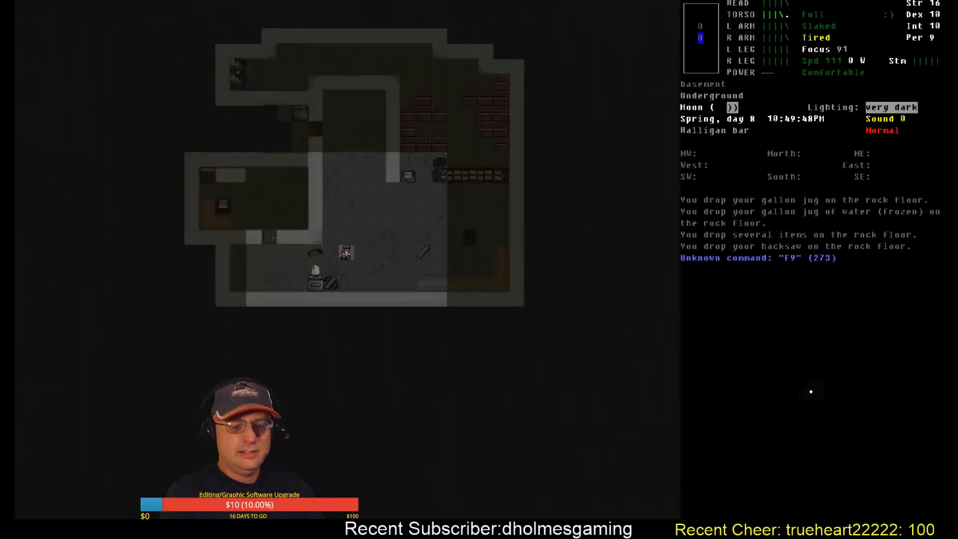
# Bring up the overmap centred on the road southwest of Stoddard
pyautogui.press('i')
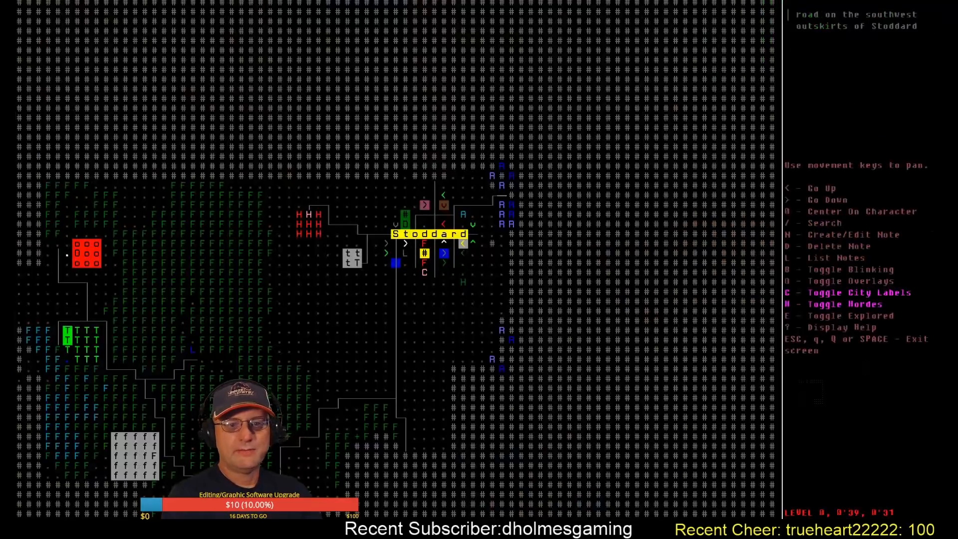
# Return to play and walk out onto the snowy road until shocker zombies appear to the north
pyautogui.press('Escape')
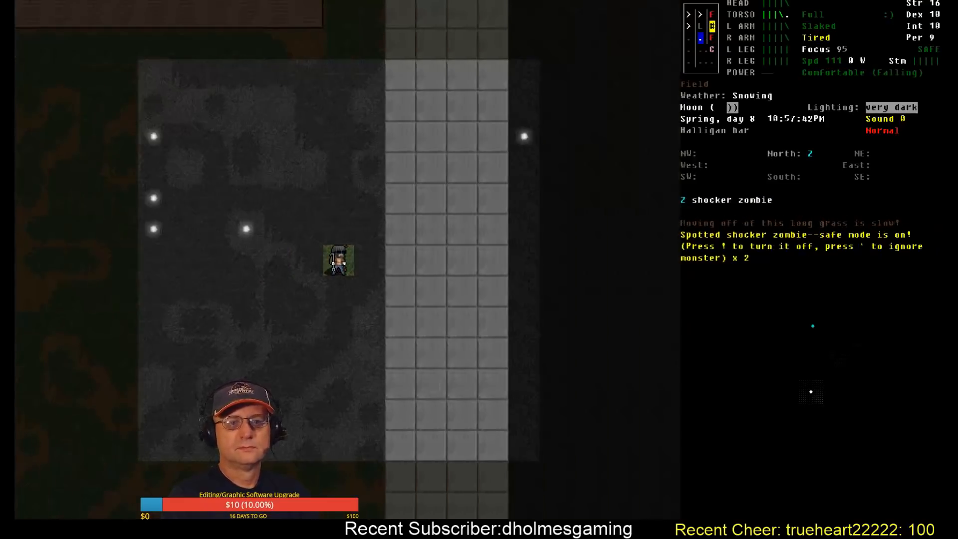
pyautogui.press('!')
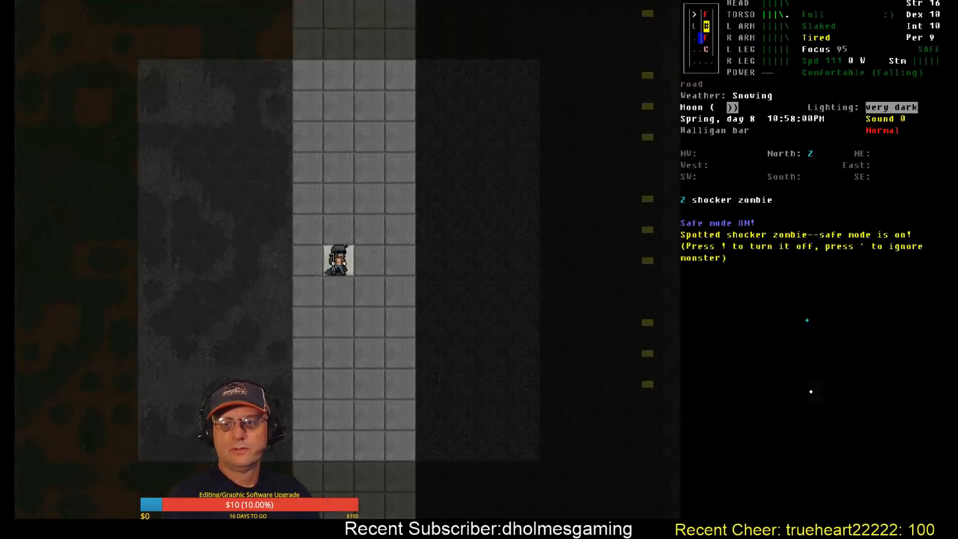
# Lower the safe mode proximity distance from 40 to 30 and save the options
pyautogui.press('Escape')
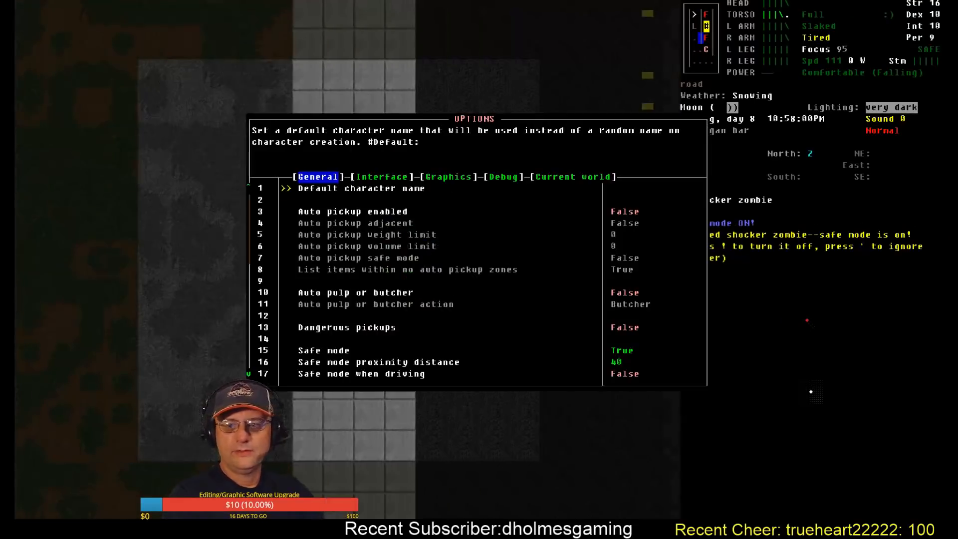
pyautogui.press('Down')
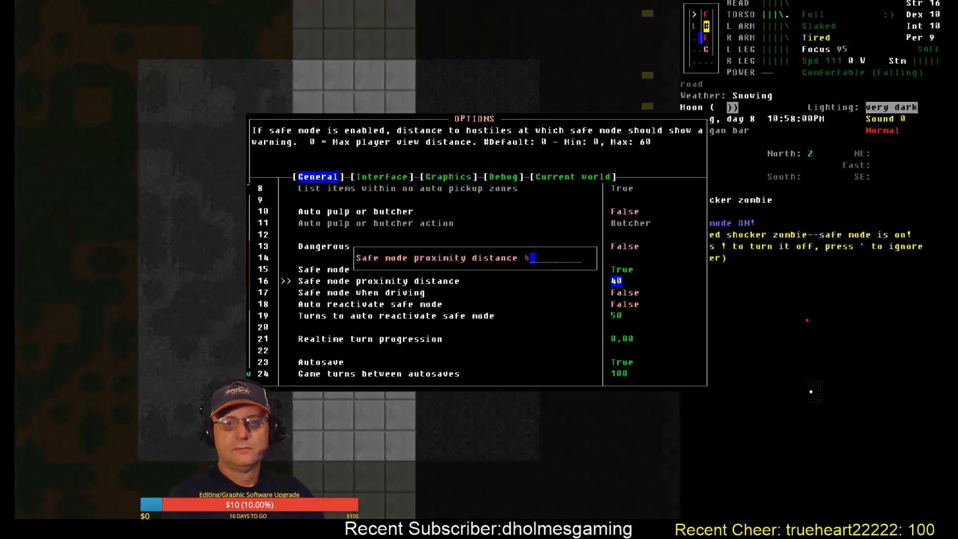
pyautogui.press('Enter')
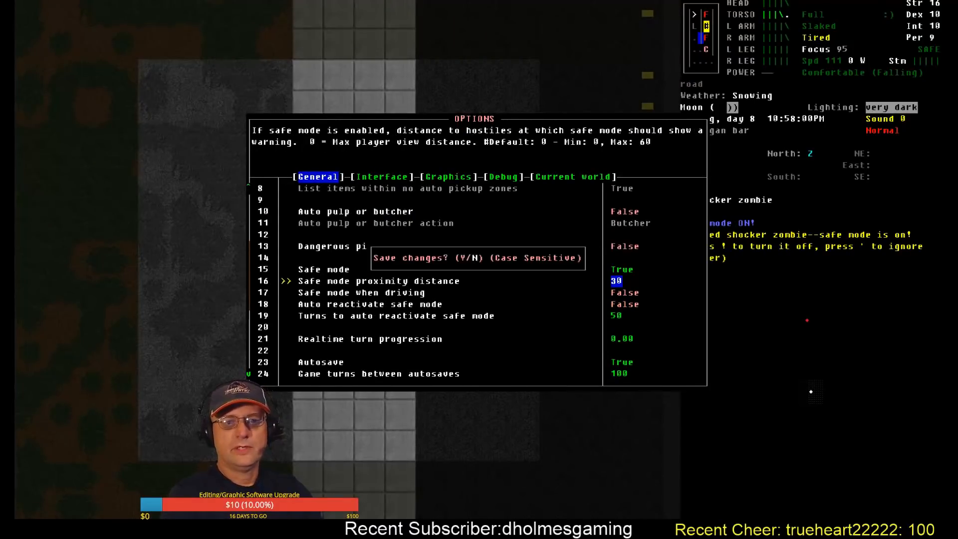
pyautogui.press('y')
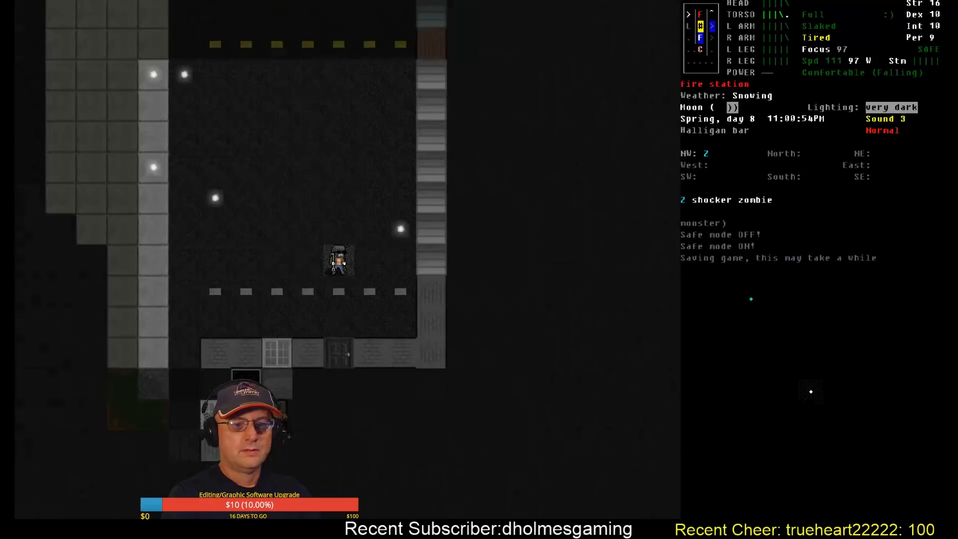
# Enter the fire station, answer the mechanical winch prompt and grab the Computer World book
pyautogui.press('s')
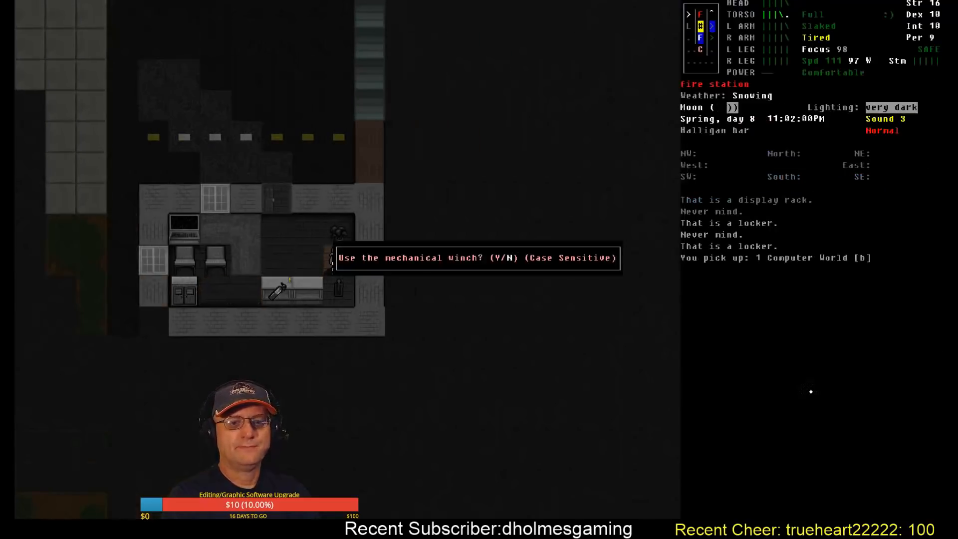
pyautogui.press('Y')
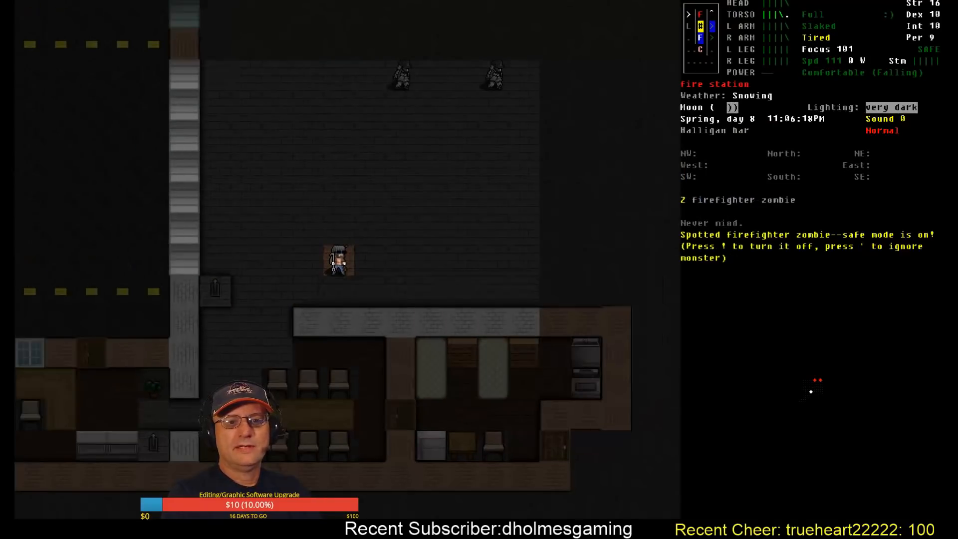
# Kill the firefighter zombies with the Halligan bar and pick up the bandages
pyautogui.press('!')
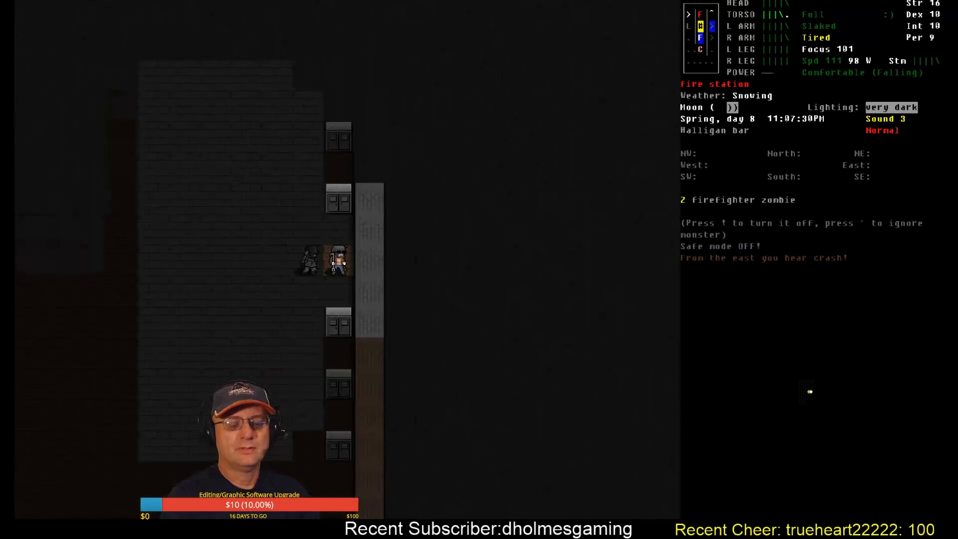
pyautogui.press('w')
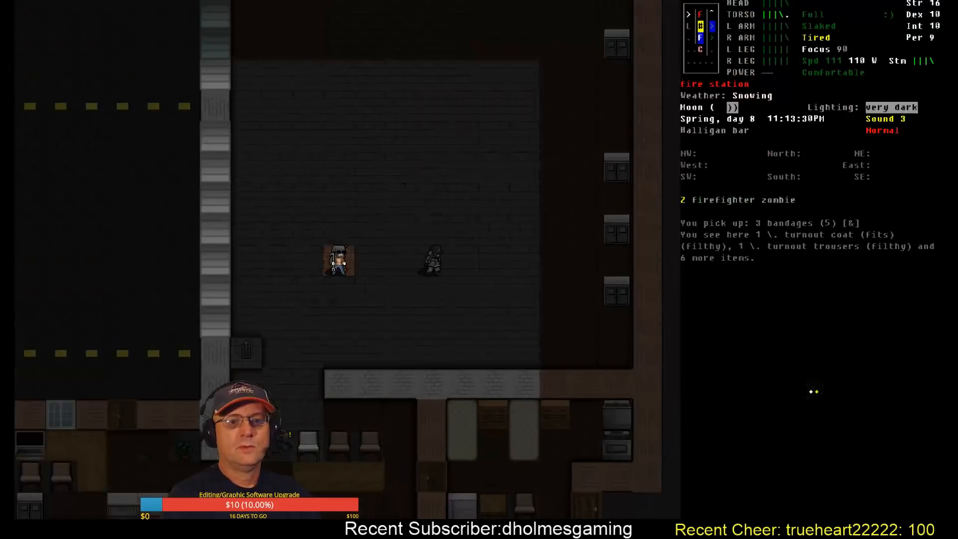
pyautogui.press('up')
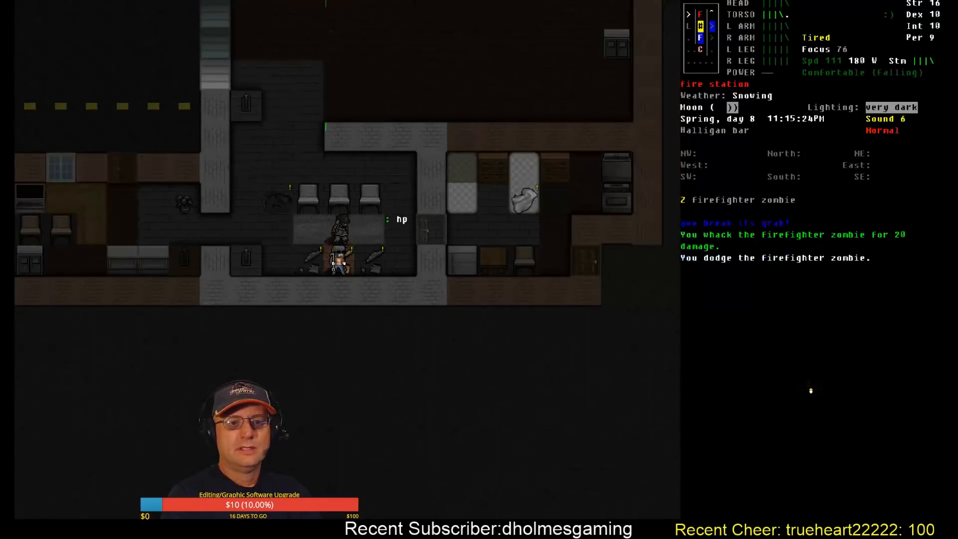
# Search the firefighter corpse, then advance into the dark hall and kill the next zombie
pyautogui.press('g')
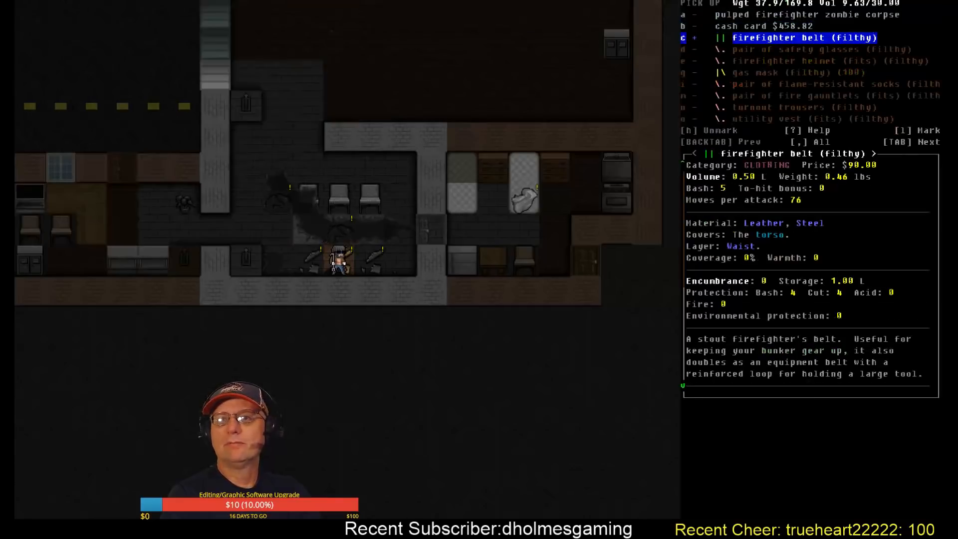
pyautogui.press('up')
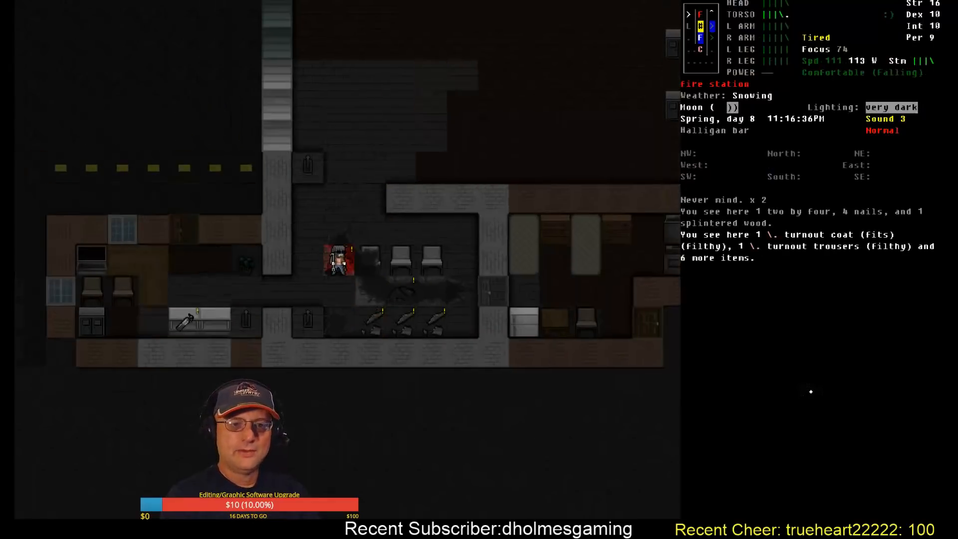
pyautogui.press('up')
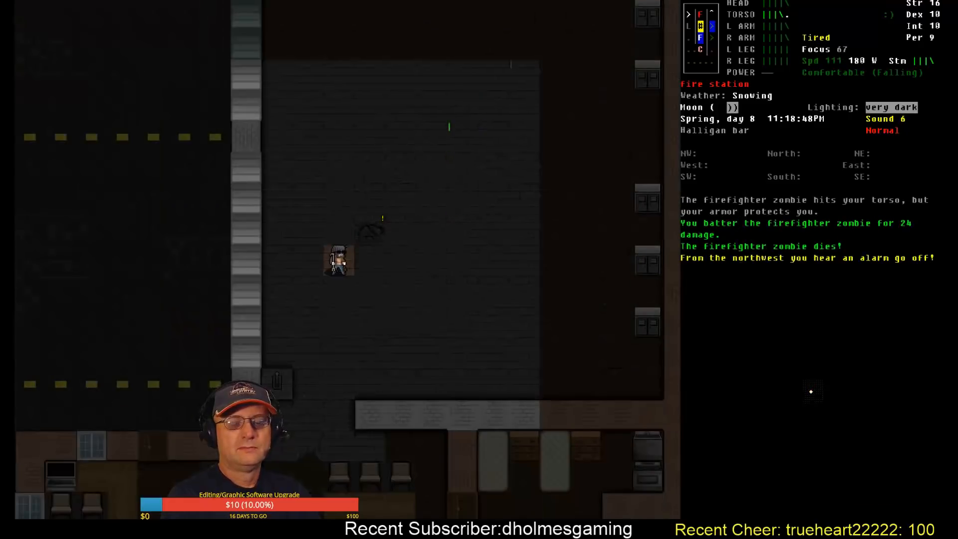
# Take the fire axe off the corpse and wield it in place of the Halligan bar
pyautogui.press('g')
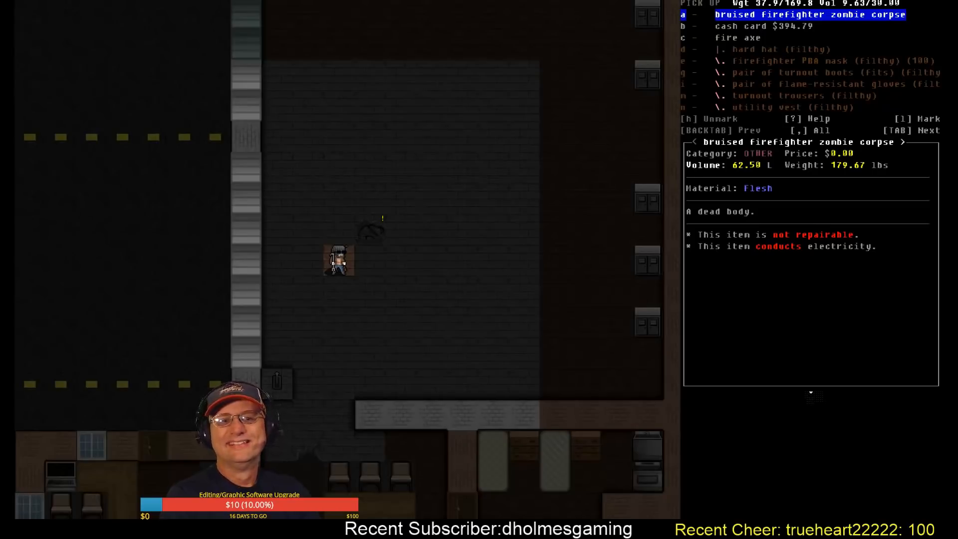
pyautogui.press('DOWN')
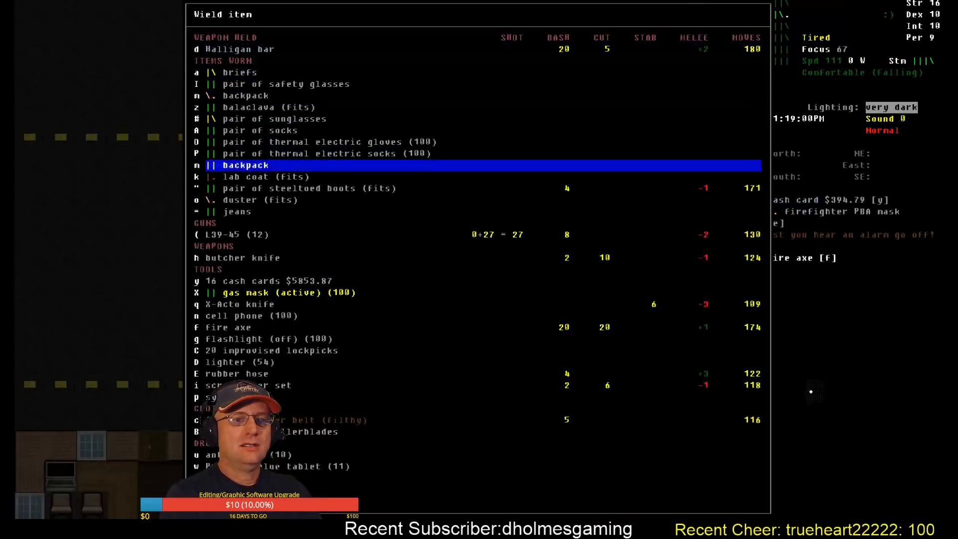
pyautogui.press('up')
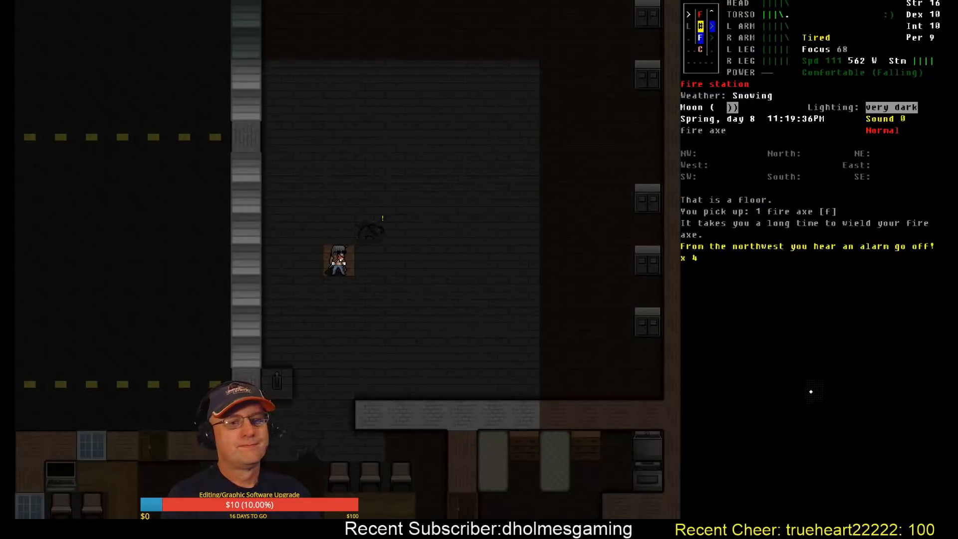
pyautogui.moveTo(496, 137)
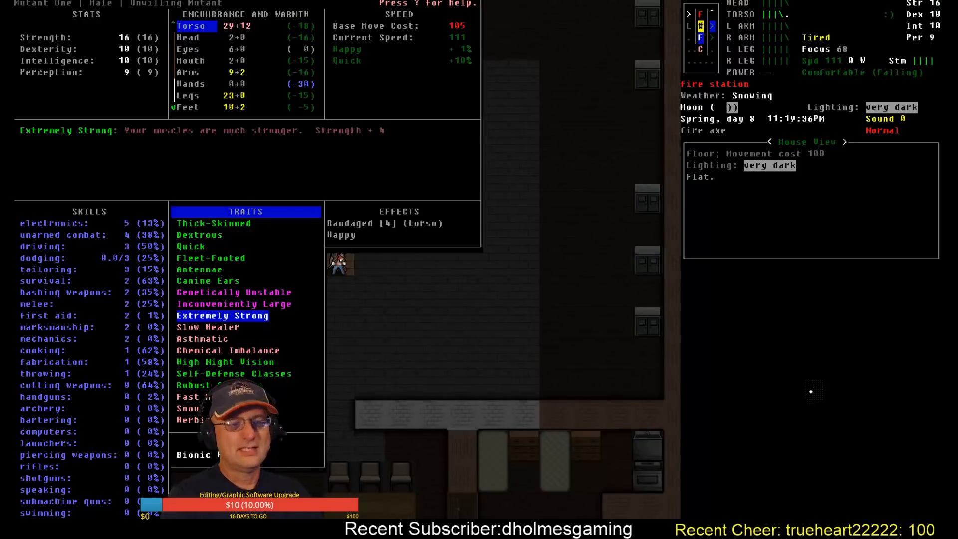
pyautogui.press('escape')
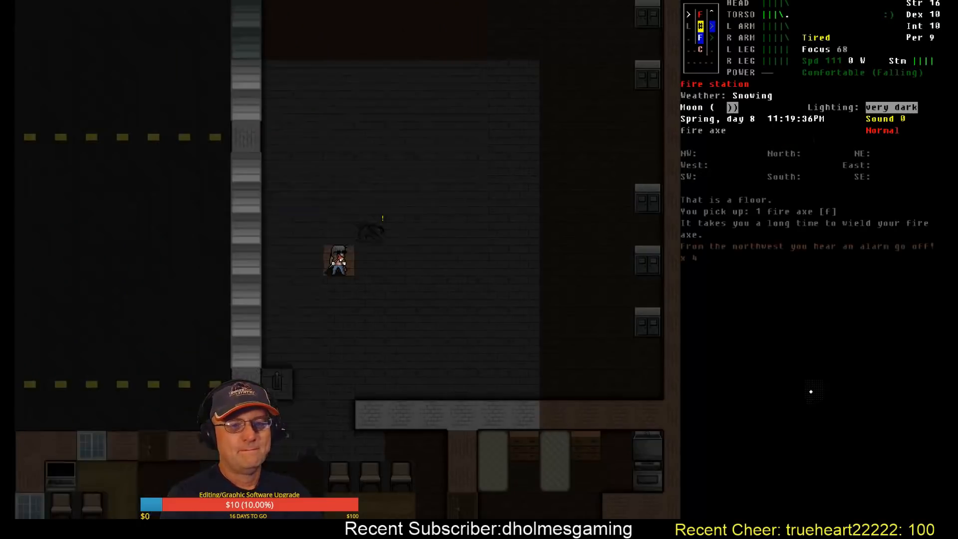
# Slay the firefighter zombie in the small room and collect its $331.41 cash card and long rope
pyautogui.press('g')
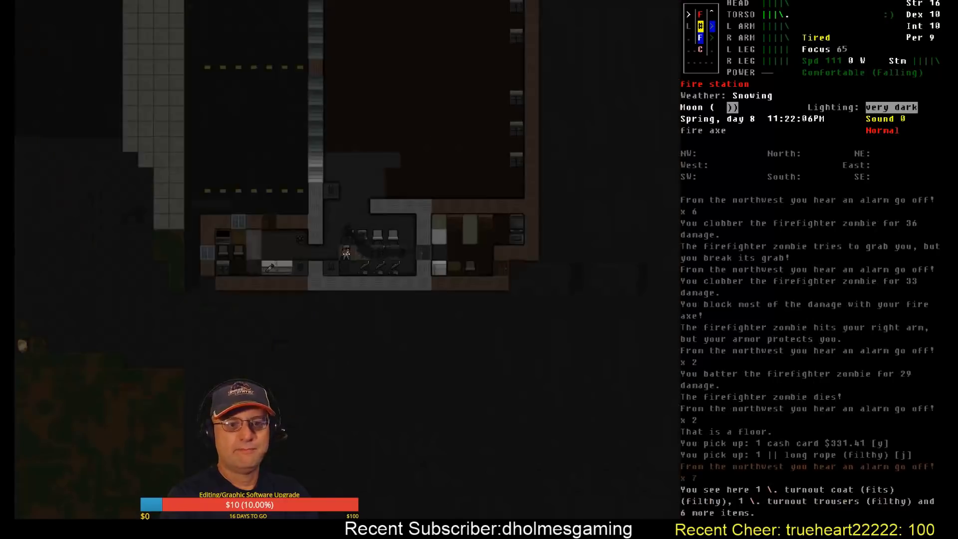
# Wear the firefighter belt, clip the Halligan bar to it and review the inventory
pyautogui.press('W')
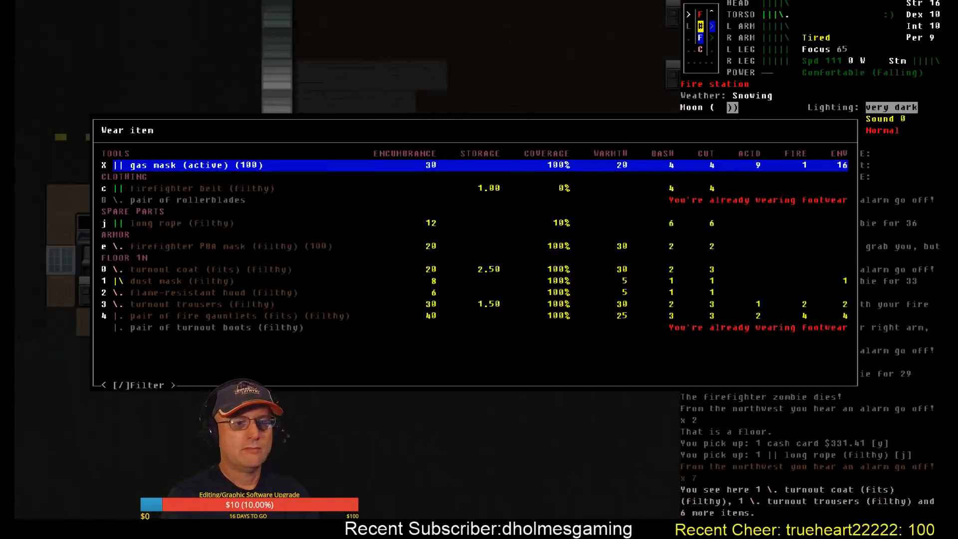
pyautogui.press('Down')
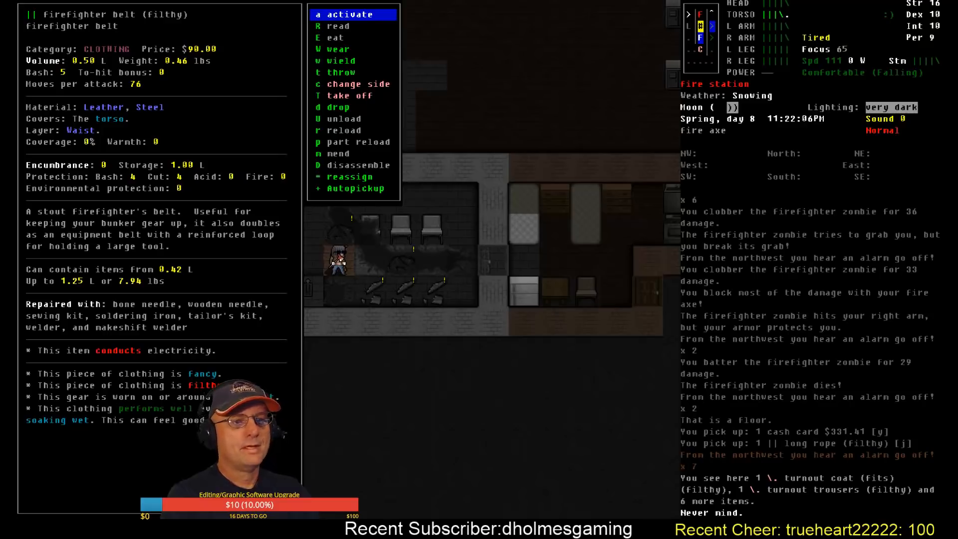
pyautogui.click(336, 48)
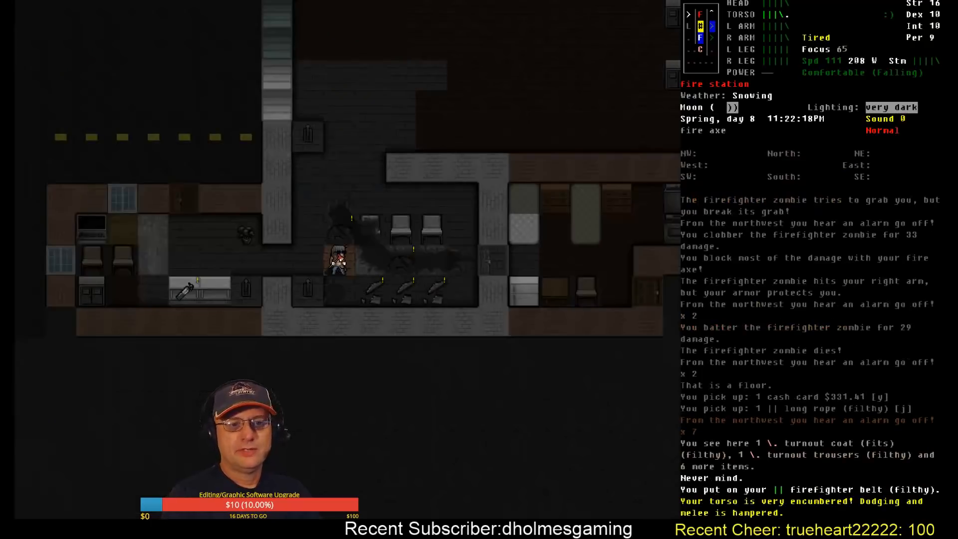
pyautogui.press('a')
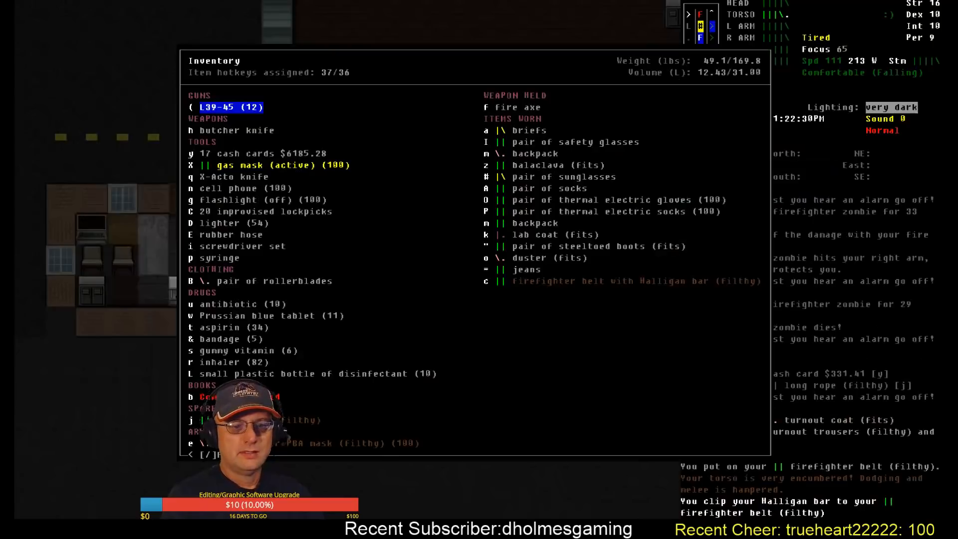
# Swap the steeltoed boots for rollerblades and move up beside the parked vehicle
pyautogui.press('Escape')
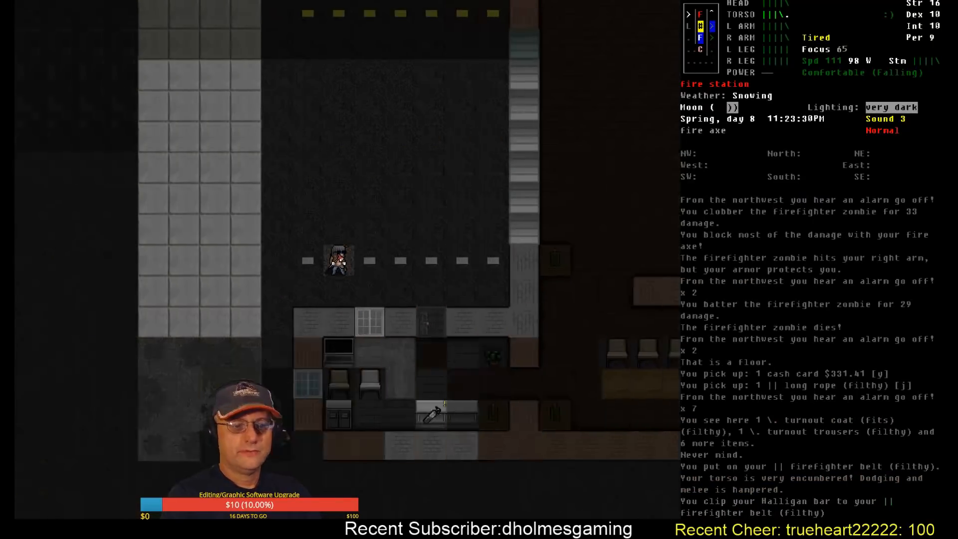
pyautogui.press('m')
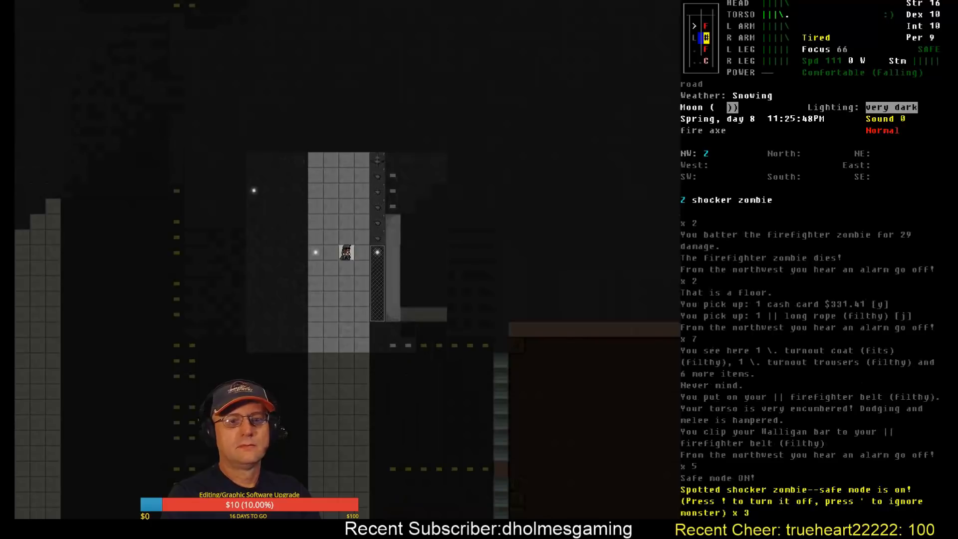
pyautogui.press('m')
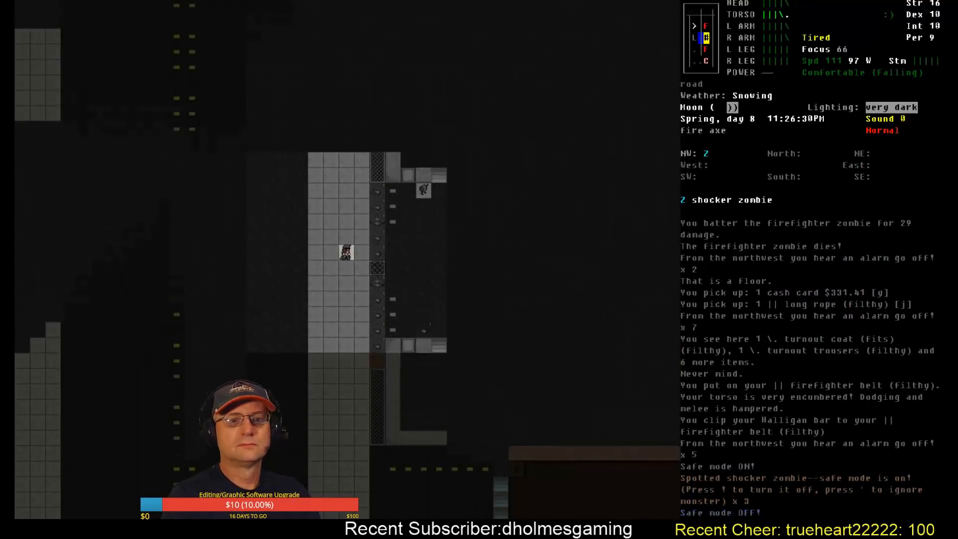
pyautogui.press('m')
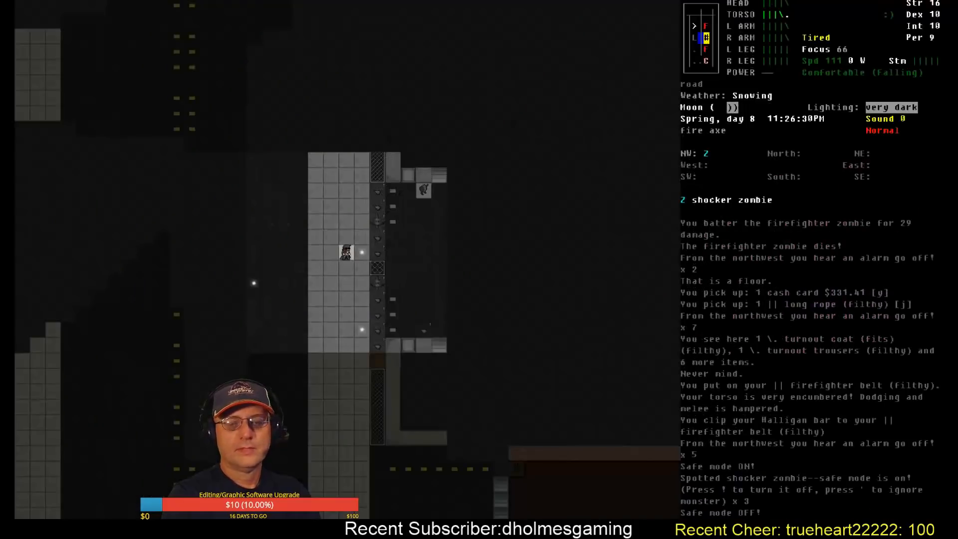
pyautogui.press('T')
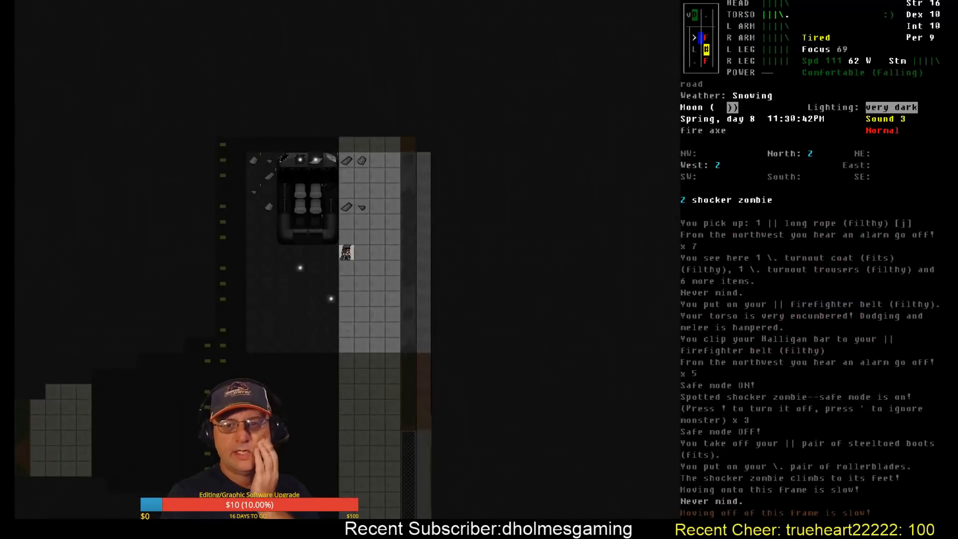
# Check the overmap, then fight into the fire station and kill the shrieker zombie
pyautogui.press('m')
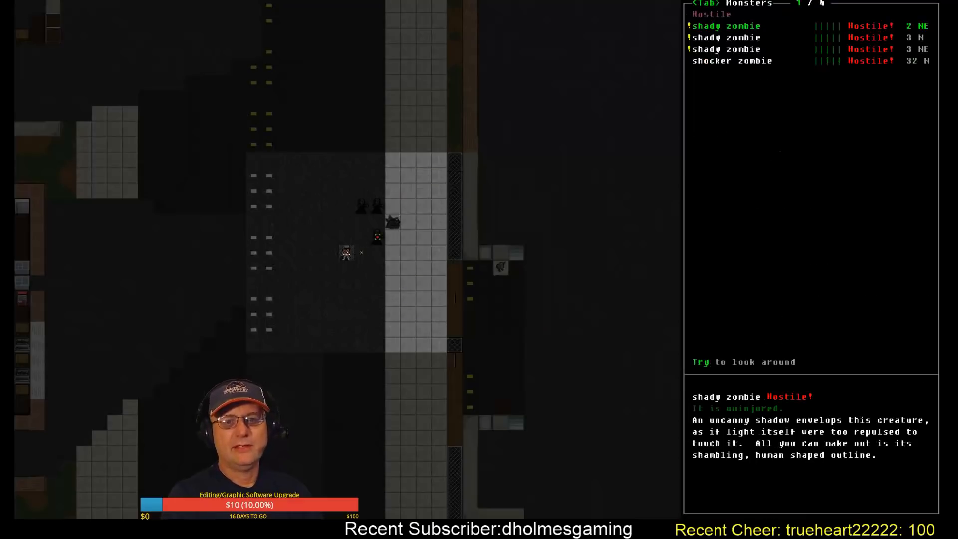
pyautogui.press('Tab')
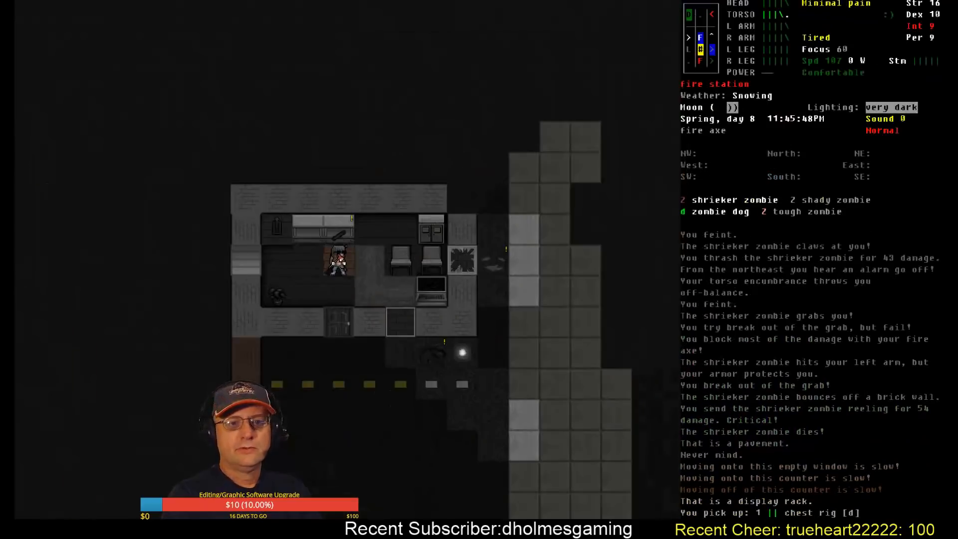
# Wear the chest rig and dismiss the message that no weapon fits it
pyautogui.press('W')
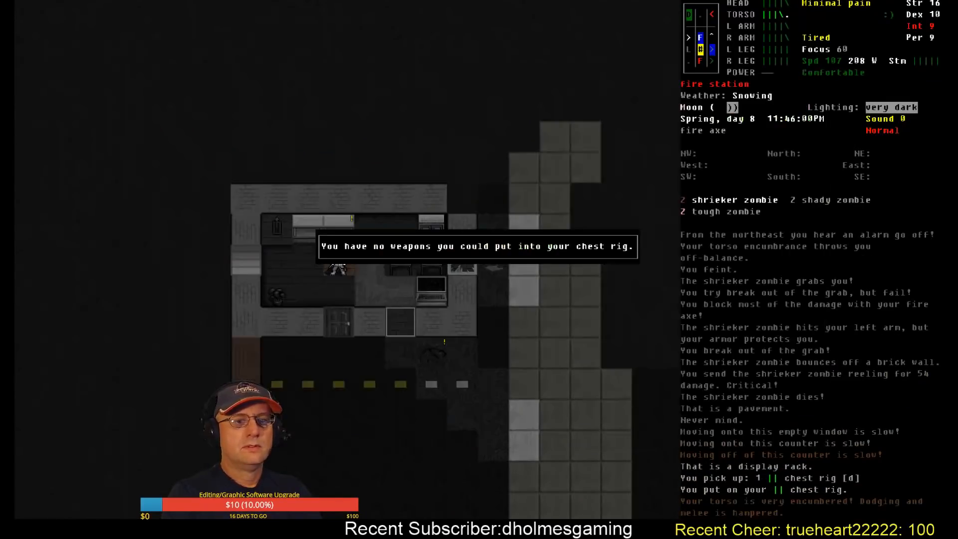
pyautogui.press('Escape')
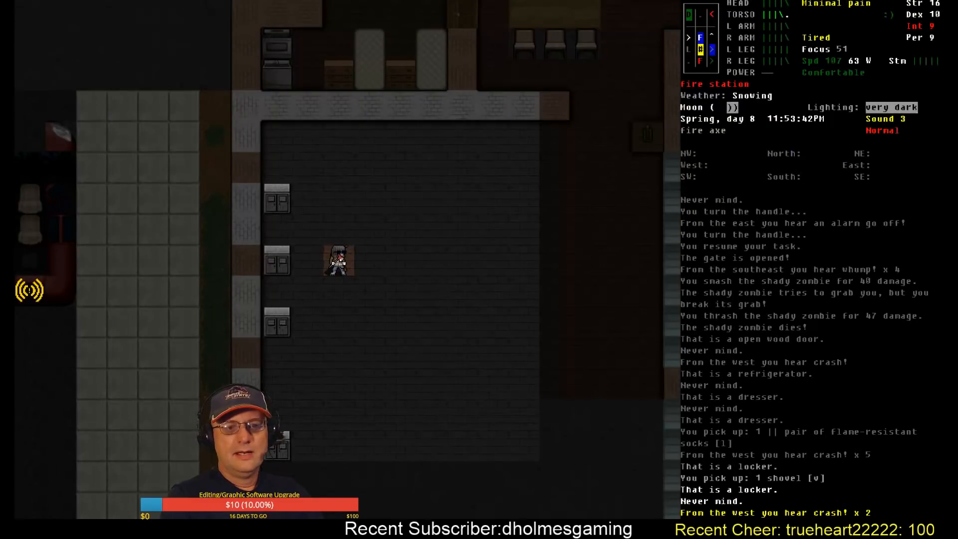
# Pick up the flame-resistant socks and shovel from the fire station lockers
pyautogui.press('g')
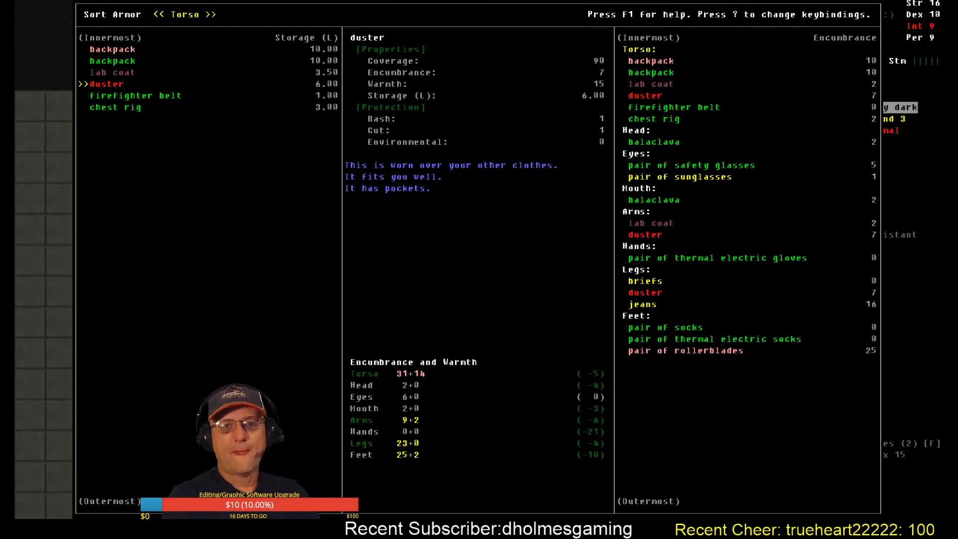
# Loot the remaining lockers for hard hat and ampoules, then check the overmap
pyautogui.press('up')
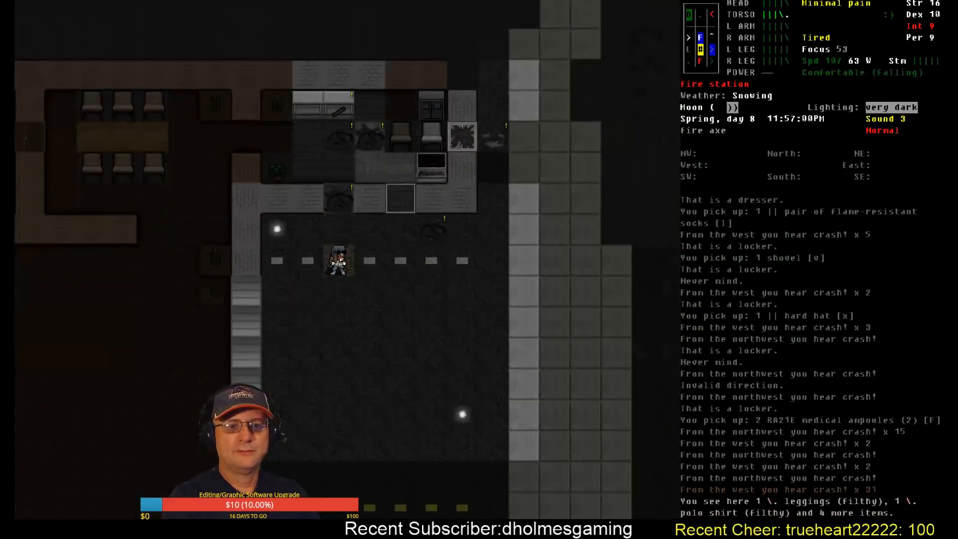
pyautogui.press('m')
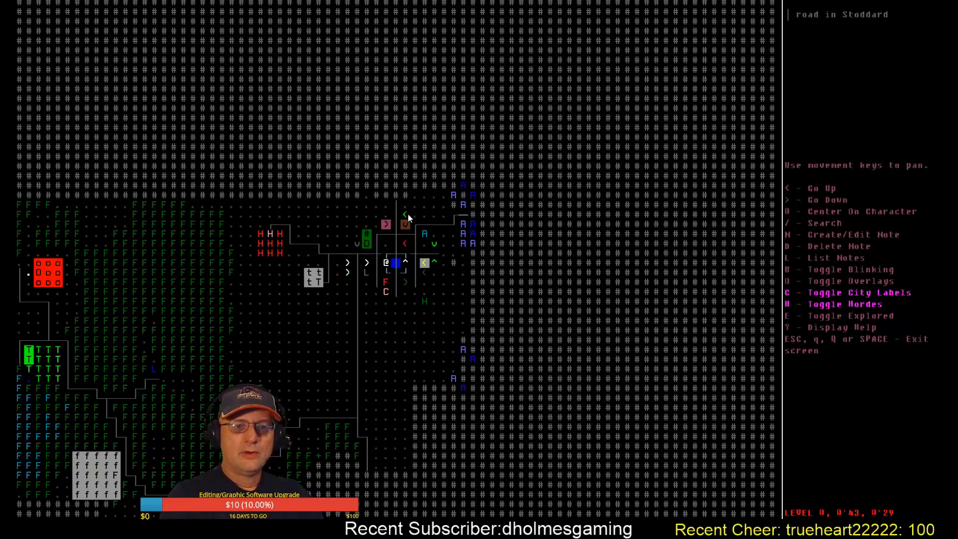
pyautogui.moveTo(415, 291)
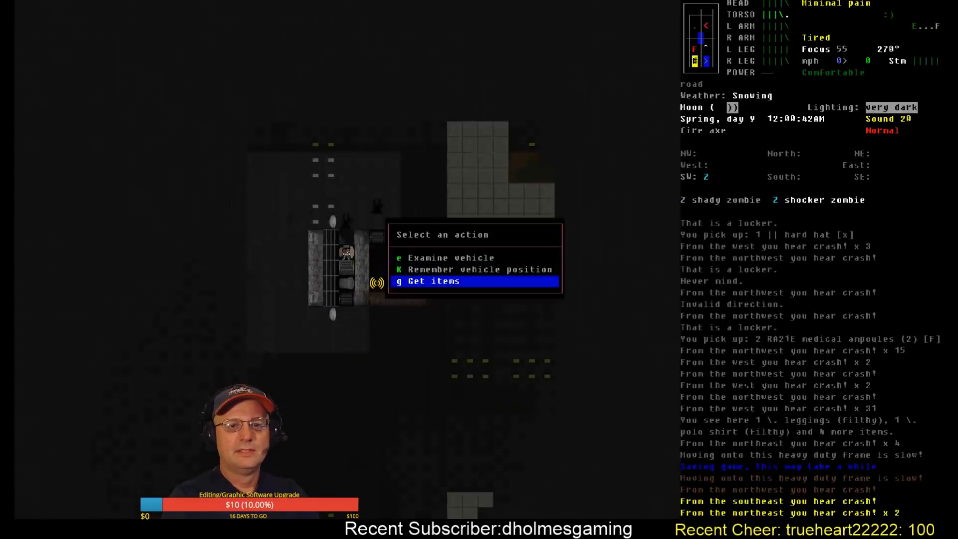
# Step onto the heavy duty vehicle frame and bring up its interaction choices
pyautogui.click(429, 281)
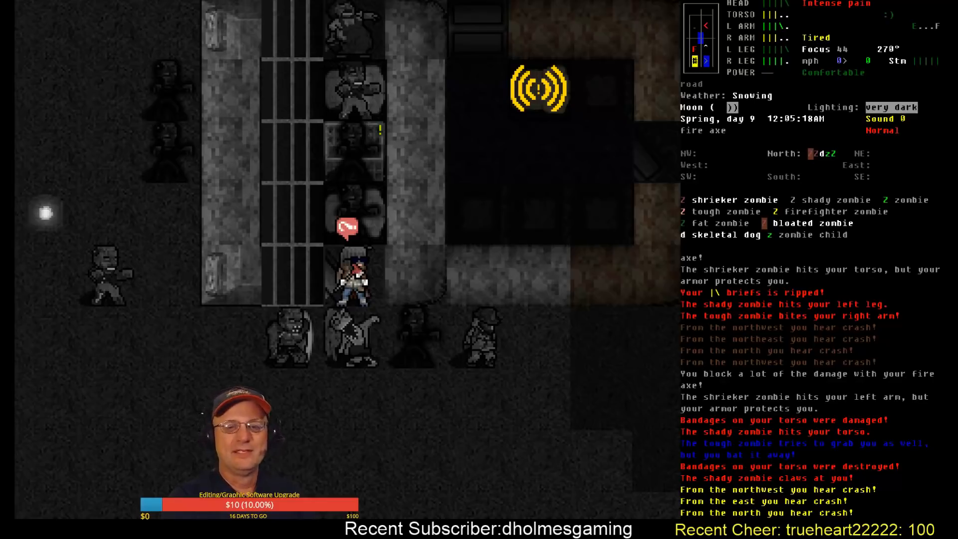
pyautogui.moveTo(303, 345)
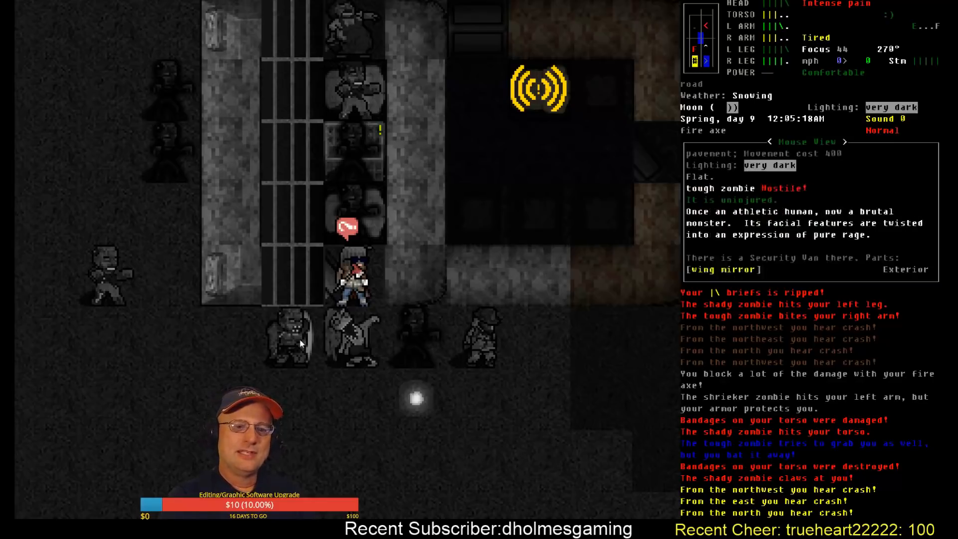
pyautogui.moveTo(487, 339)
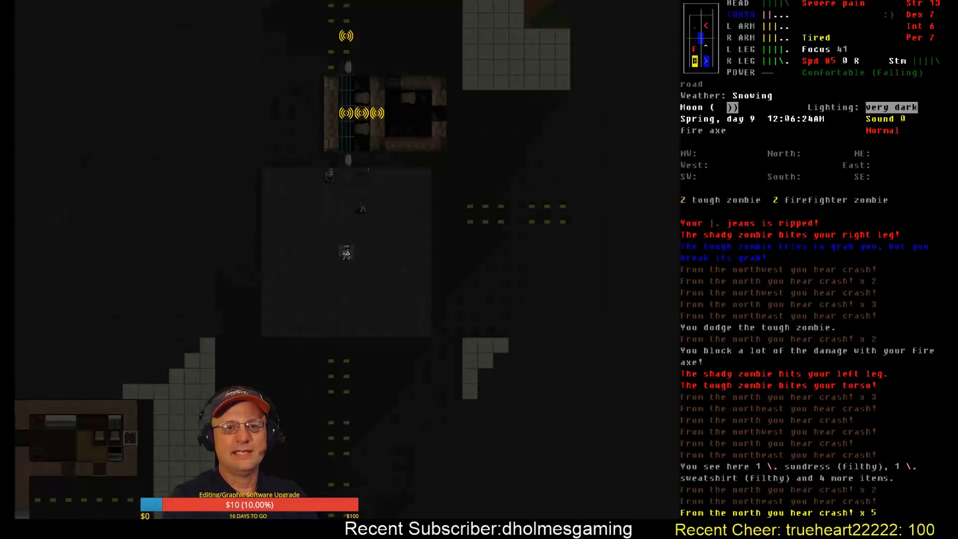
# Check the overmap while fending off the tough zombie on the dark road
pyautogui.press('m')
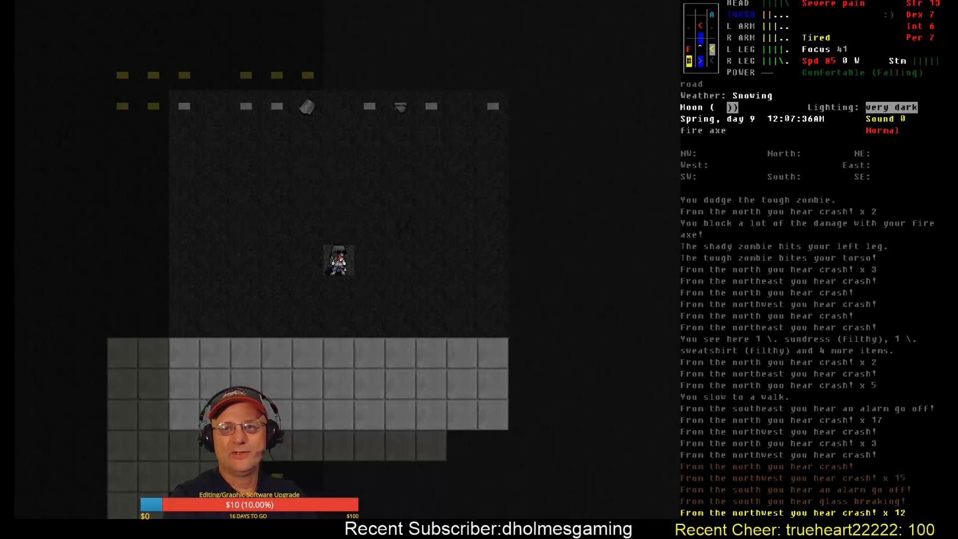
# Consume aspirin twice from the medicine list before entering the bakery
pyautogui.press('E')
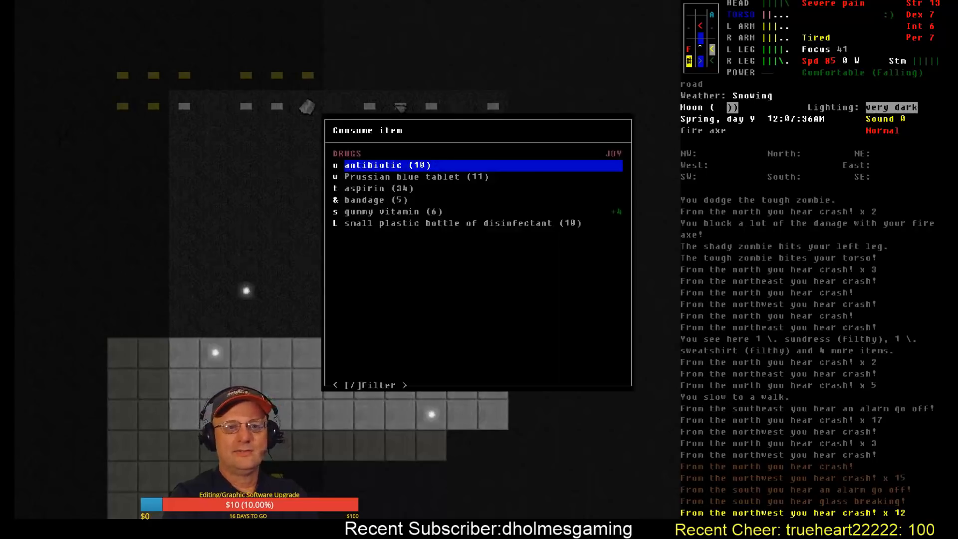
pyautogui.press('down')
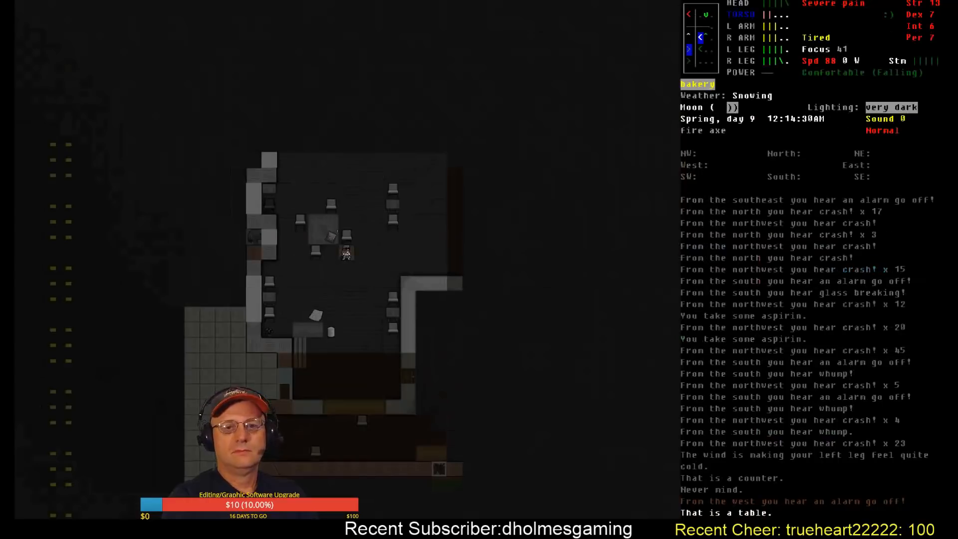
pyautogui.press('i')
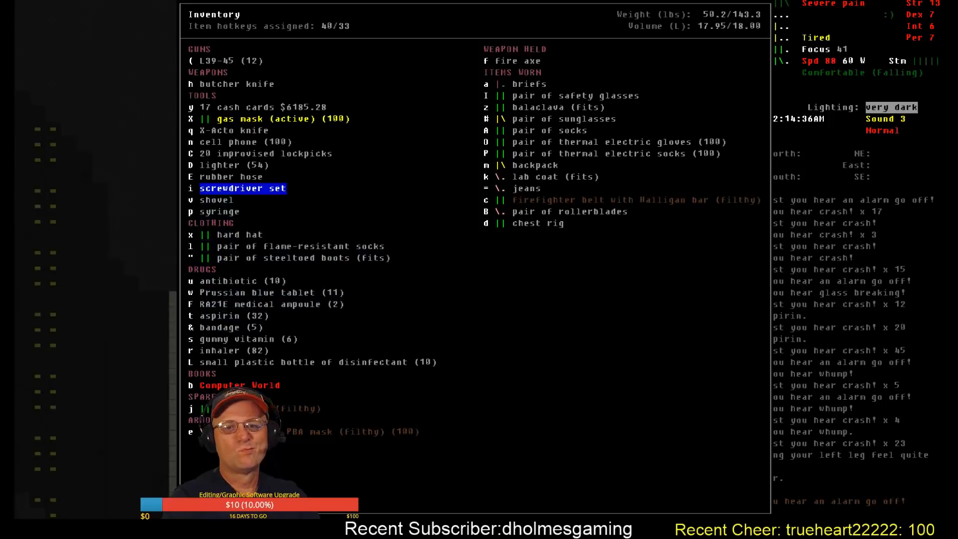
pyautogui.press('Escape')
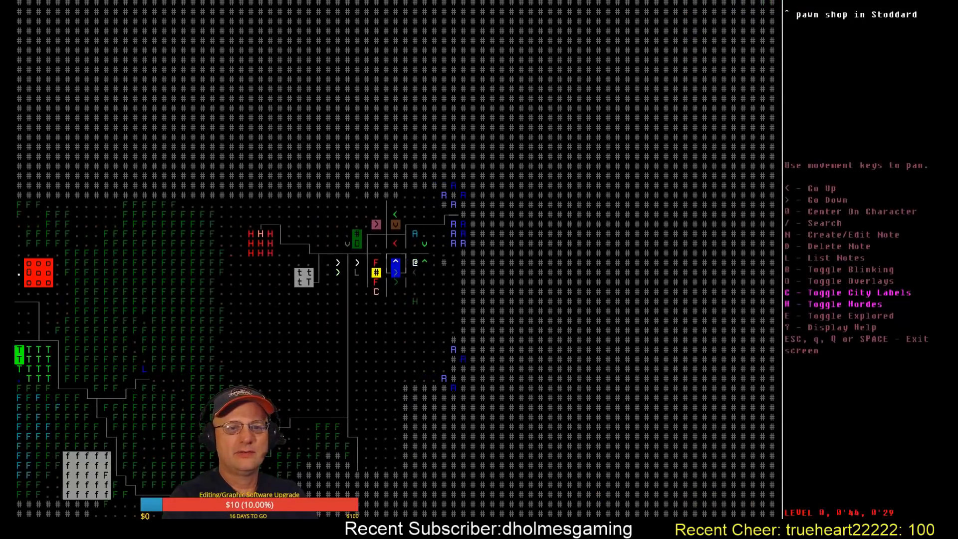
# Add a map note reading 'stuff dropped in va' on the Stoddard road tile
pyautogui.press('N')
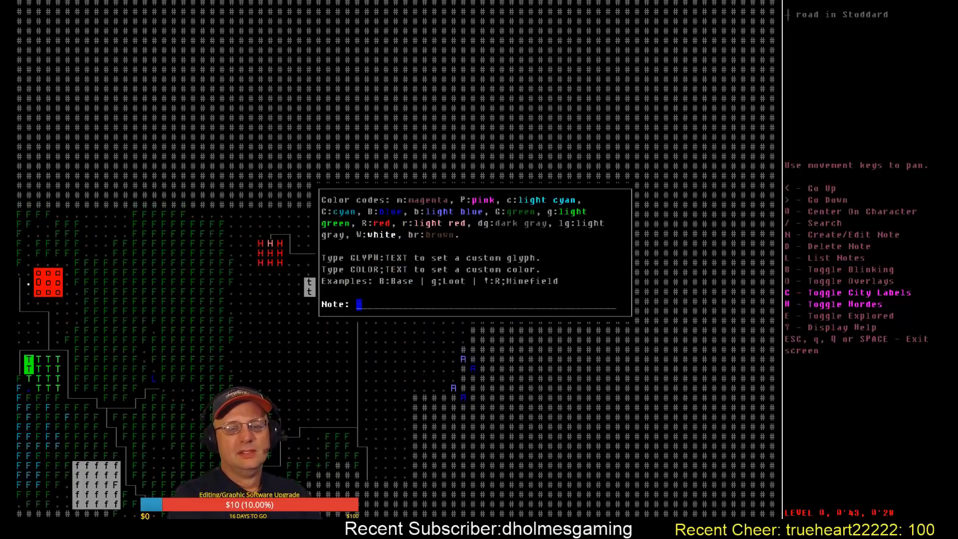
pyautogui.write('stuff dropped')
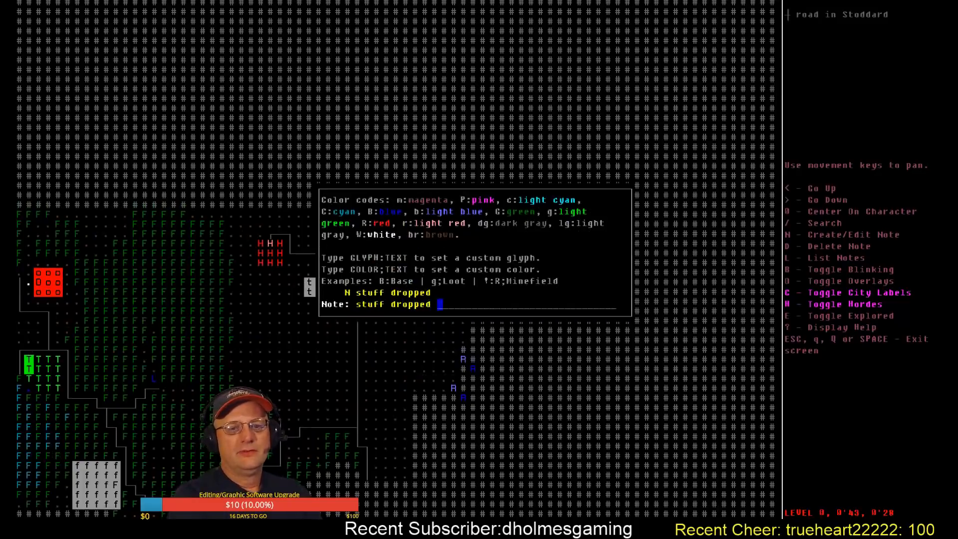
pyautogui.write('in va')
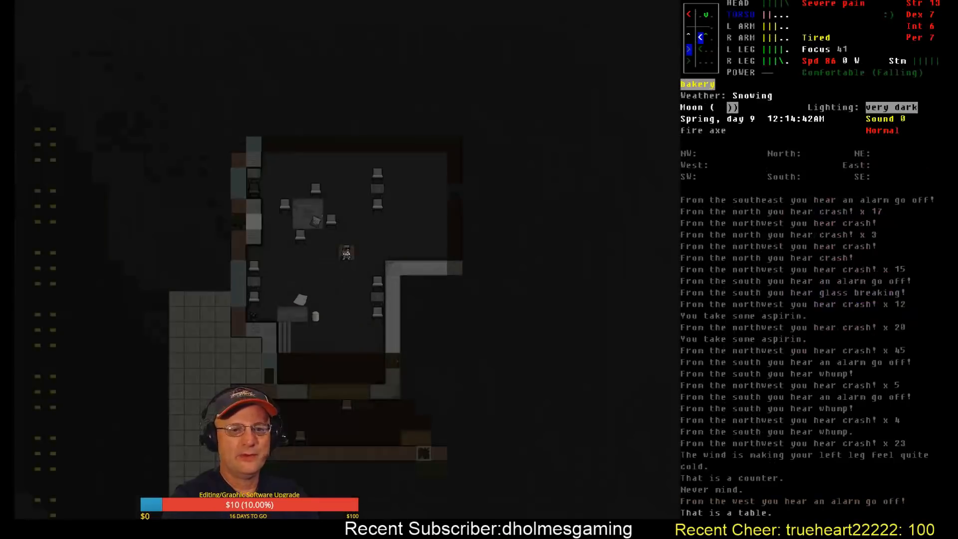
# Review the carried inventory, then head out through the grocery store toward the vehicle
pyautogui.press('i')
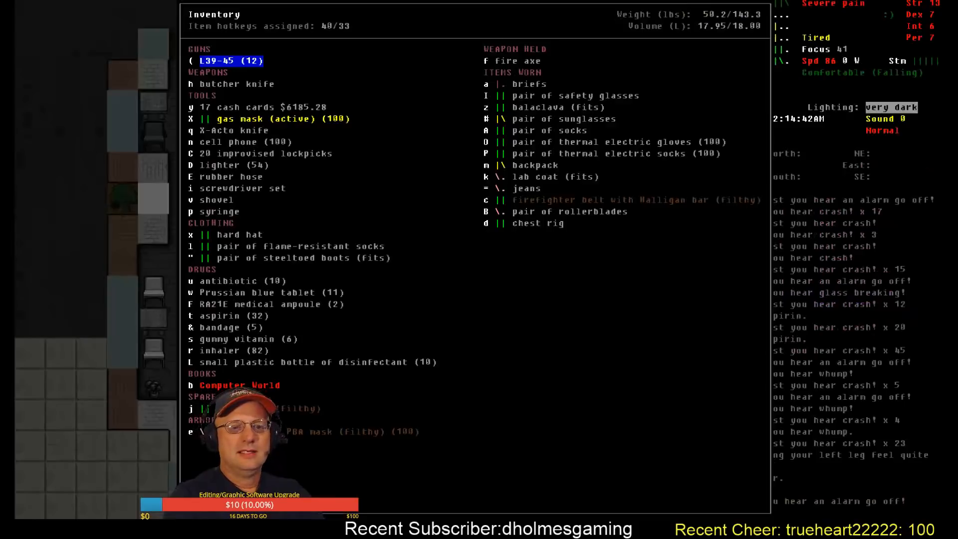
pyautogui.press('Escape')
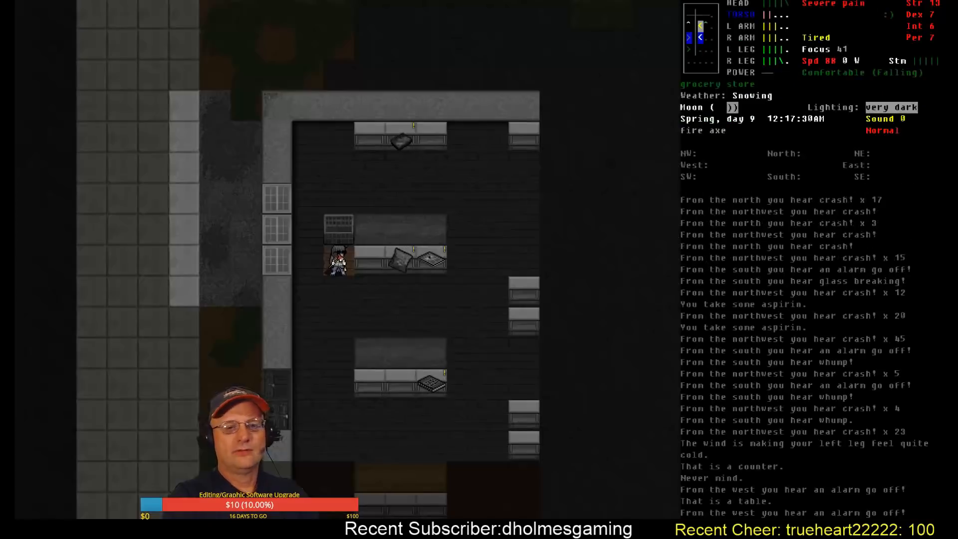
pyautogui.press('E')
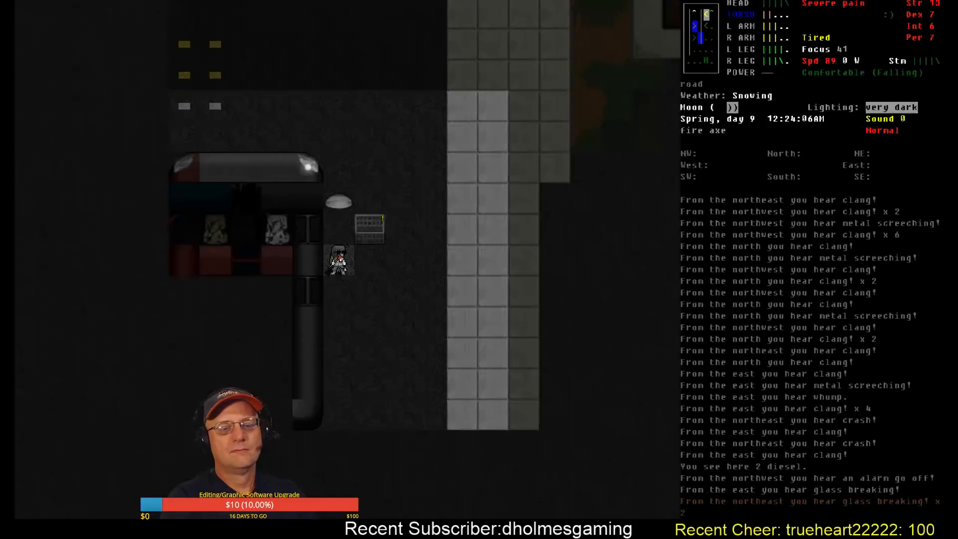
# Check the overmap and character sheet before dragging the shopping cart inside
pyautogui.press('m')
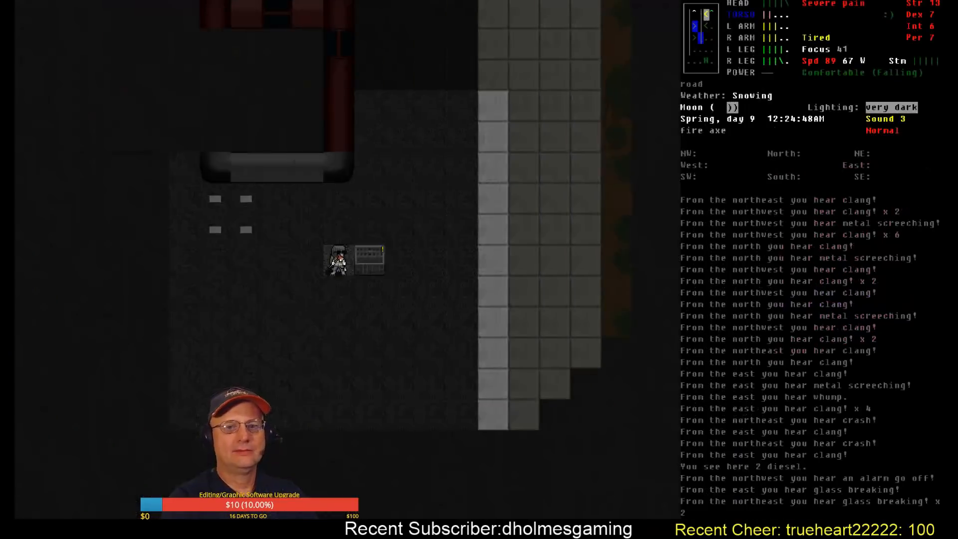
pyautogui.press('@')
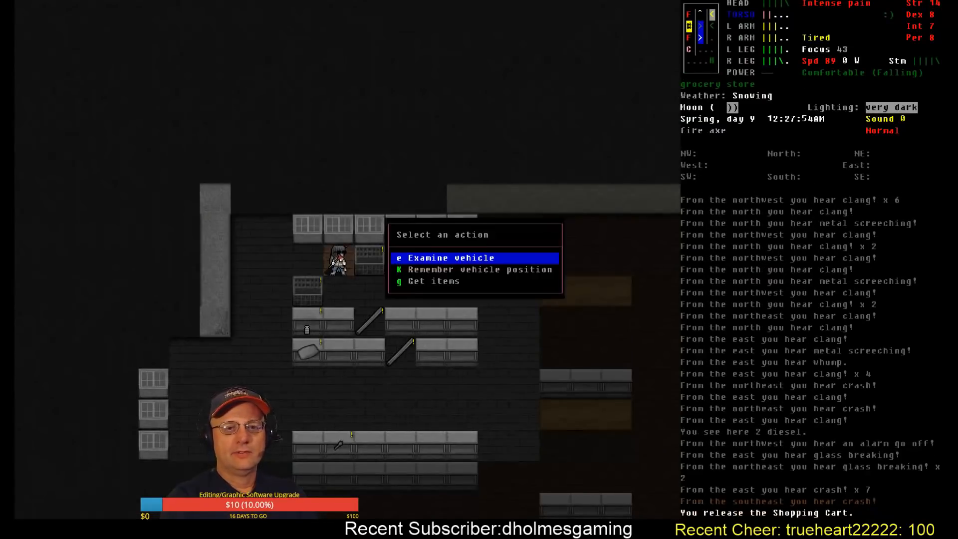
pyautogui.click(429, 281)
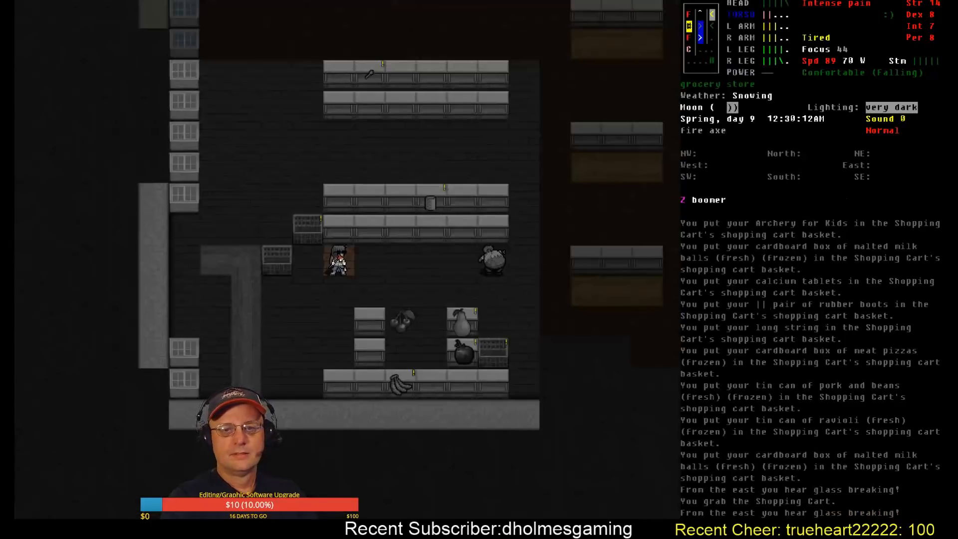
pyautogui.press('W')
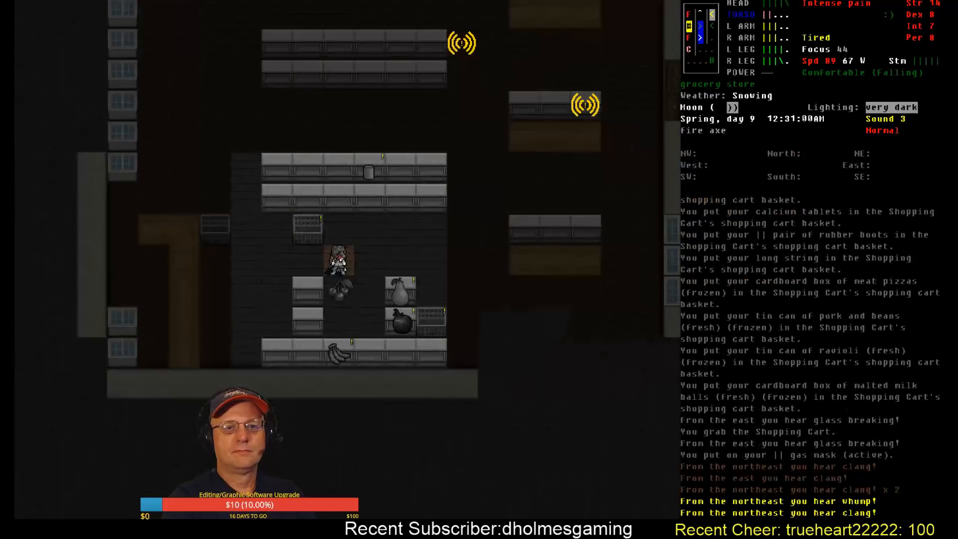
pyautogui.press('i')
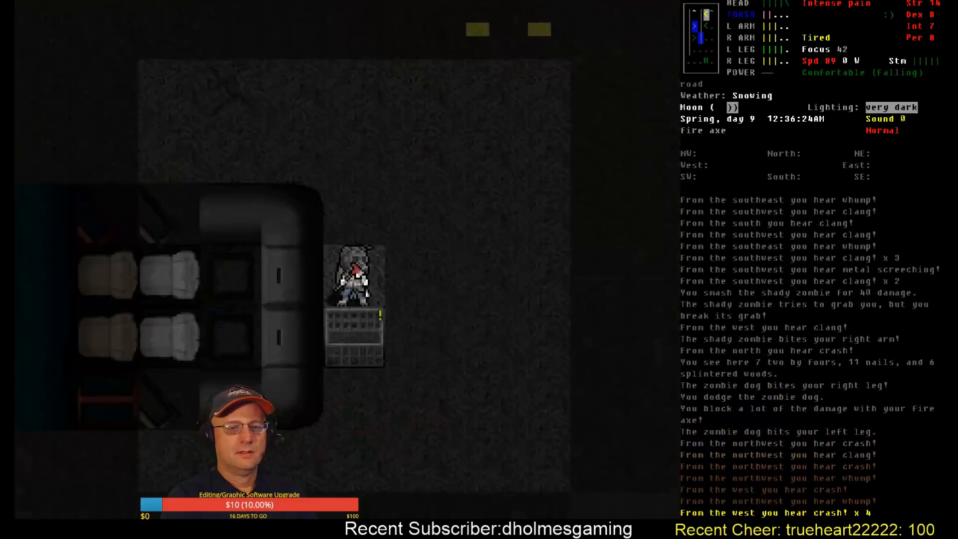
pyautogui.press('m')
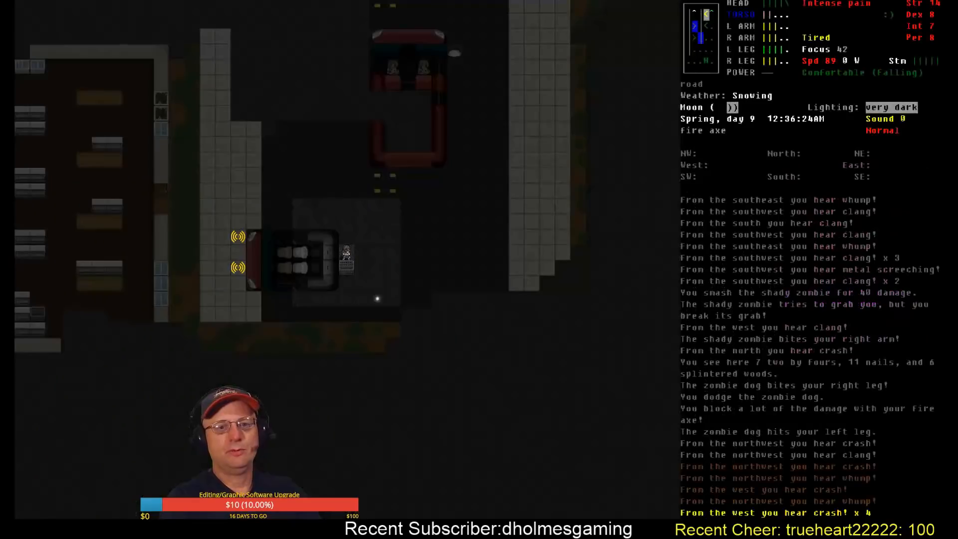
pyautogui.press('E')
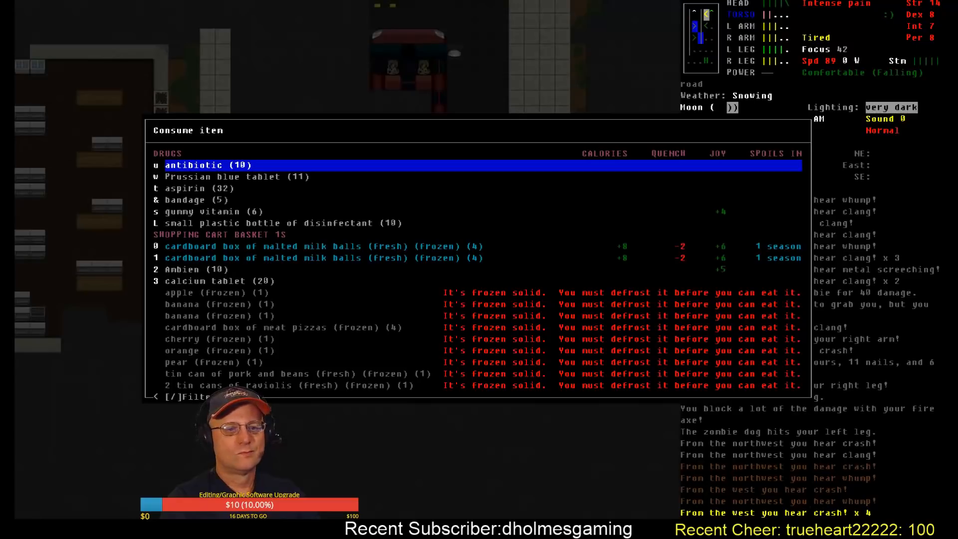
pyautogui.press('Escape')
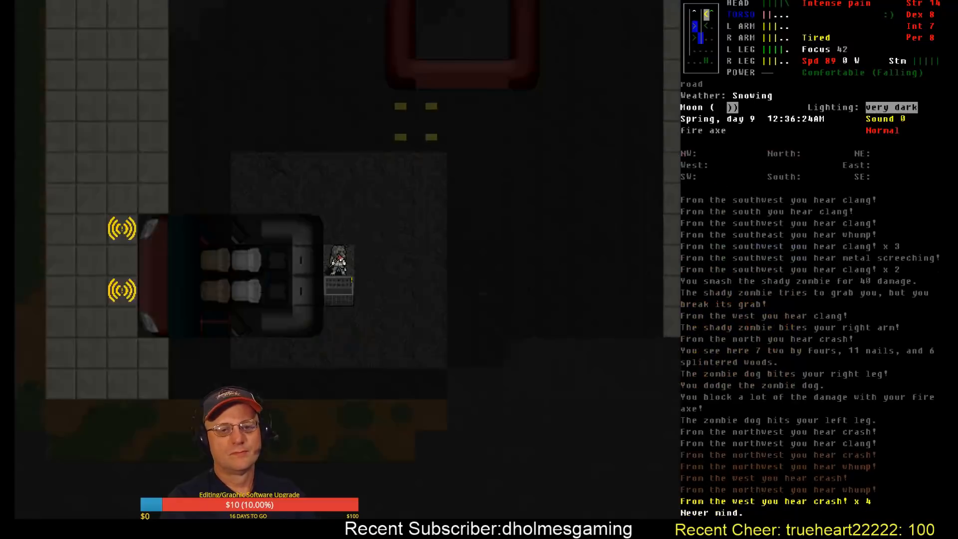
# Check the overmap, then kill the zombie dog with the fire axe and push the cart into the field
pyautogui.press('m')
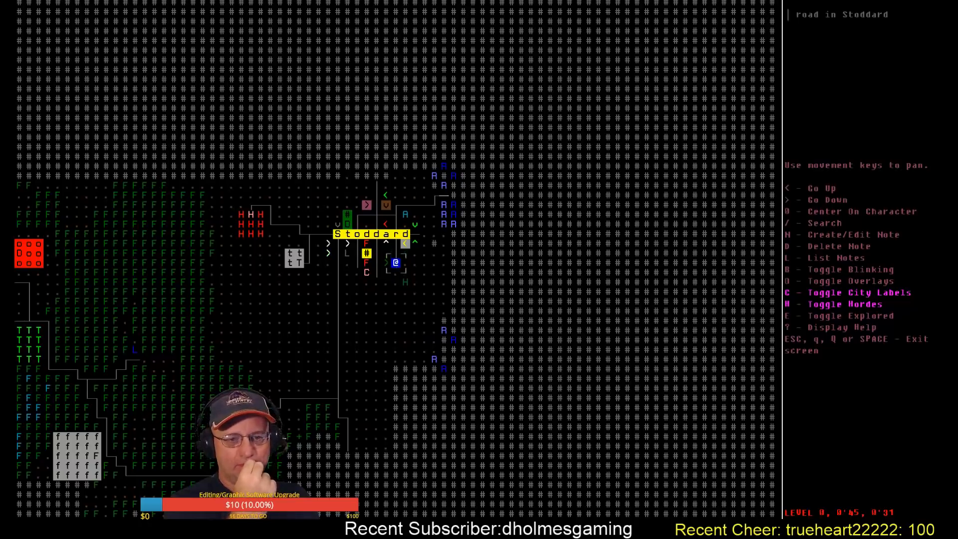
pyautogui.press('escape')
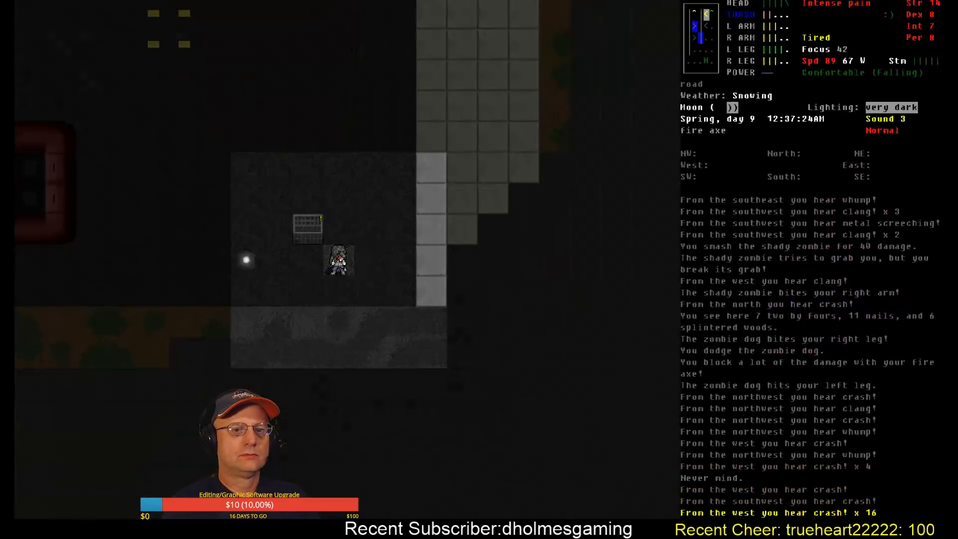
pyautogui.press('T')
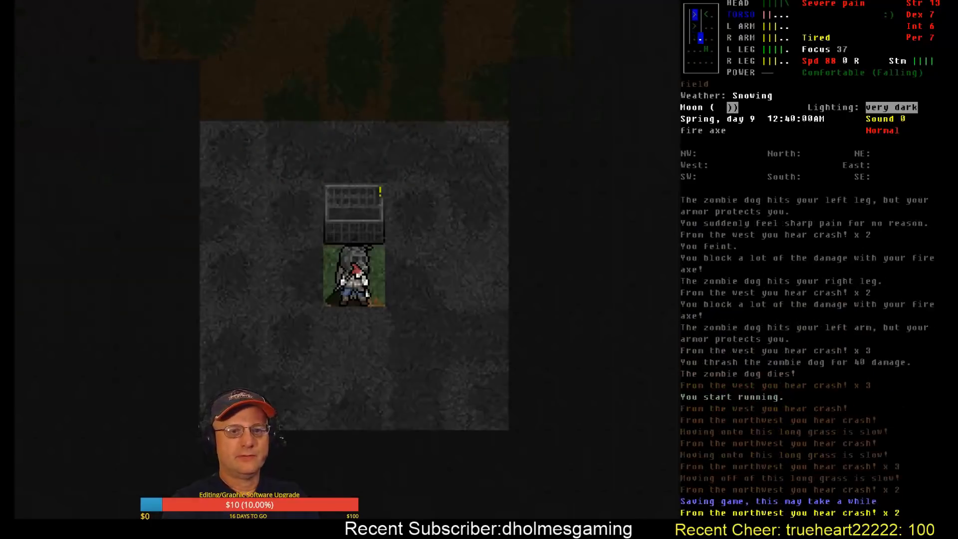
# Haul the cart north along the dark road with safe mode on
pyautogui.press('D')
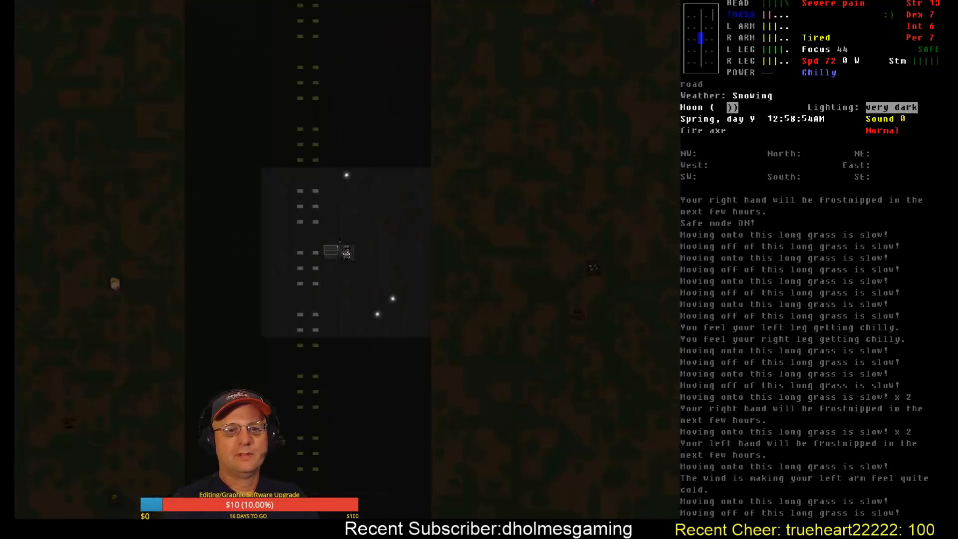
# Cauterize the wound with the butcher knife and clean it with disinfectant
pyautogui.press('i')
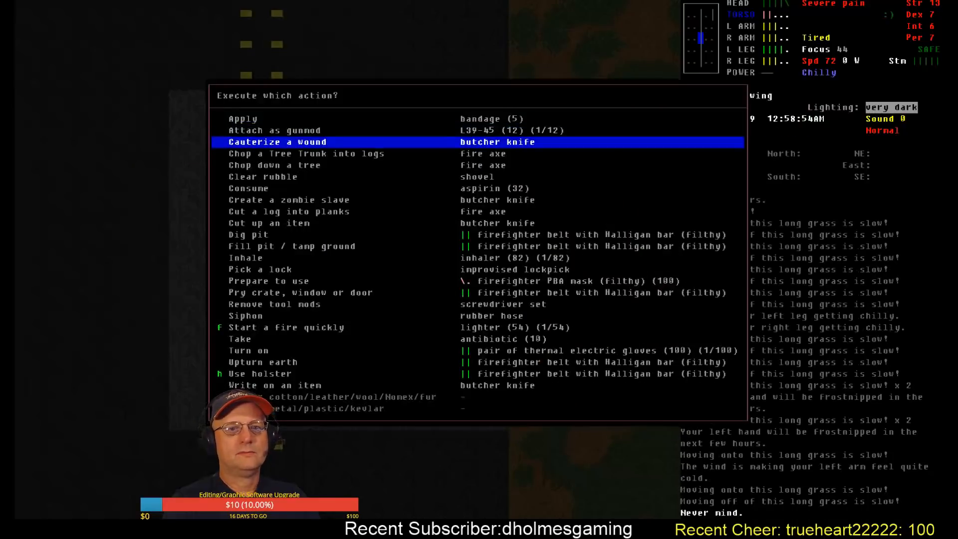
pyautogui.click(276, 142)
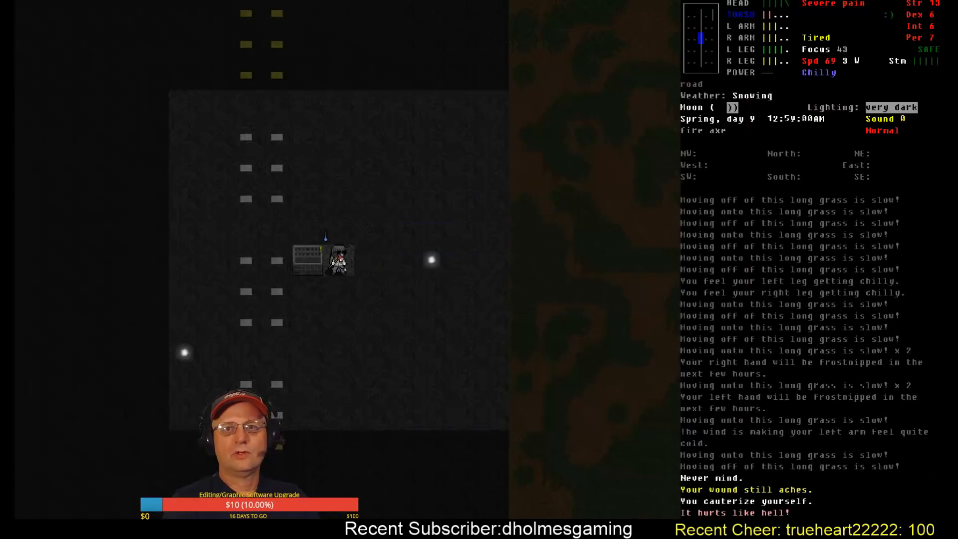
pyautogui.press('i')
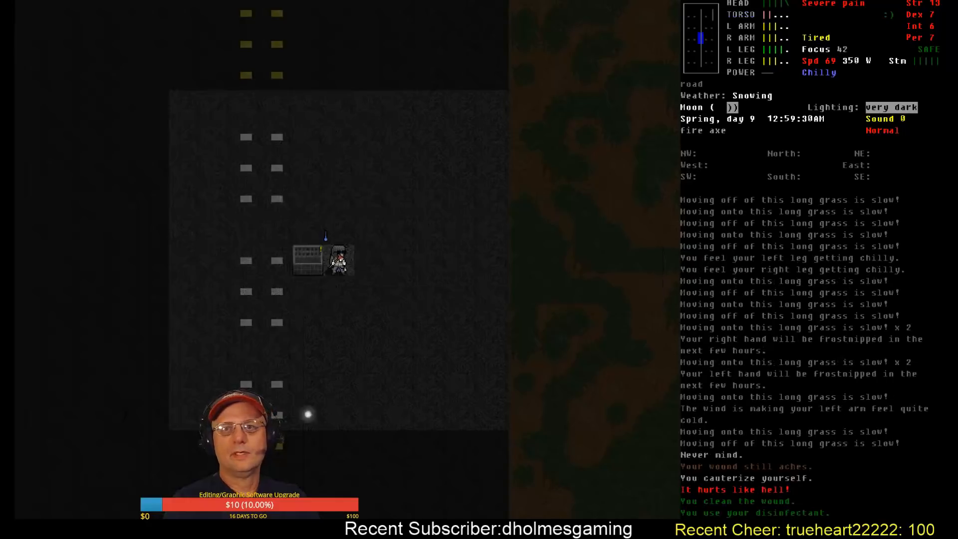
# Switch on the thermal electric gloves and continue down the road
pyautogui.press('@')
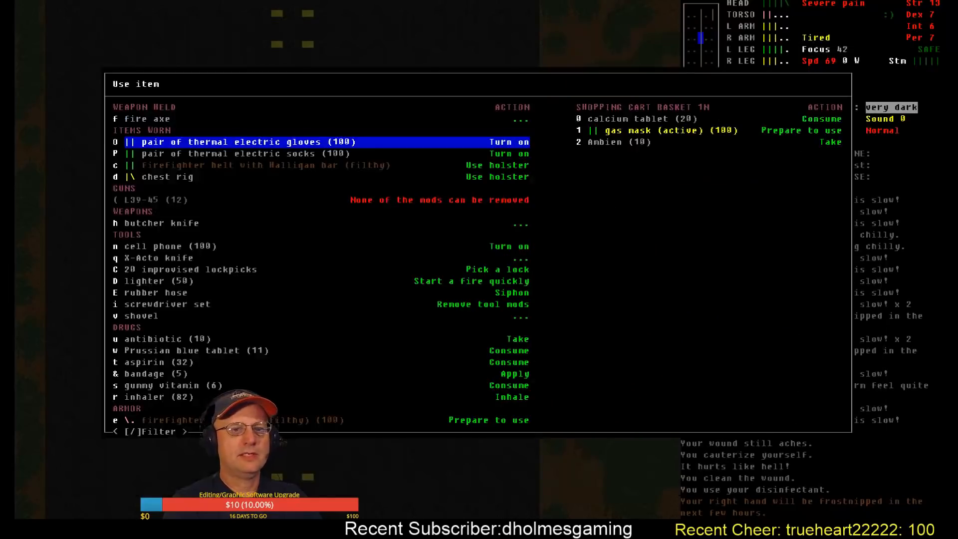
pyautogui.click(234, 142)
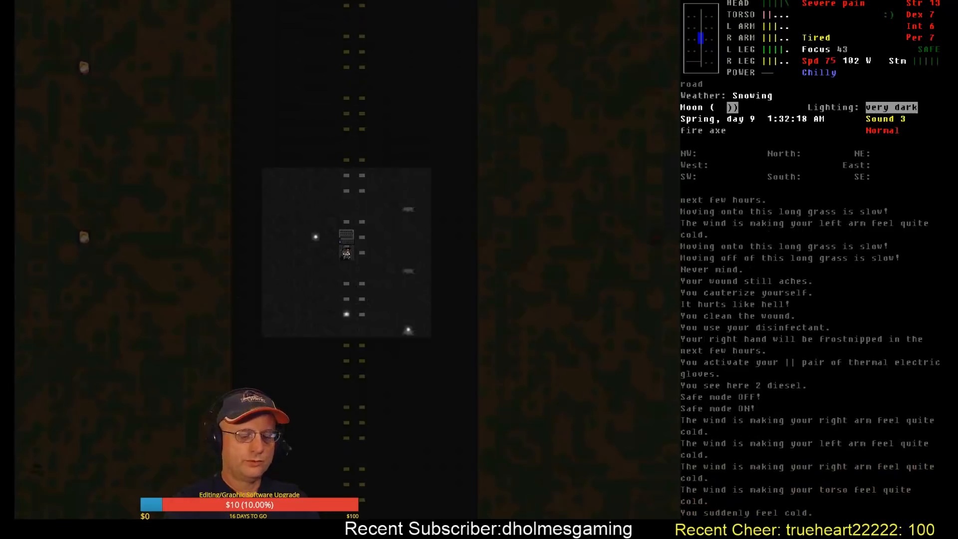
# Forage the underbrush tiles for wild vegetables and a pine bough, then start running
pyautogui.press('T')
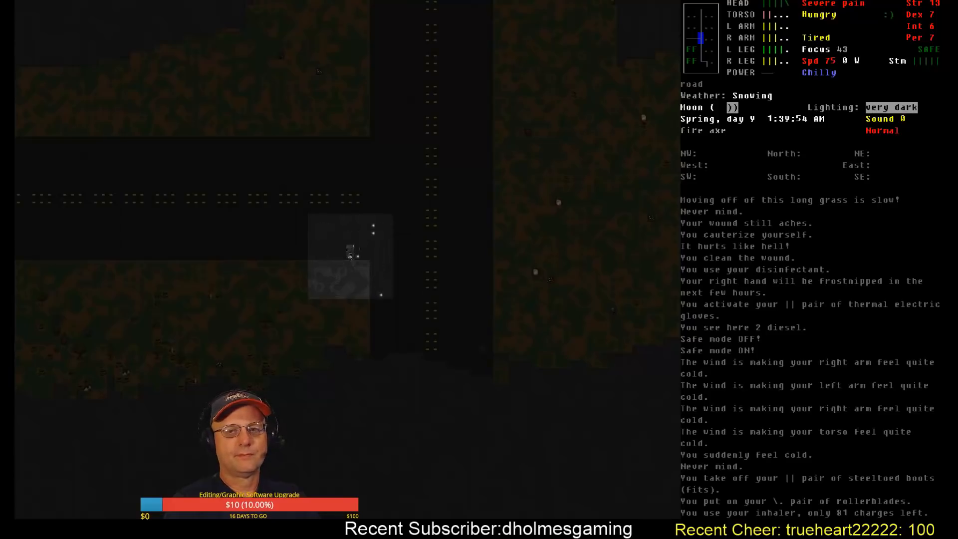
pyautogui.press('T')
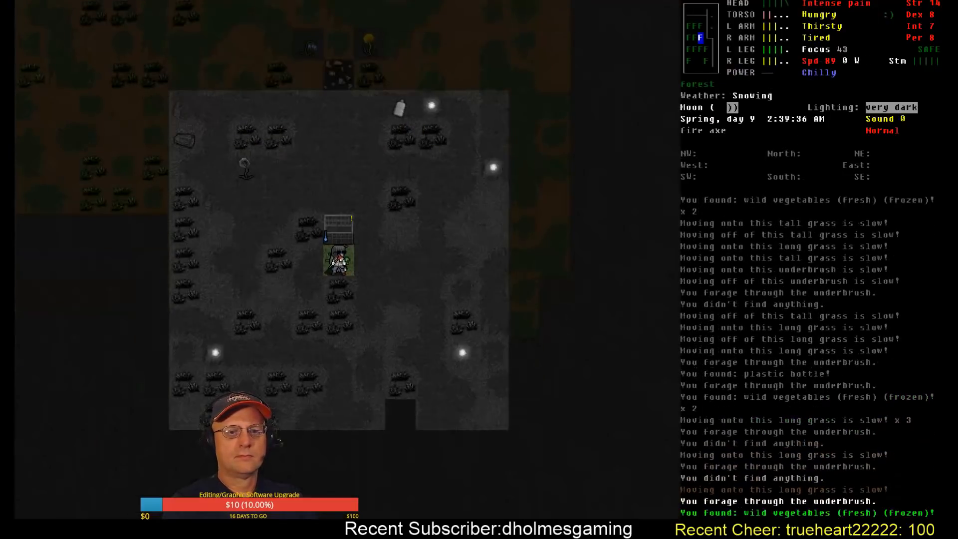
pyautogui.press('e')
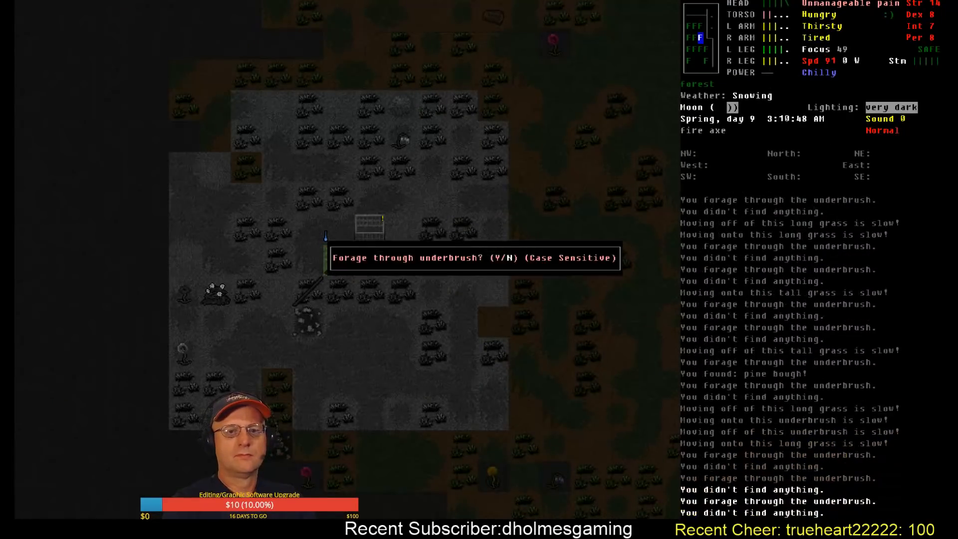
pyautogui.press('n')
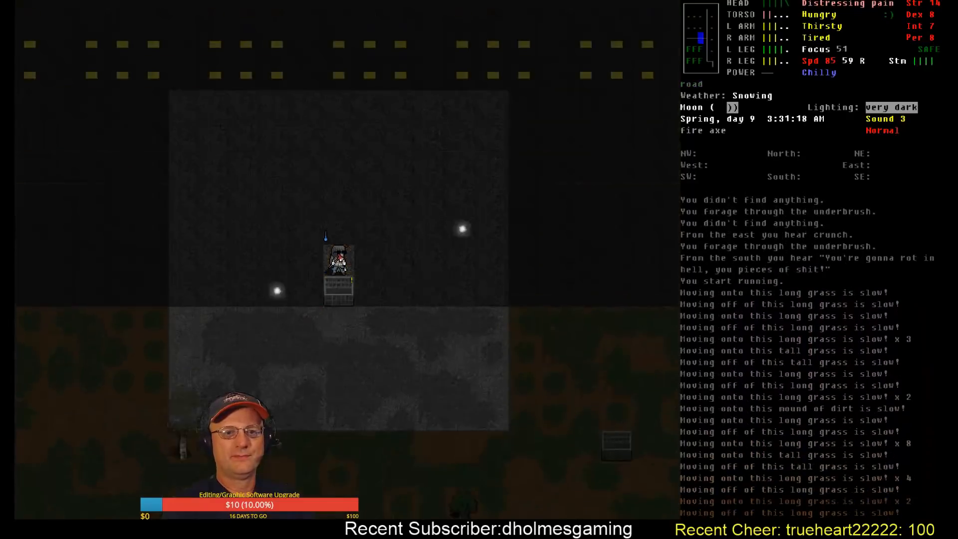
# Run north through the long grass to the paved road at the edge of town
pyautogui.press('T')
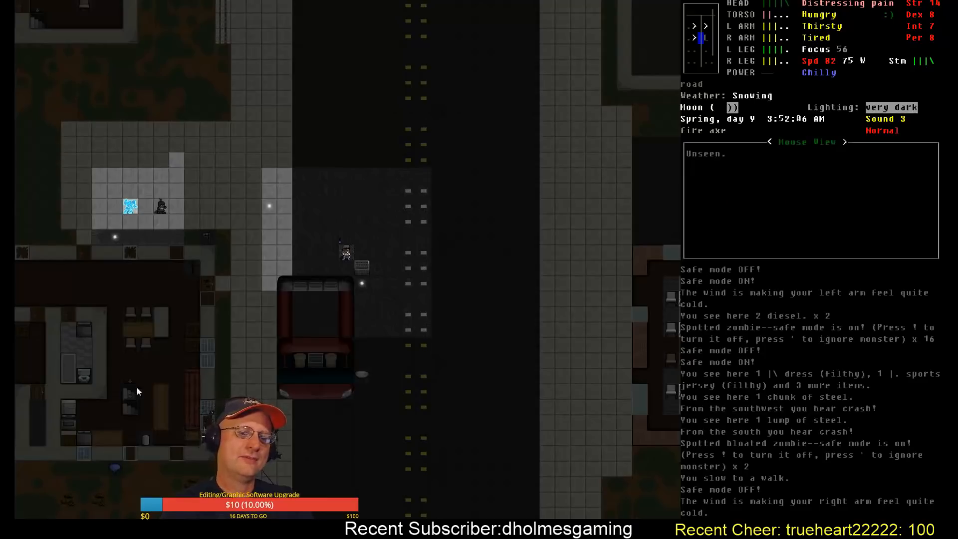
pyautogui.moveTo(131, 207)
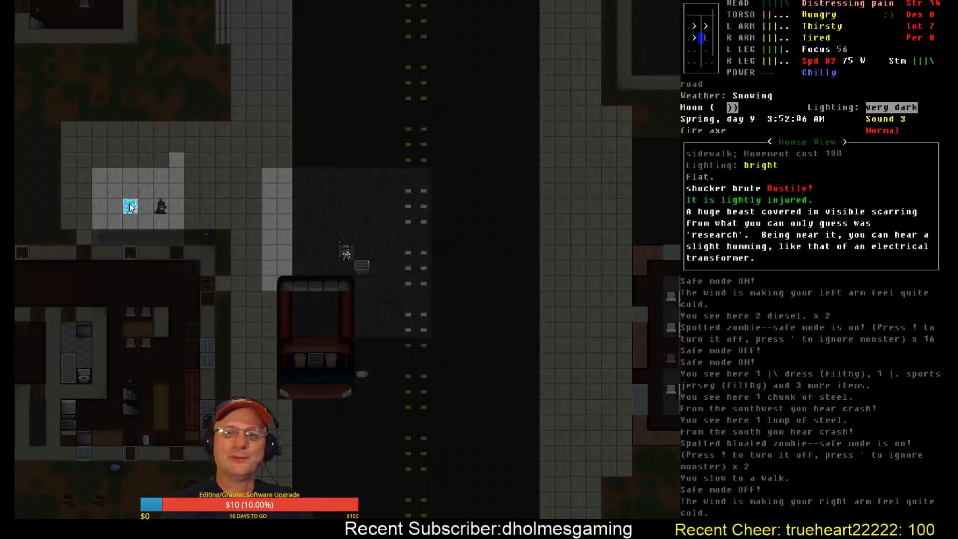
pyautogui.moveTo(425, 270)
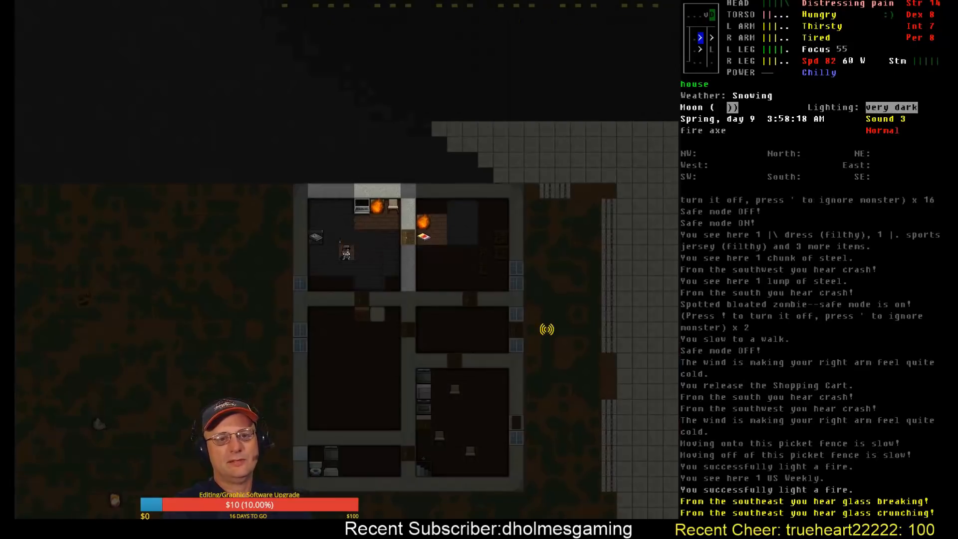
# Take off the pair of rollerblades and drop them for lack of inventory room
pyautogui.press('T')
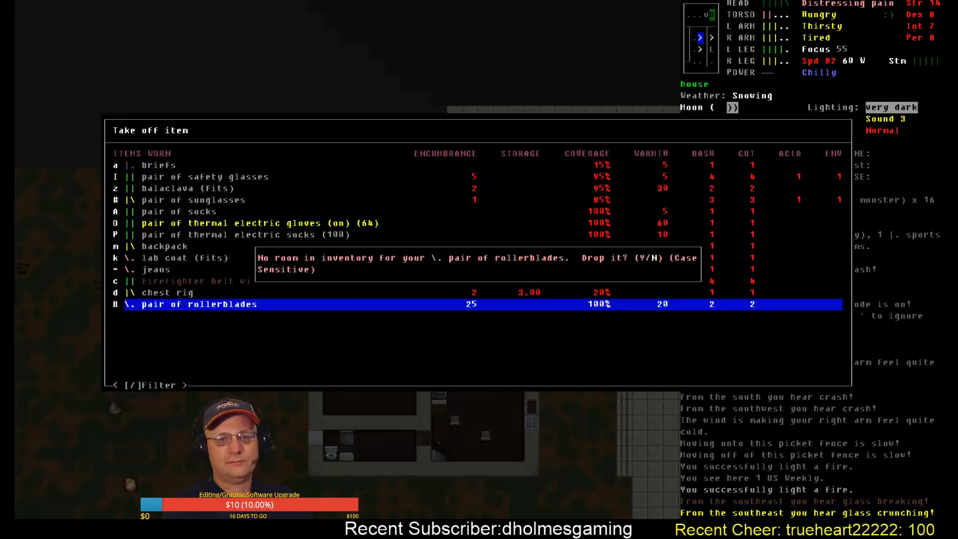
pyautogui.press('y')
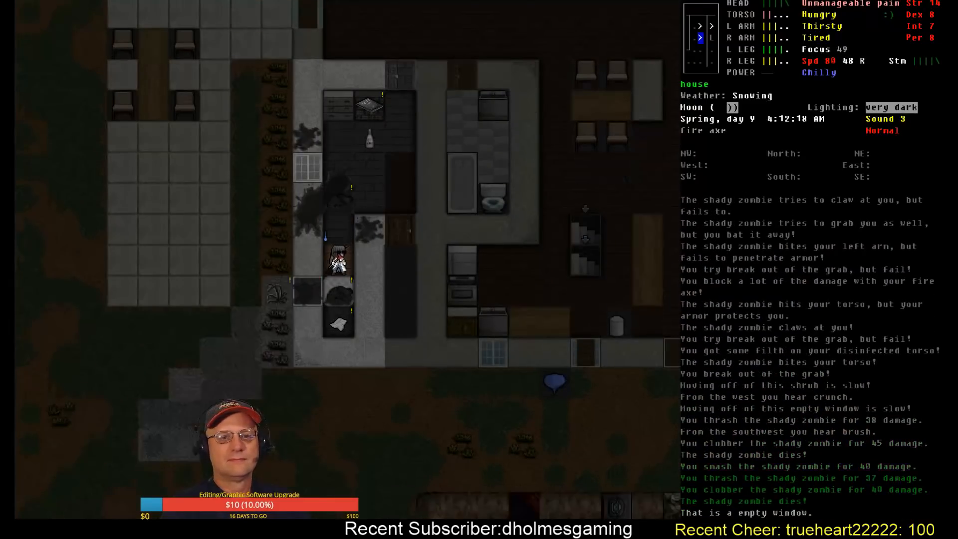
# List the loot on the dead shady zombie's tile, including the long string
pyautogui.press('g')
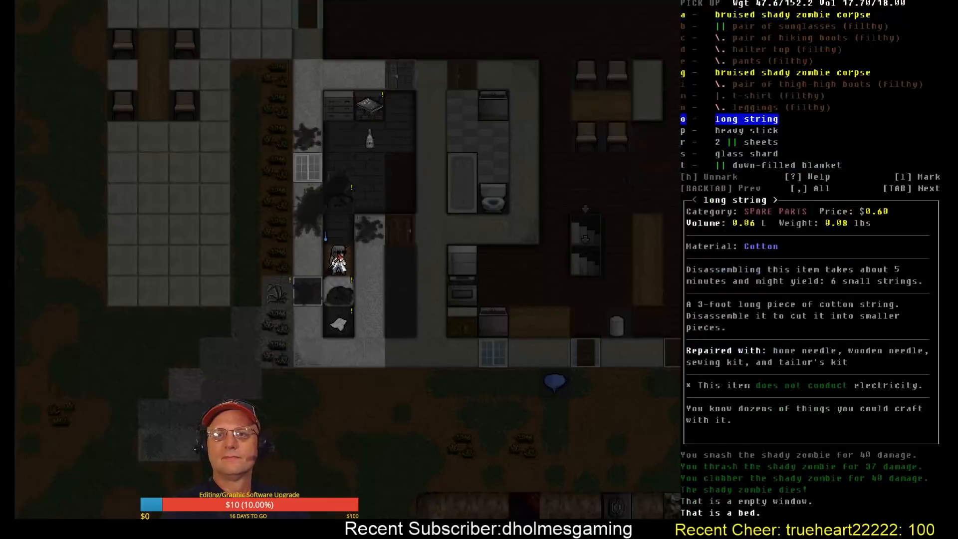
pyautogui.press('Escape')
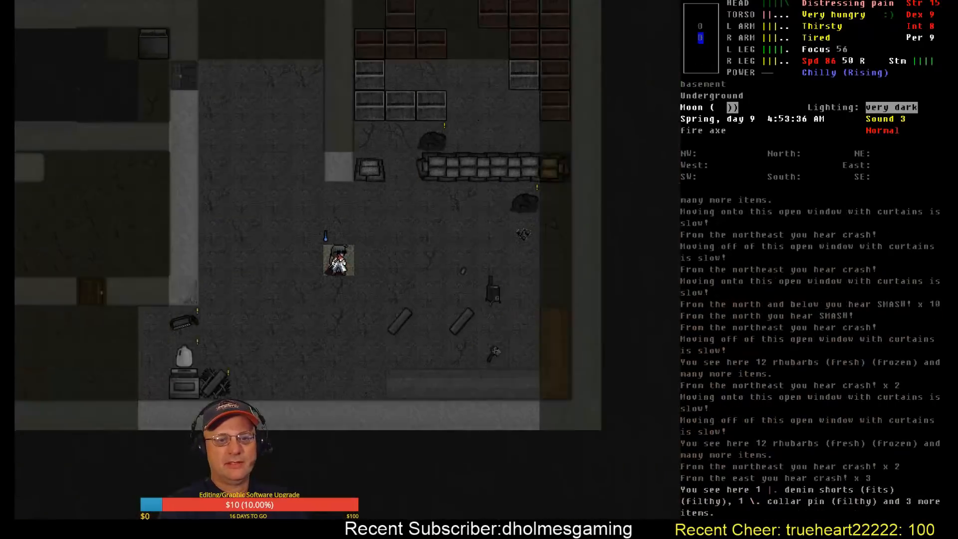
# Drop the rope, socks, PBA mask, hard hat and other unneeded gear on the basement floor
pyautogui.press('d')
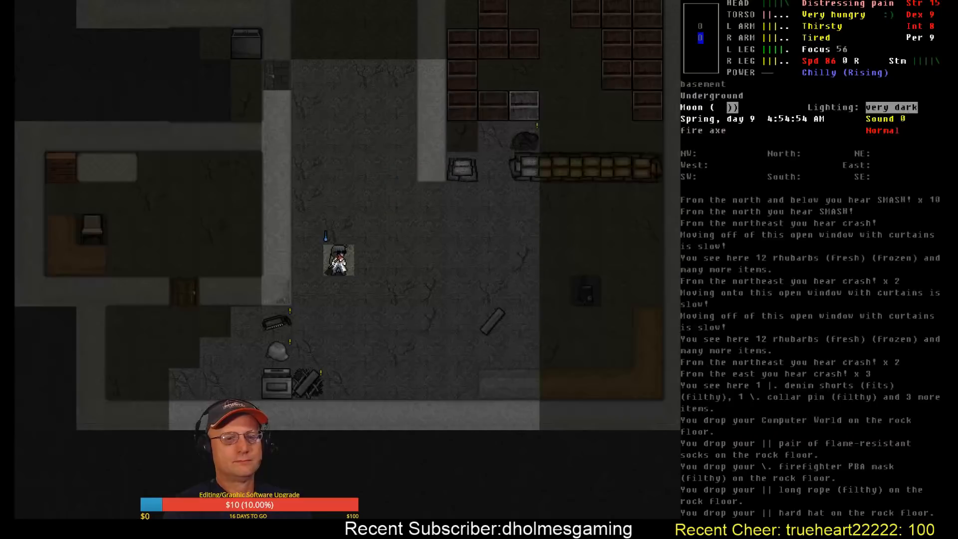
pyautogui.press('d')
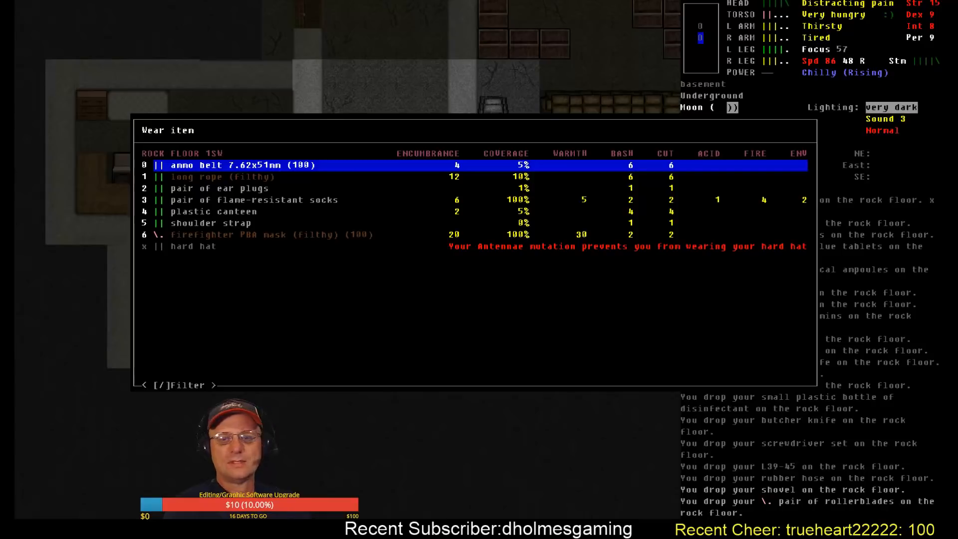
# Browse the ARMOR crafting recipes, then choose the long string to disassemble
pyautogui.press('Escape')
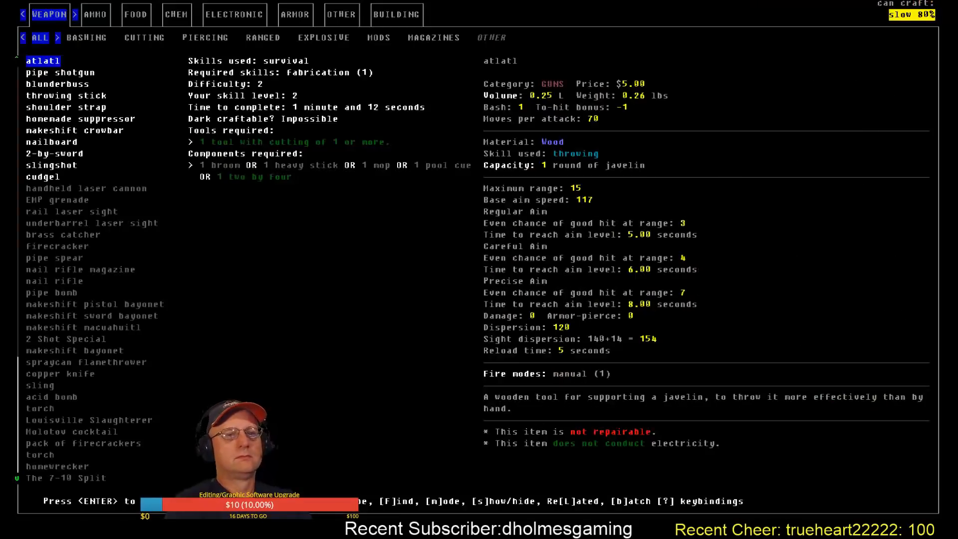
pyautogui.click(295, 14)
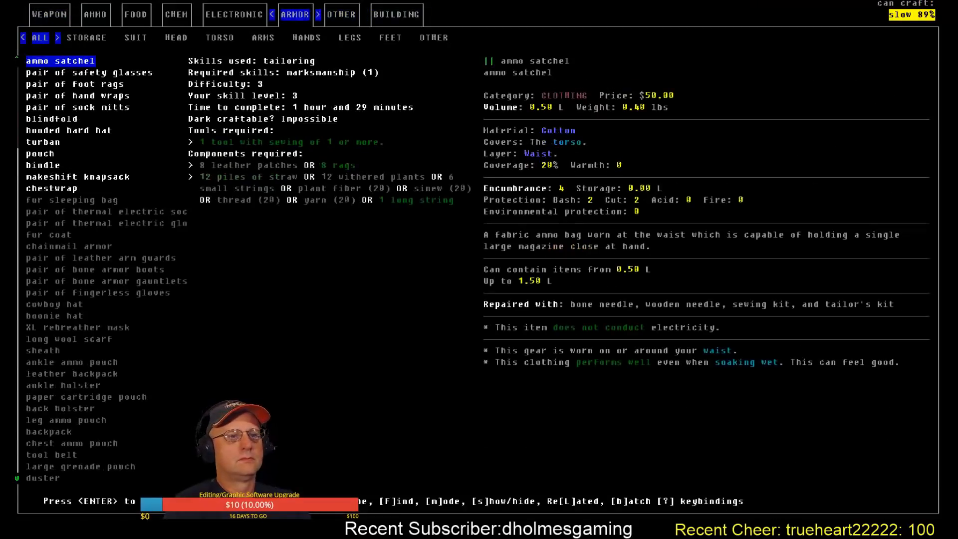
pyautogui.click(86, 38)
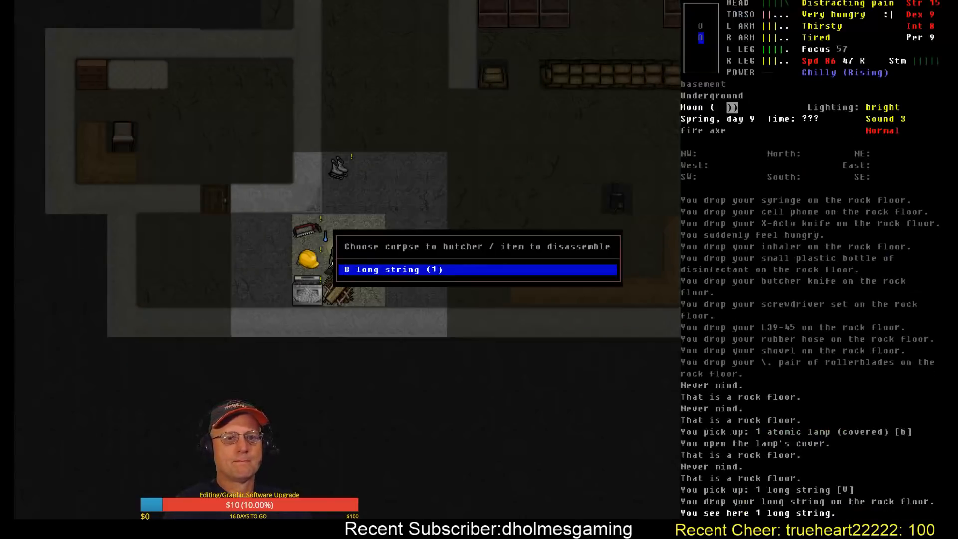
pyautogui.click(393, 270)
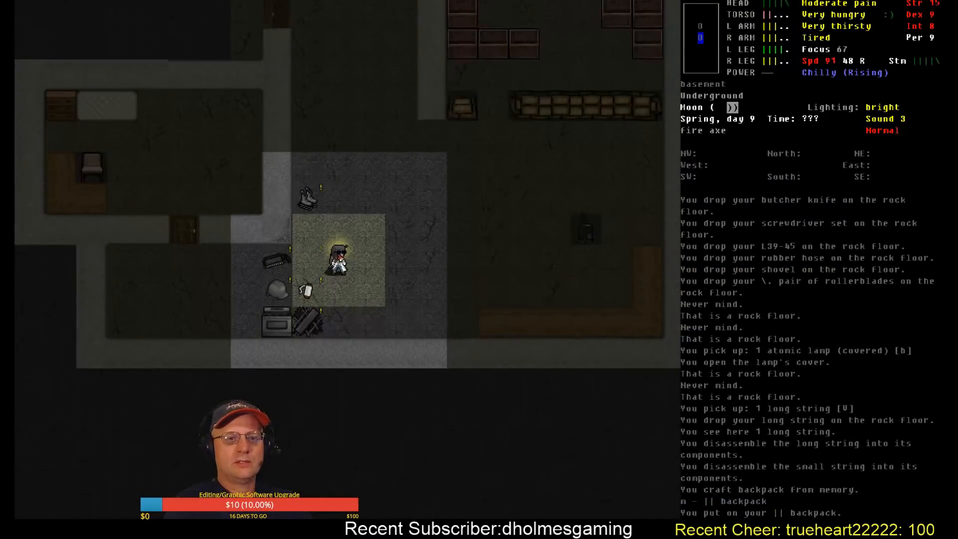
# Loot the house for soap, Ambien, canned ravioli, pork and beans, pizzas and Archery for Kids
pyautogui.press('a')
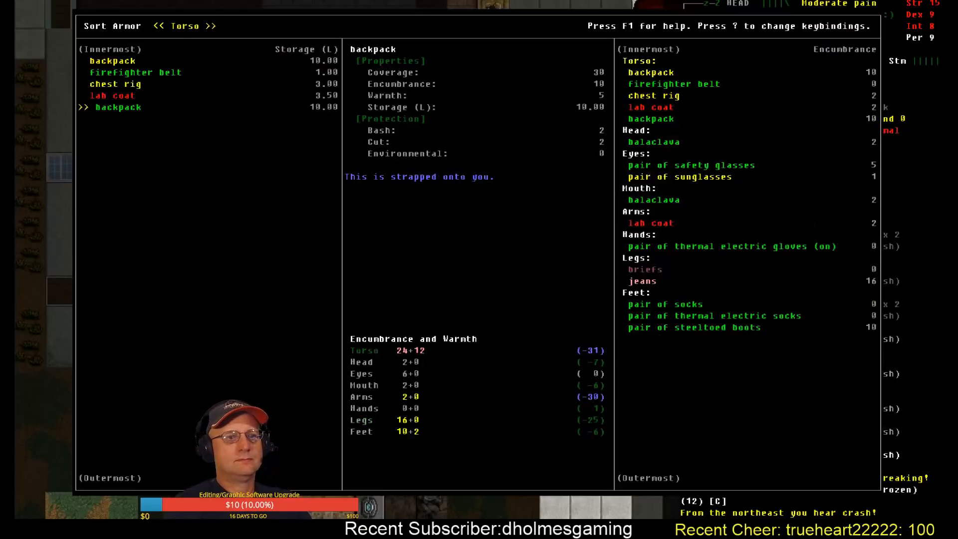
pyautogui.press('Escape')
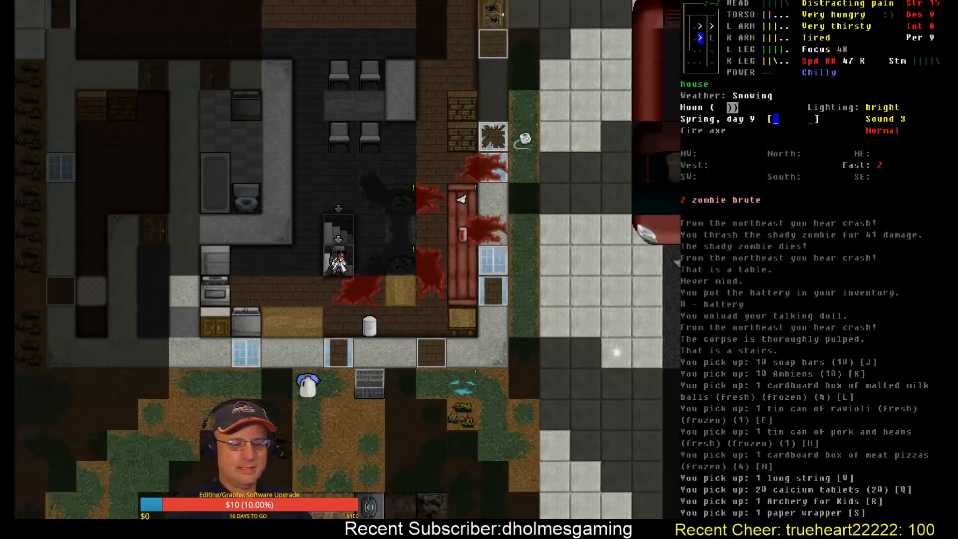
# Descend to the basement pile, pick up medicines, cash cards and lockpick, then eat the cooked beans
pyautogui.press('>')
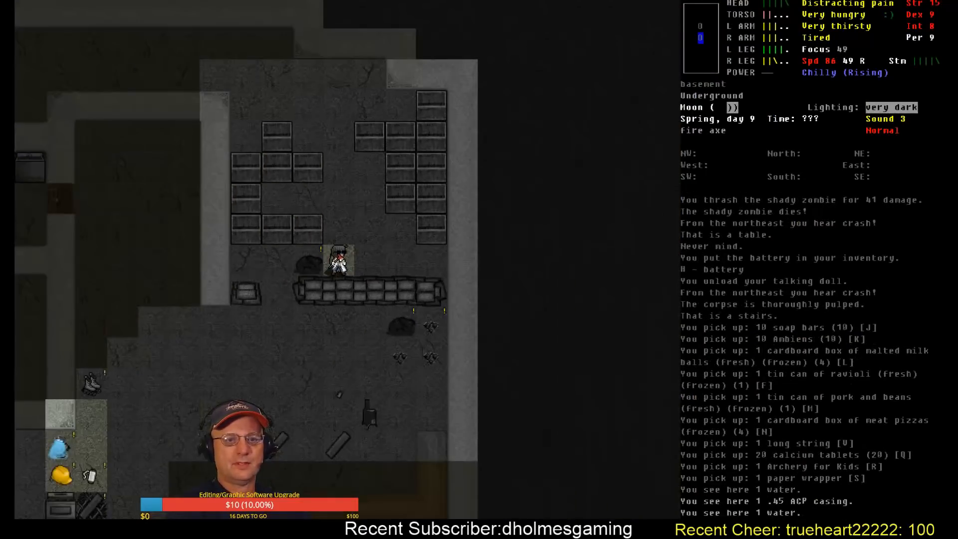
pyautogui.press('D')
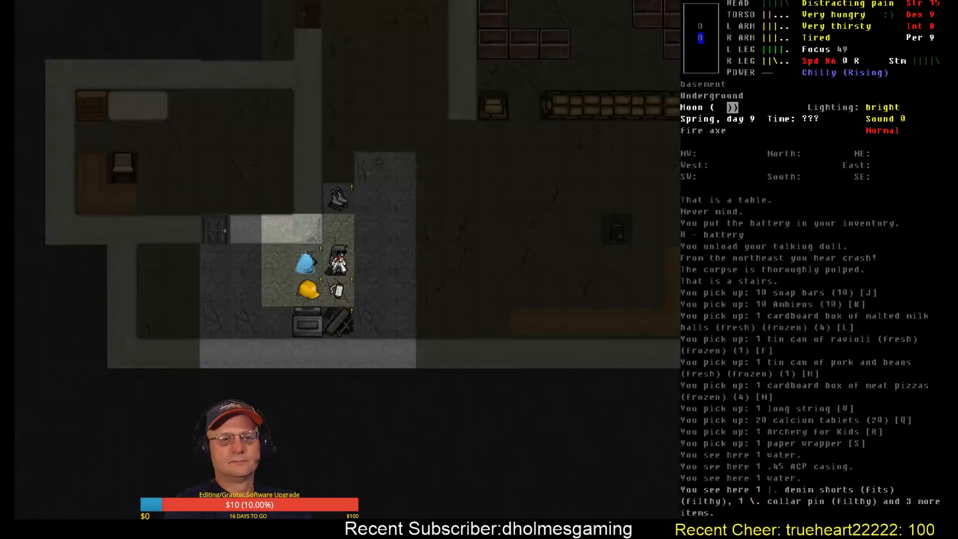
pyautogui.press('d')
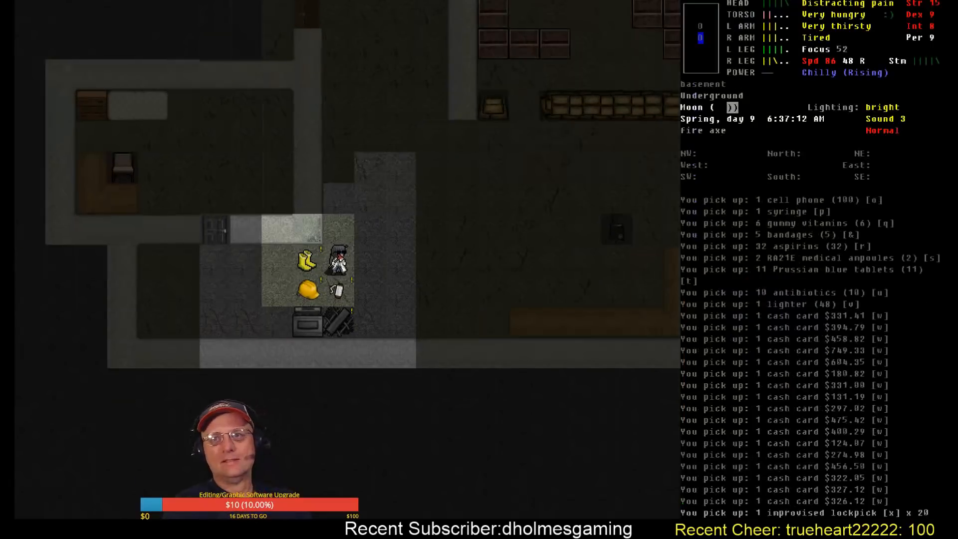
pyautogui.press('E')
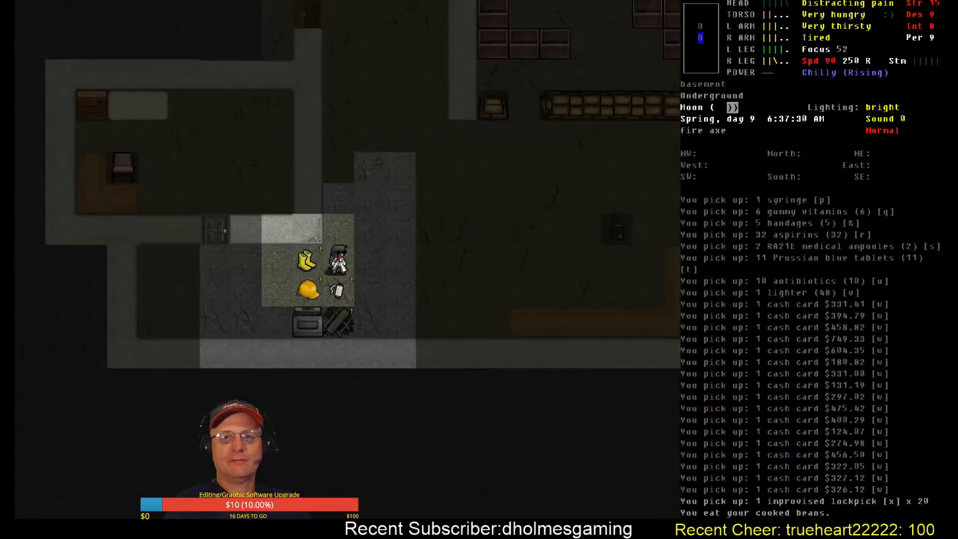
# Eat the rhubarb pieces from the Consume menu
pyautogui.press('E')
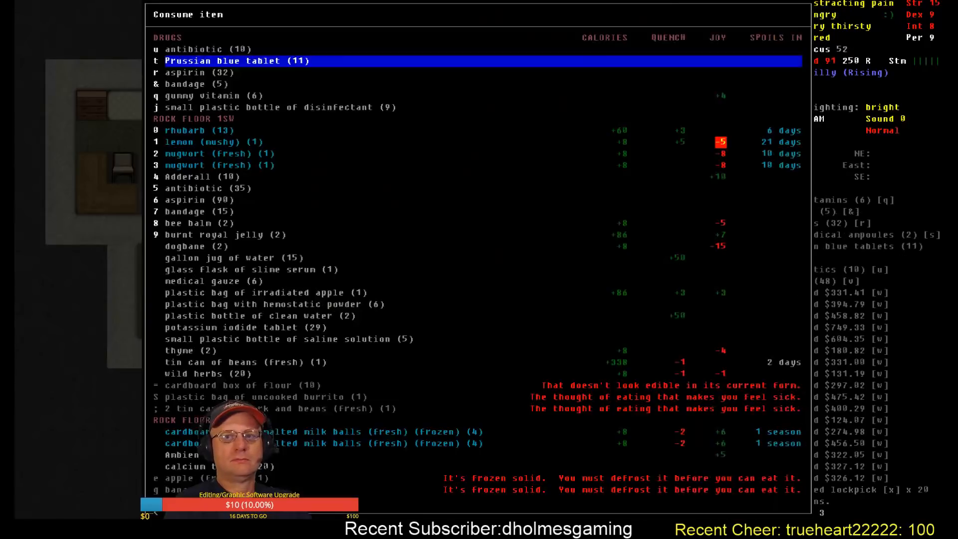
pyautogui.press('Down')
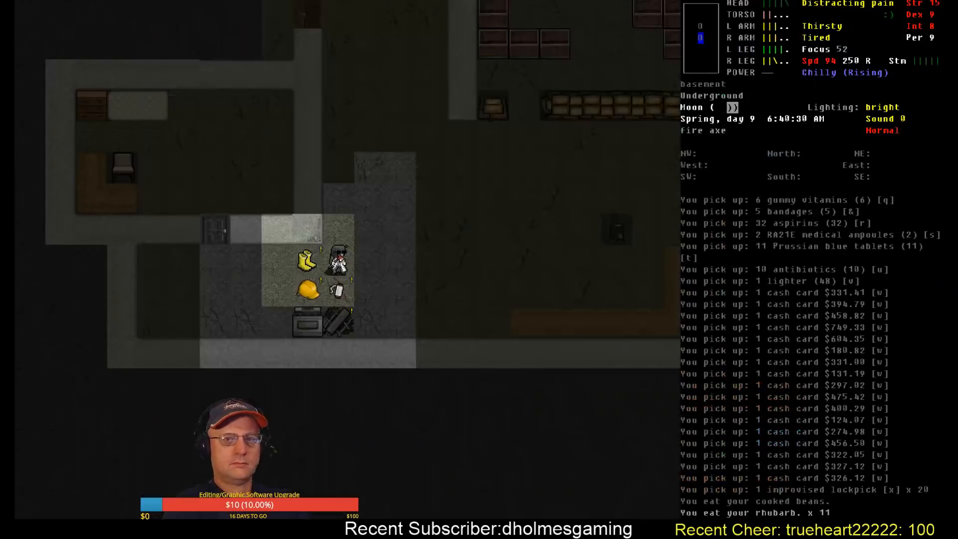
pyautogui.press('E')
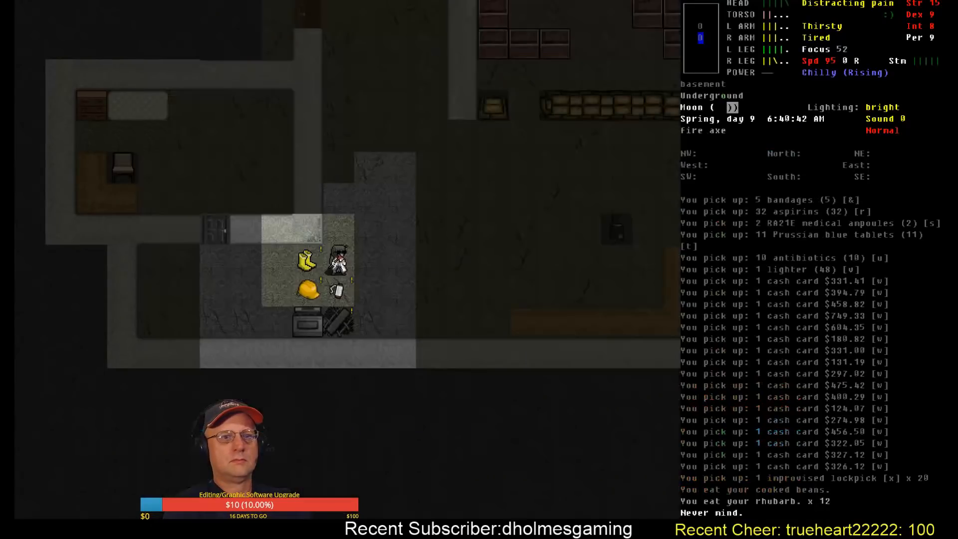
pyautogui.press('E')
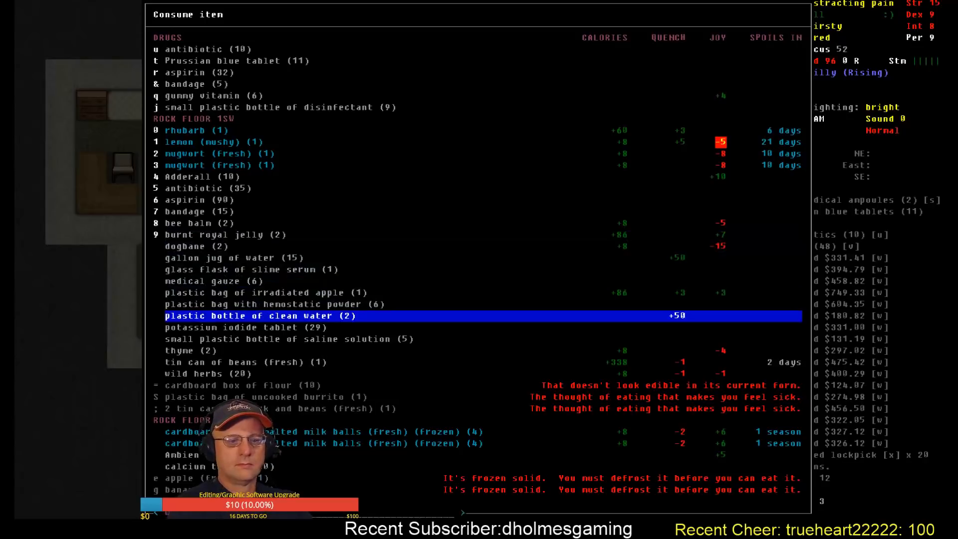
# Craft clean water into the gallon jug and drink it until Slaked
pyautogui.write('water')
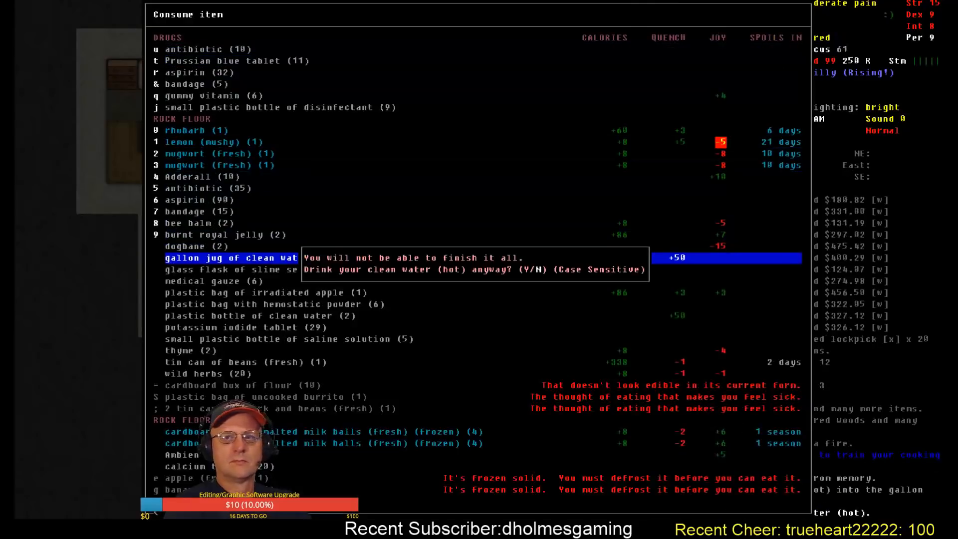
pyautogui.press('y')
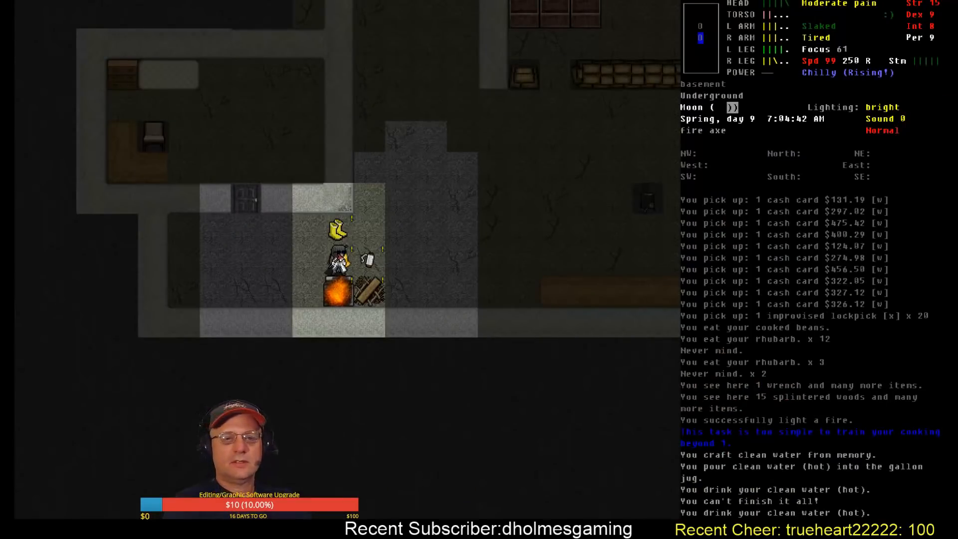
# Take antibiotics and aspirin, then eat the cooked vegetables and fruit until Full
pyautogui.press('E')
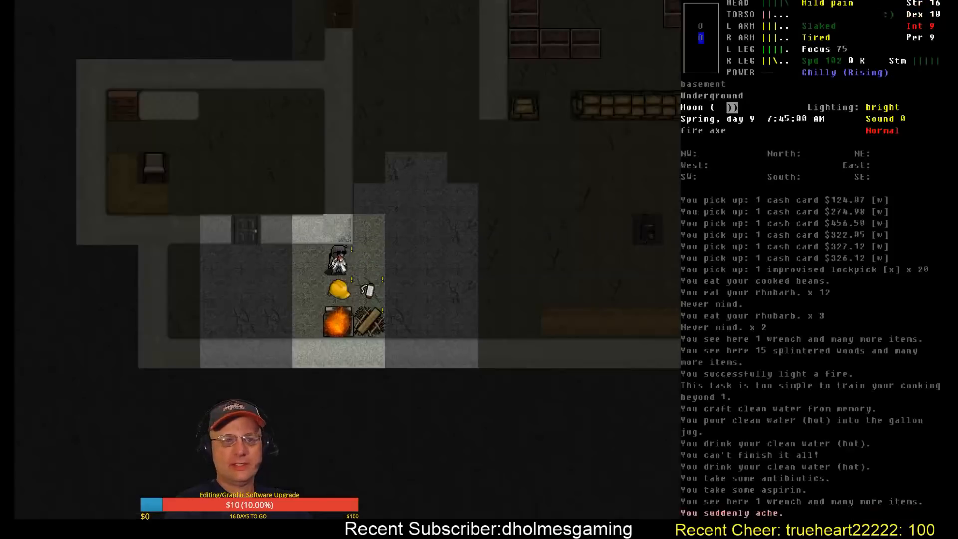
pyautogui.press('E')
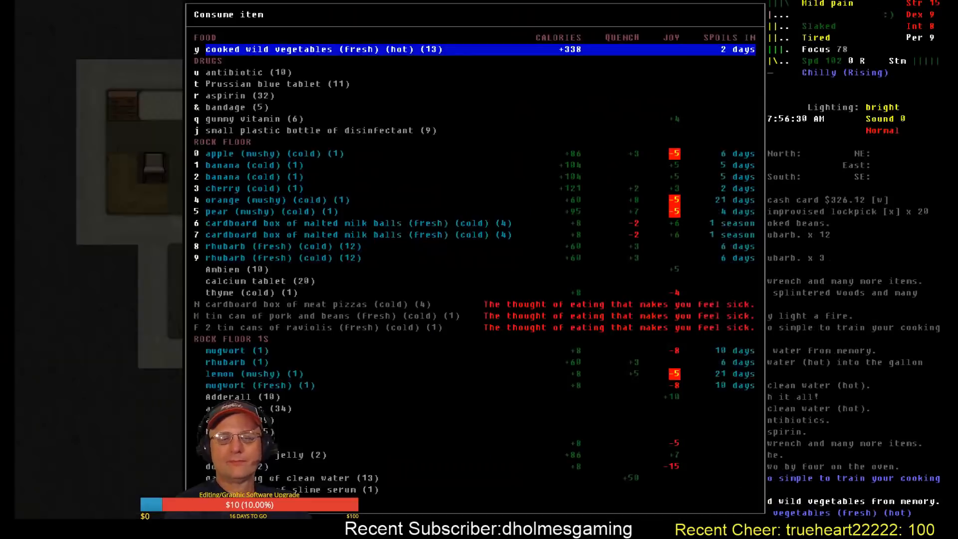
pyautogui.press('down')
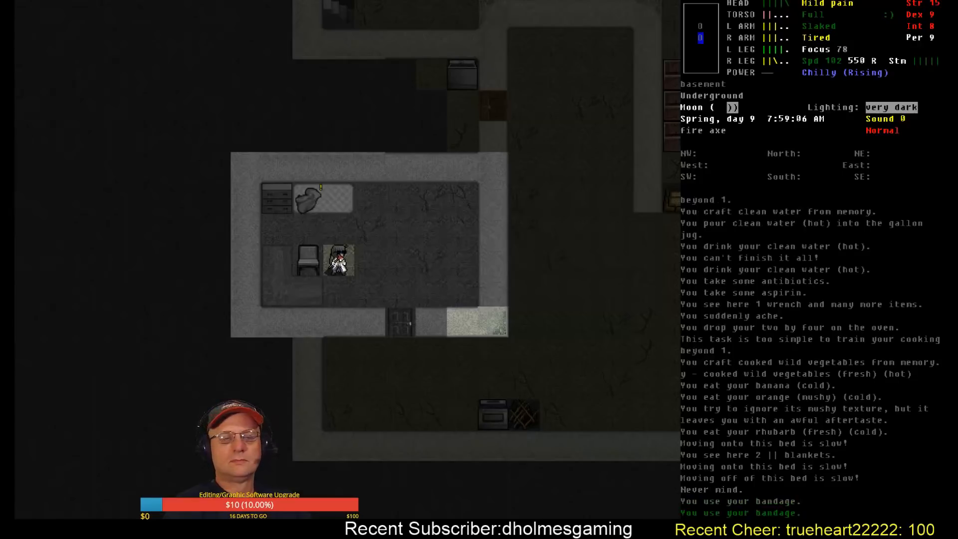
# Check inventory, then eat rhubarb and cooked wild vegetables and drink clean water
pyautogui.press('i')
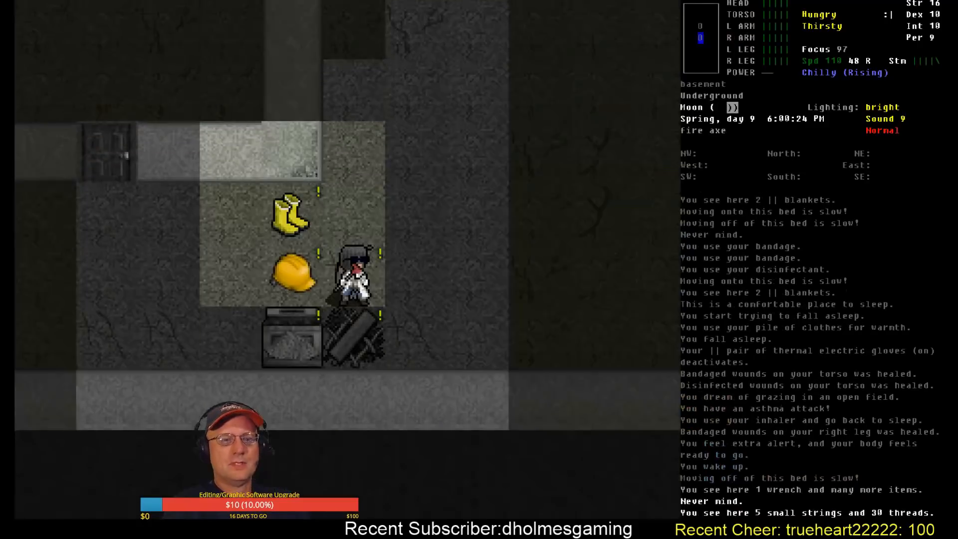
pyautogui.press('E')
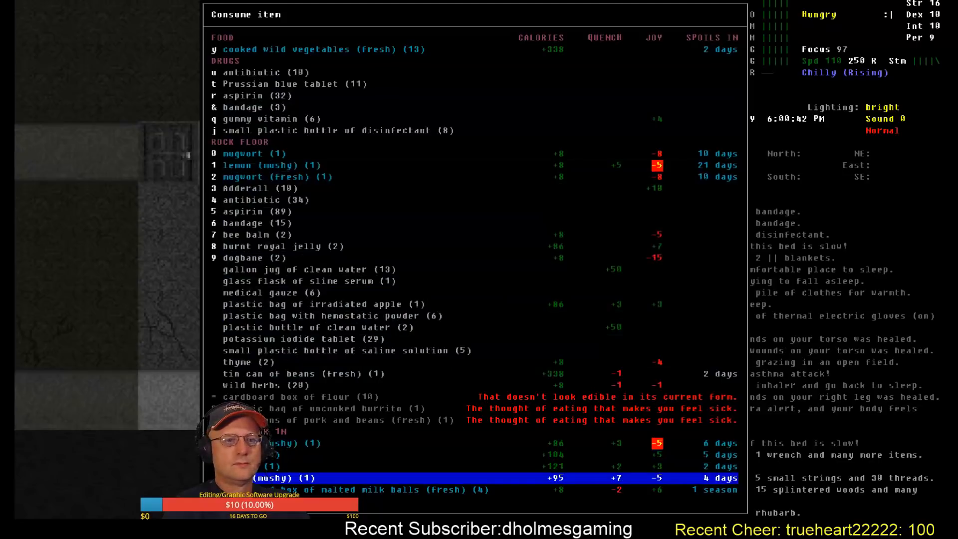
pyautogui.press('Down')
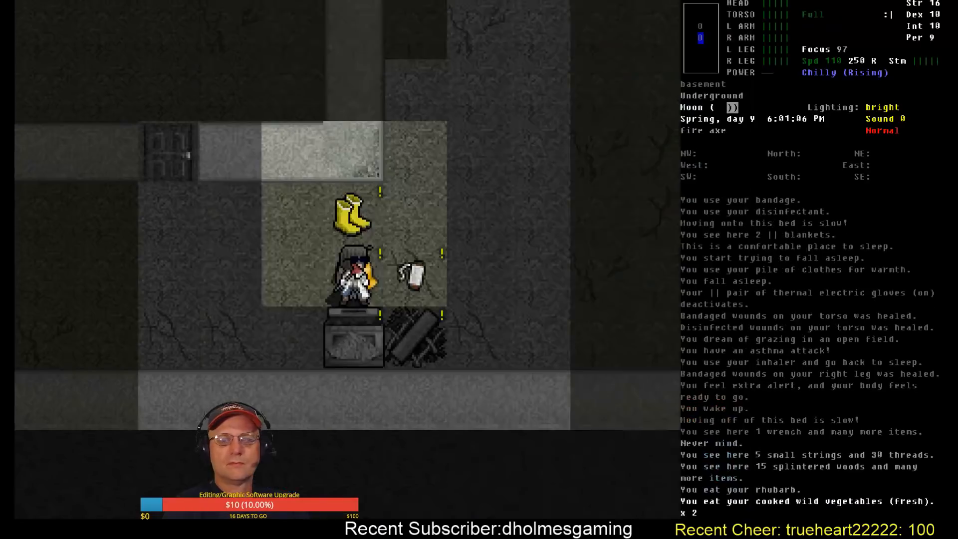
pyautogui.press('E')
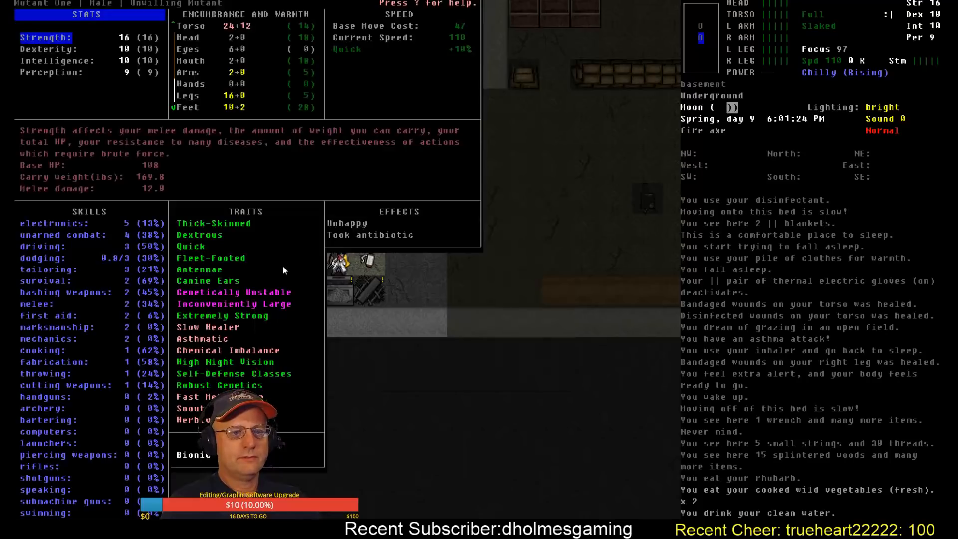
pyautogui.moveTo(292, 335)
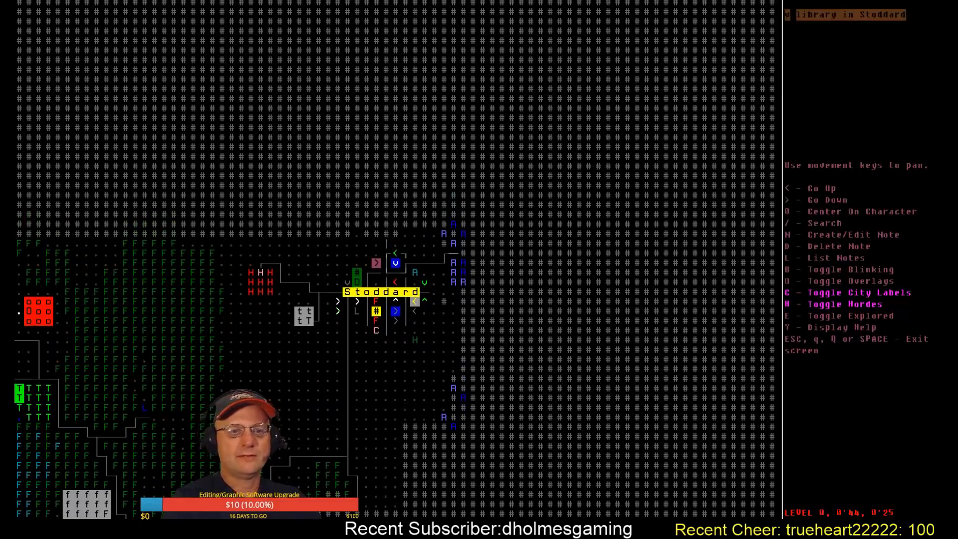
pyautogui.moveTo(333, 249)
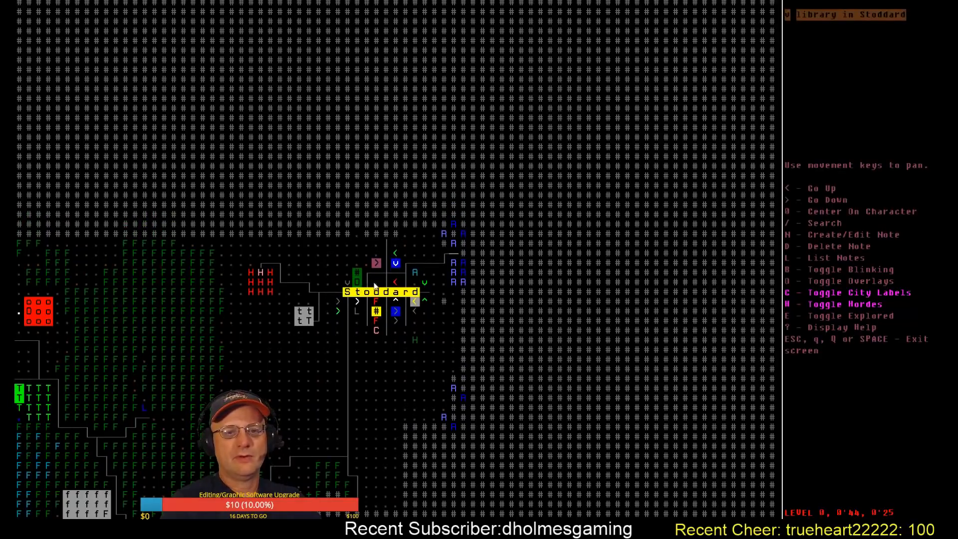
pyautogui.moveTo(486, 286)
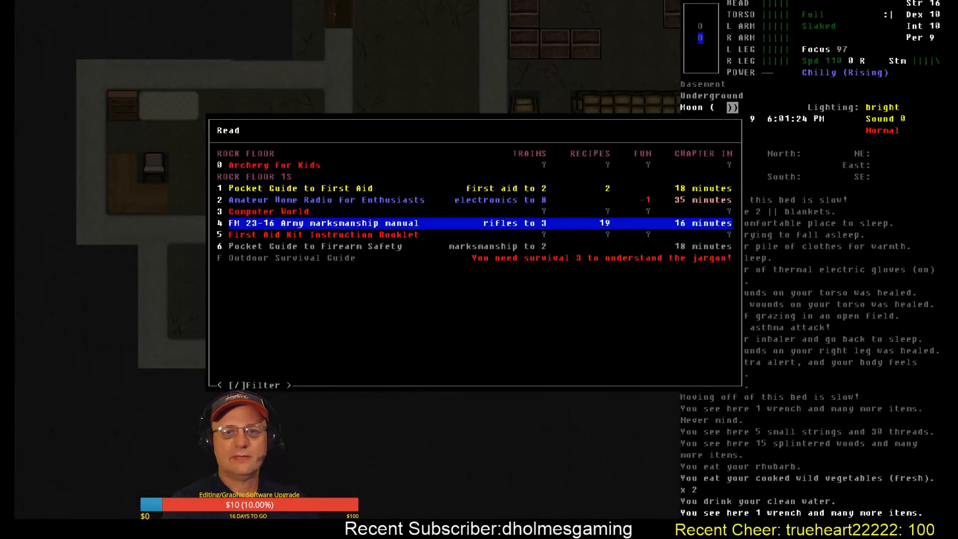
# Read the FM 23-16 marksmanship manual and Computer World until computers reaches 1, then drop them
pyautogui.click(322, 223)
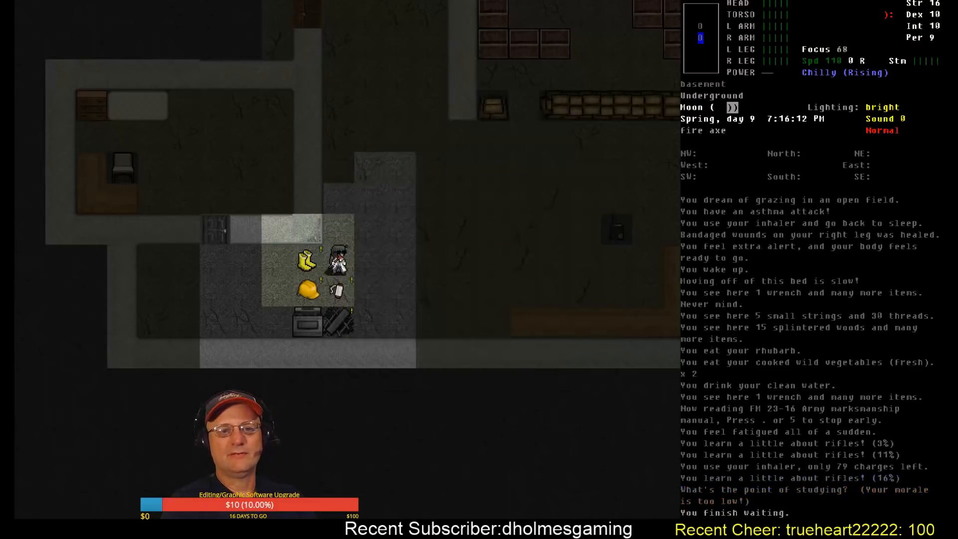
pyautogui.press('r')
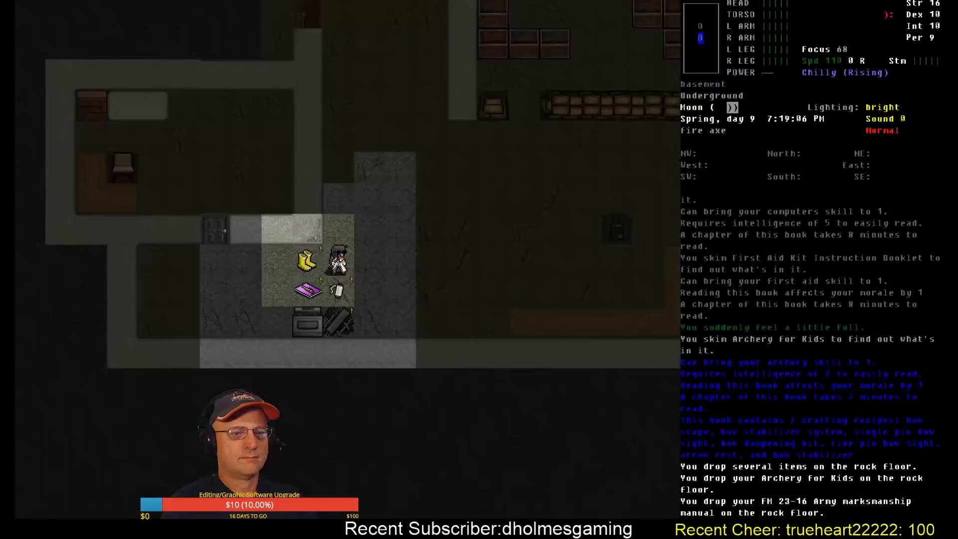
pyautogui.press('r')
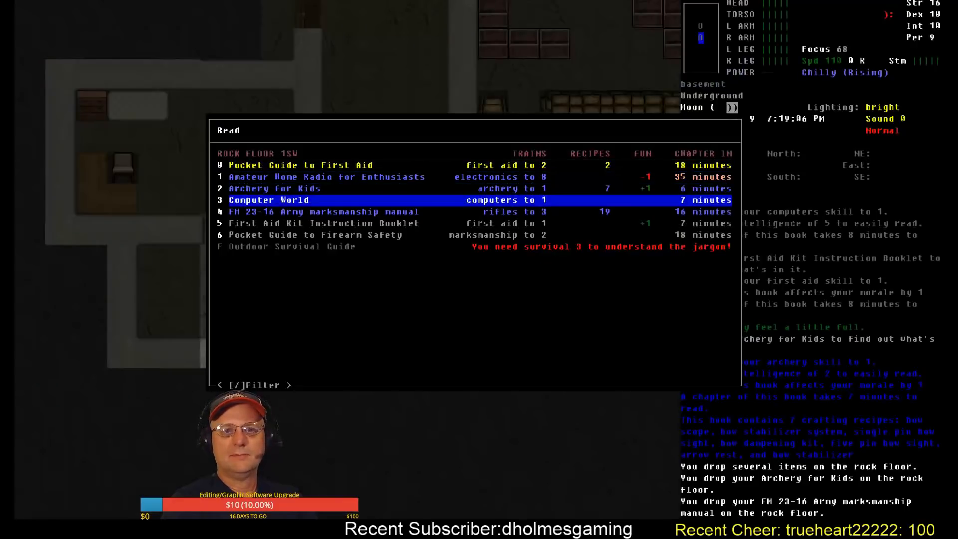
pyautogui.click(268, 200)
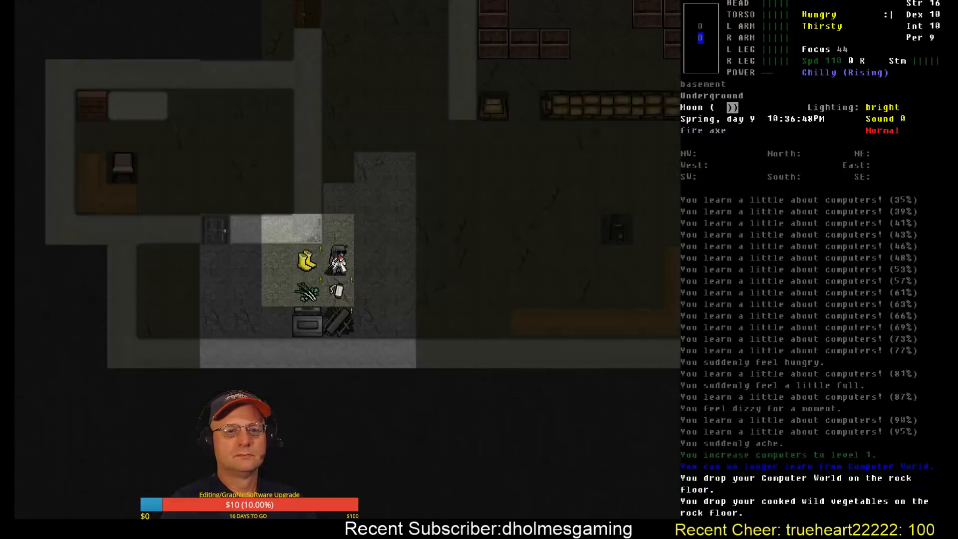
# Review consumables and inventory before crafting
pyautogui.press('E')
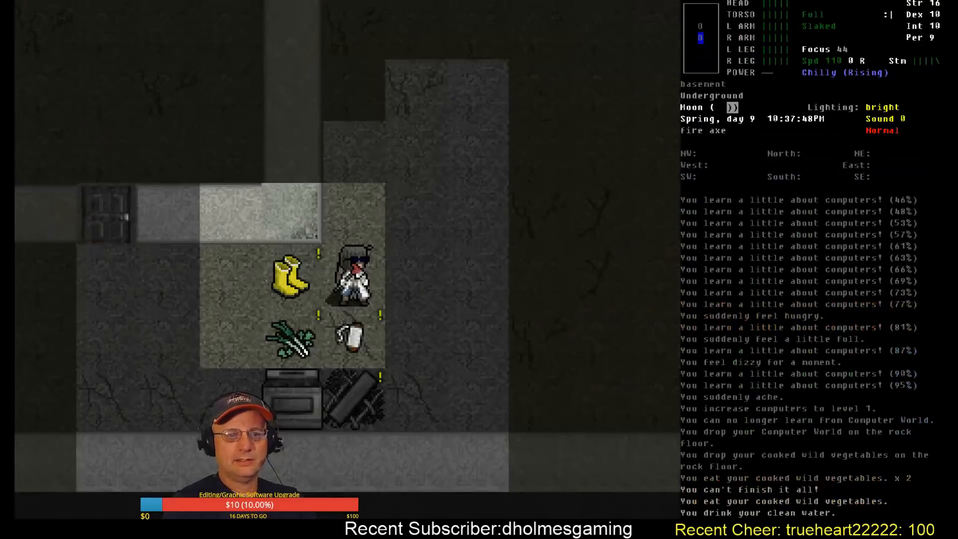
pyautogui.press('i')
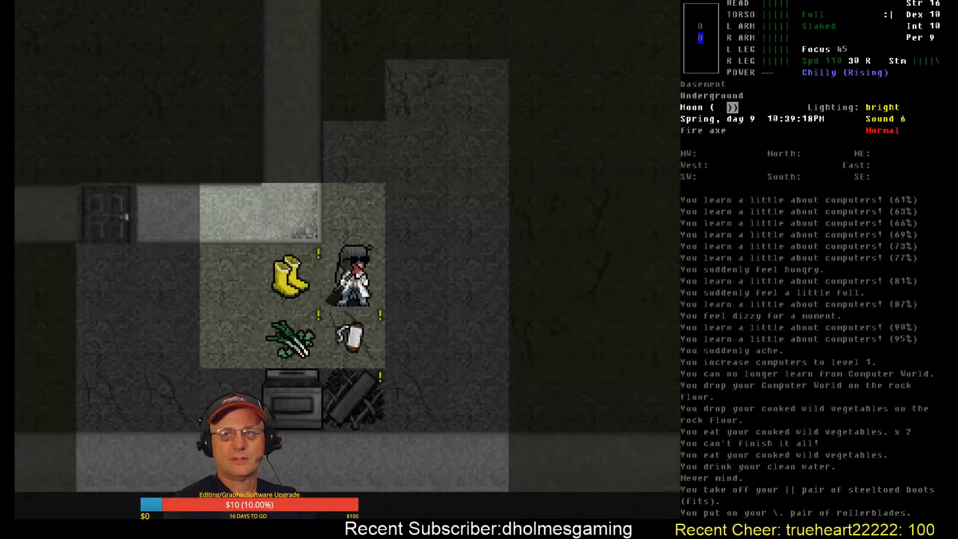
pyautogui.press('i')
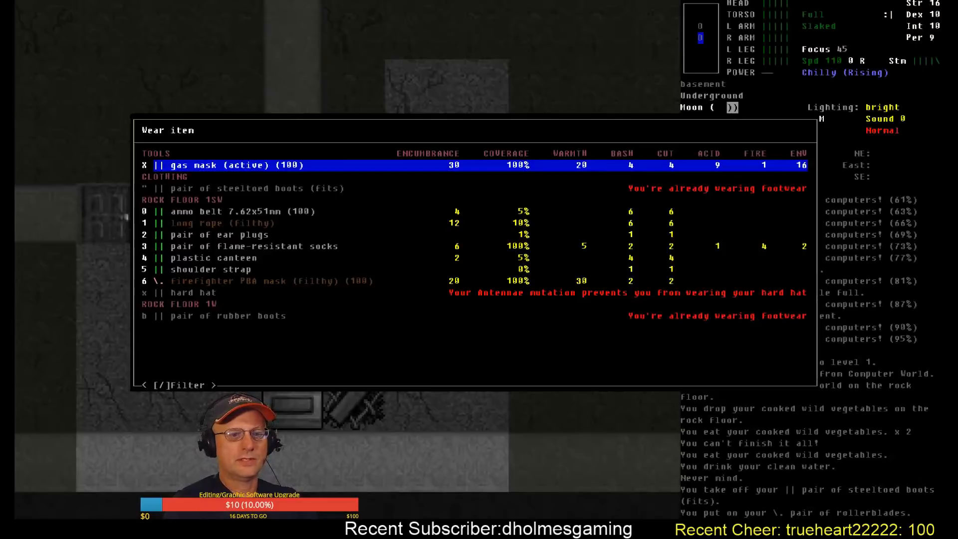
pyautogui.press('Escape')
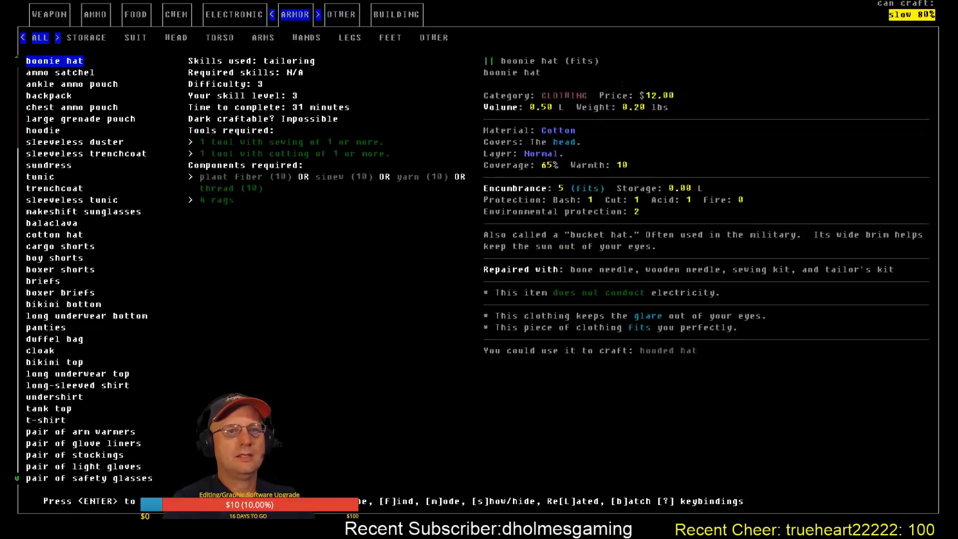
# Craft the trenchcoat from memory, wear it and check torso encumbrance on the character sheet
pyautogui.click(136, 37)
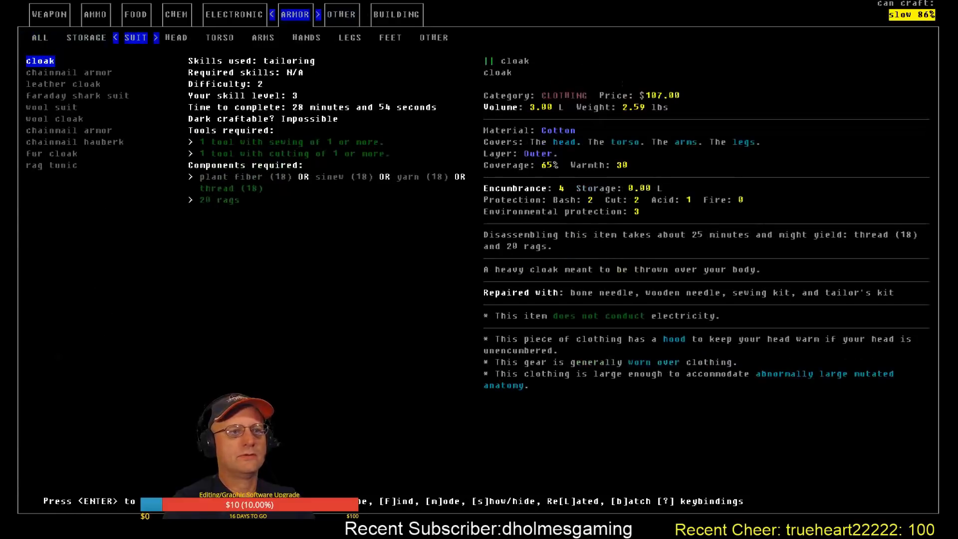
pyautogui.click(219, 38)
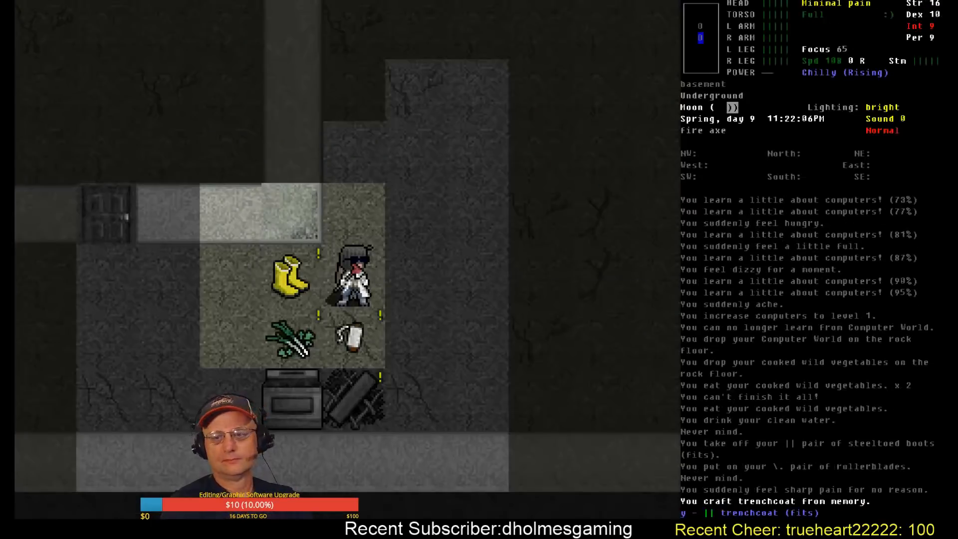
pyautogui.press('W')
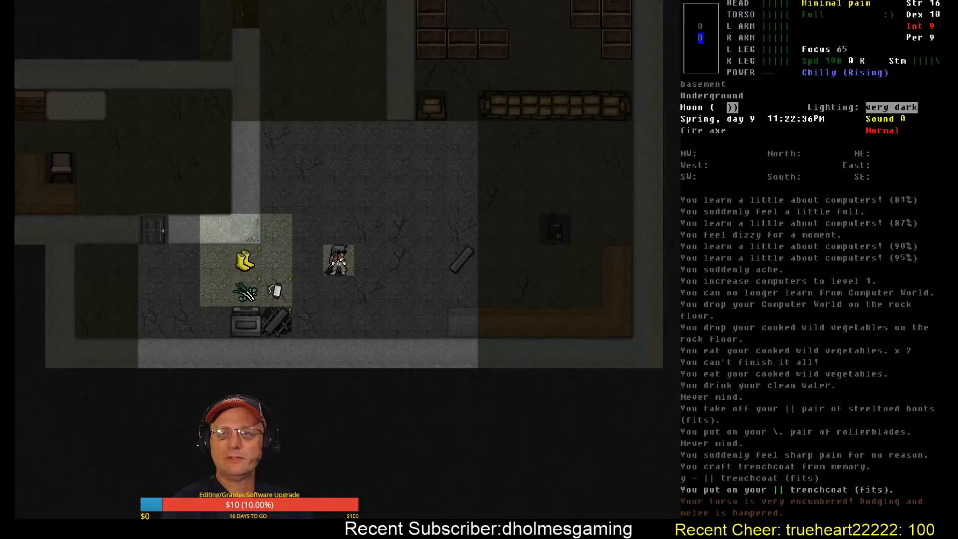
pyautogui.press('@')
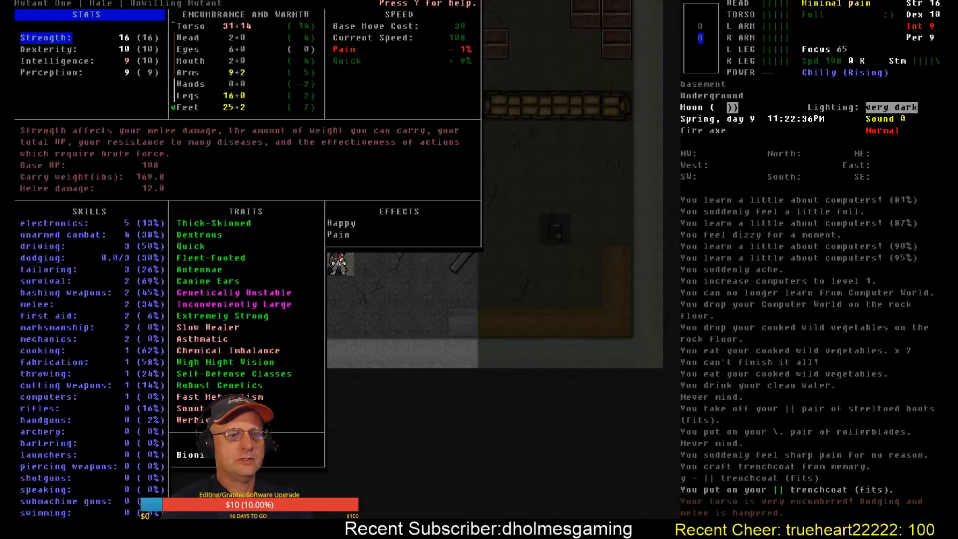
pyautogui.press('Escape')
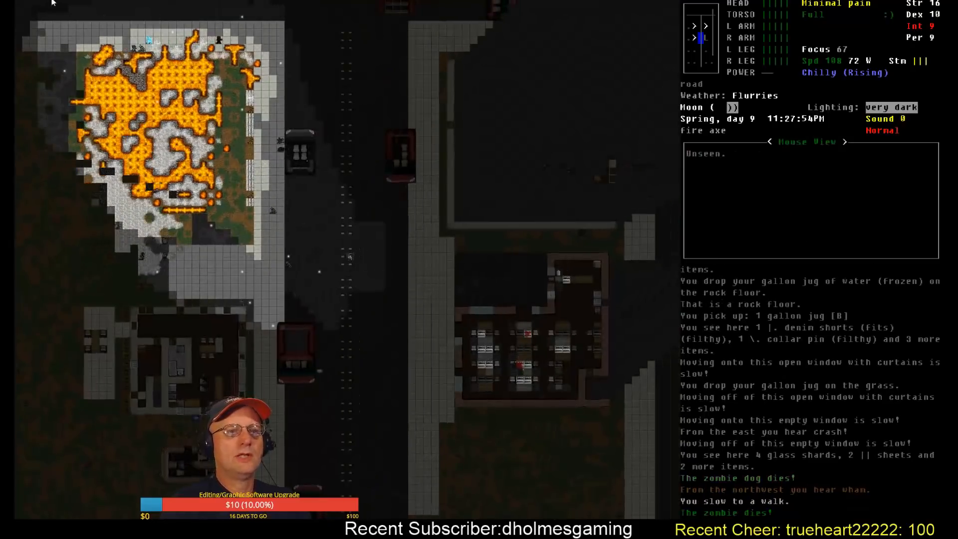
pyautogui.moveTo(176, 103)
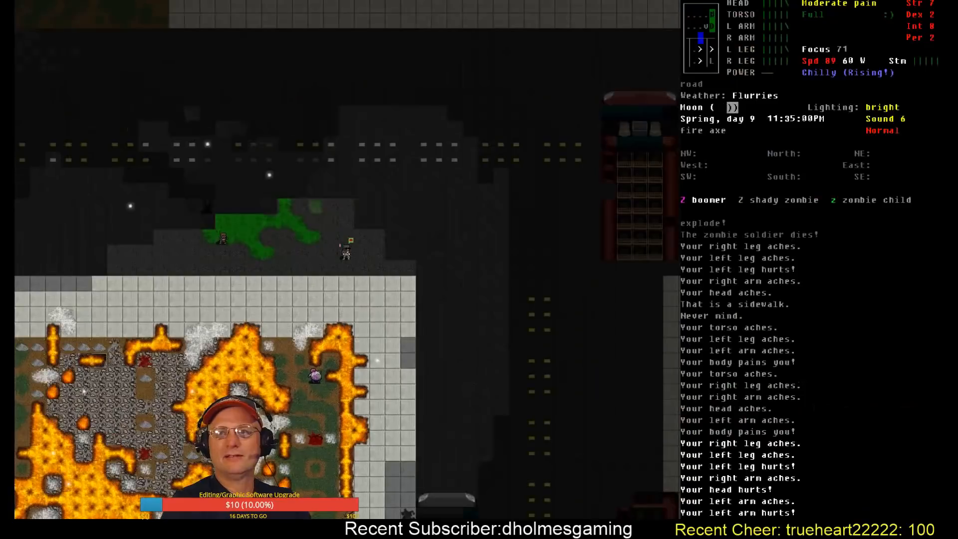
# Check the character sheet after the zombie soldier fight, then move to the sidewalk
pyautogui.press('@')
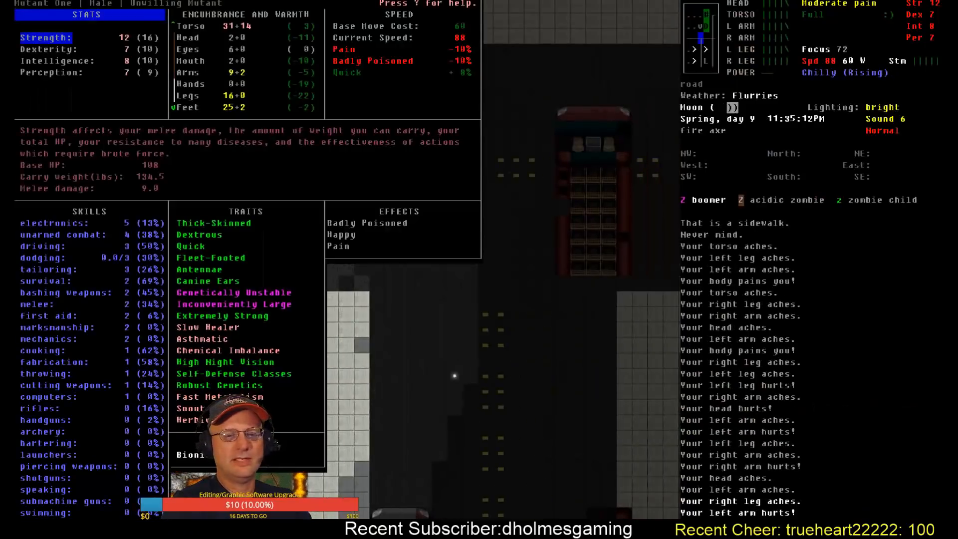
pyautogui.press('Escape')
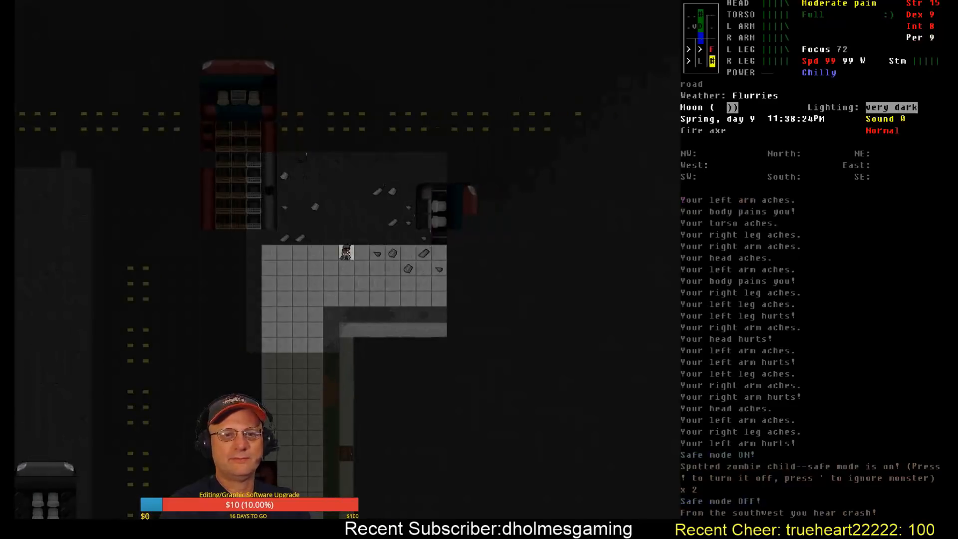
# Take aspirin, then pick up the flashlight and filthy backpack by the shrieker corpse
pyautogui.press('@')
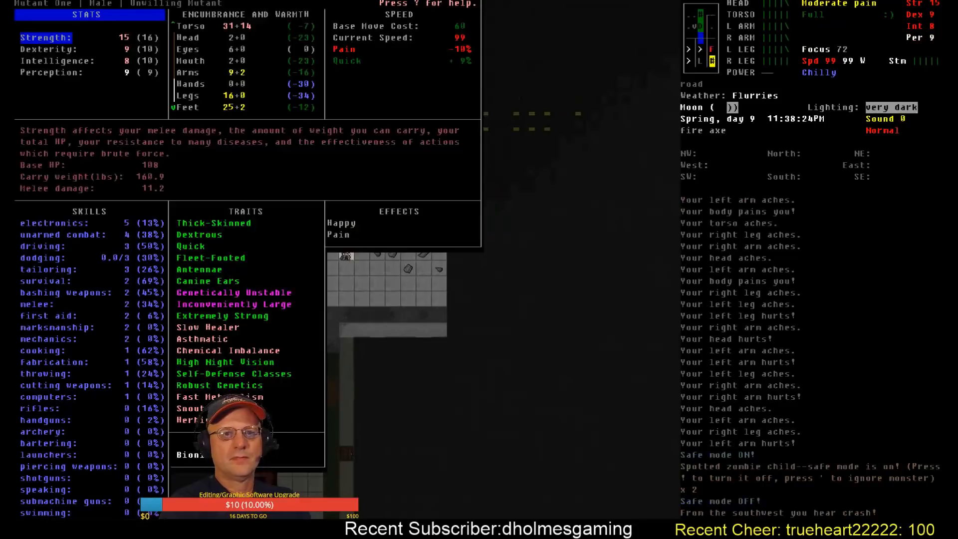
pyautogui.press('E')
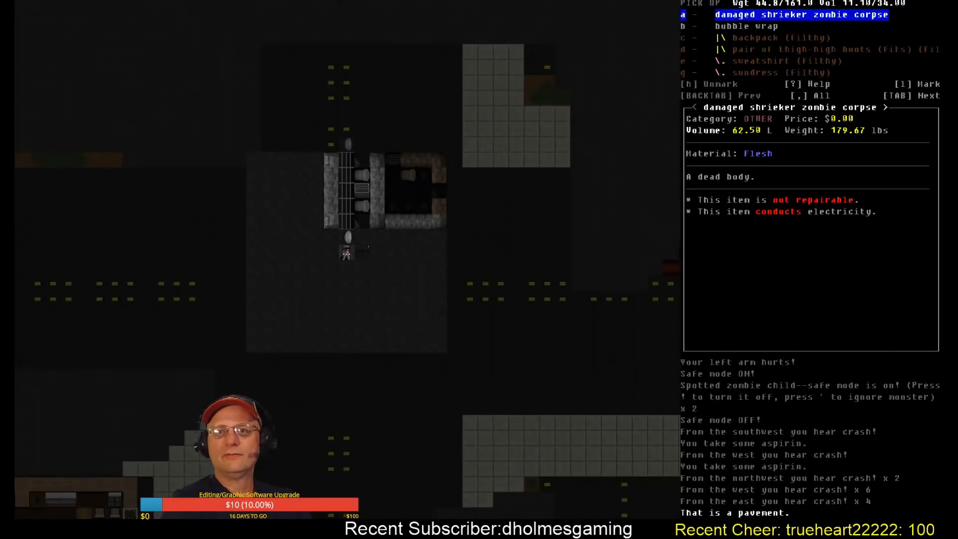
pyautogui.press('Escape')
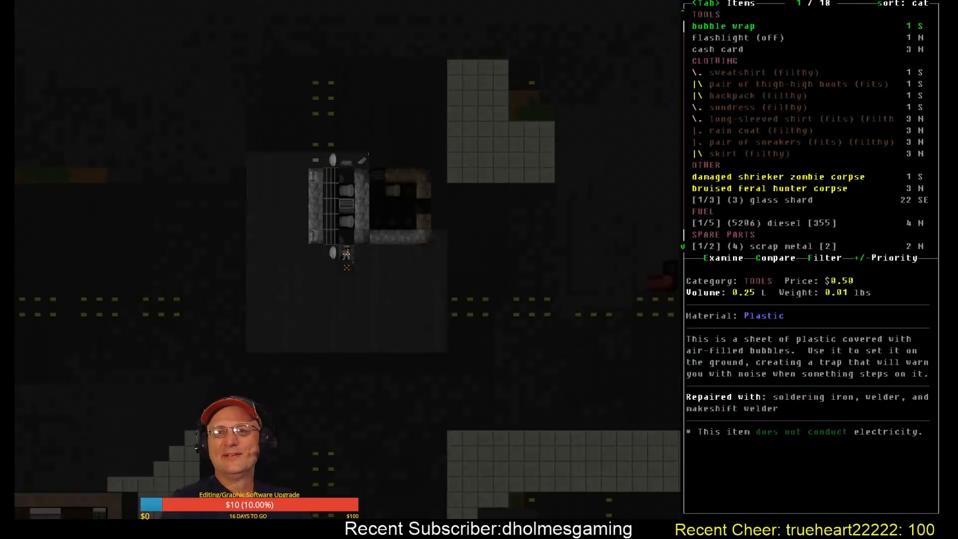
pyautogui.press('DOWN')
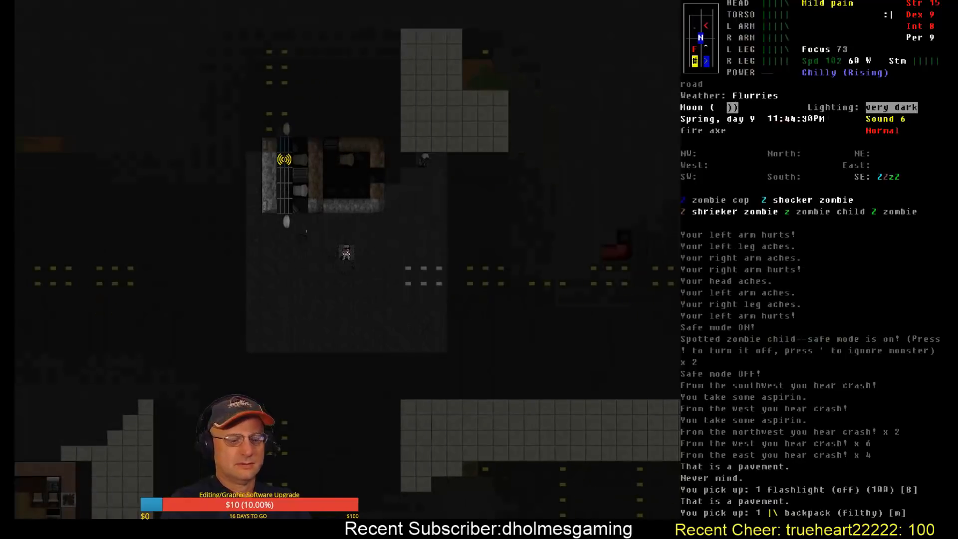
pyautogui.press('m')
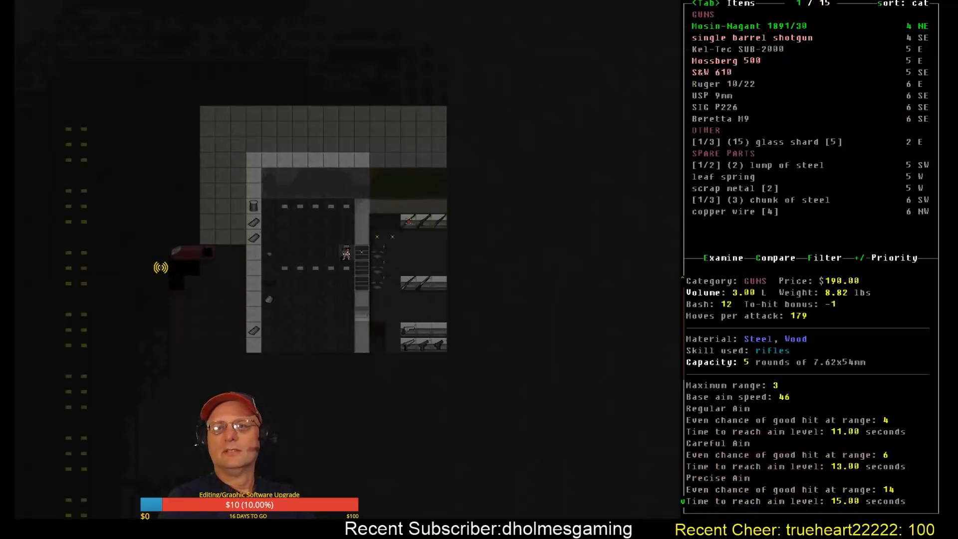
pyautogui.press('DOWN')
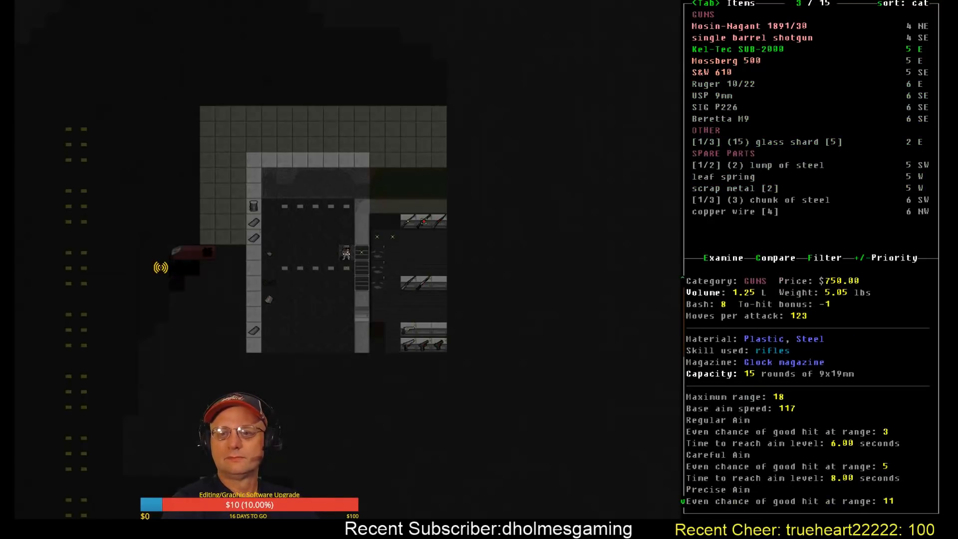
pyautogui.scroll(-3)
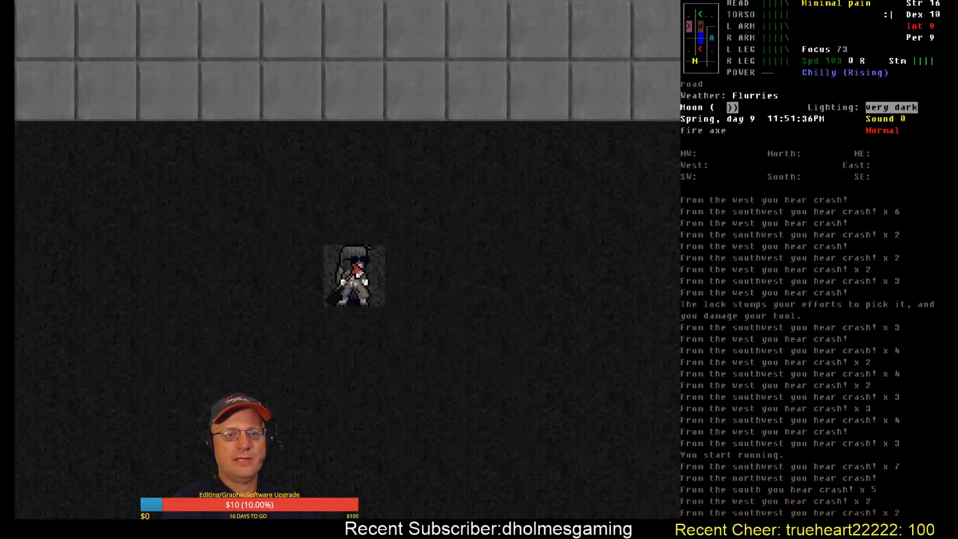
pyautogui.press('m')
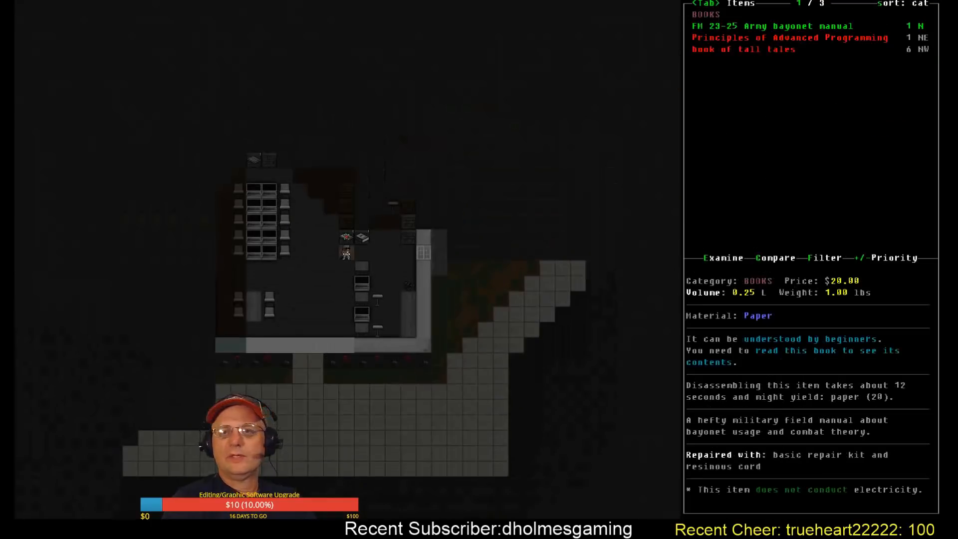
# Pick up Autobiography of a Mountain Man and Art and Science of Chemical Warfare, checking inventory
pyautogui.press('DOWN')
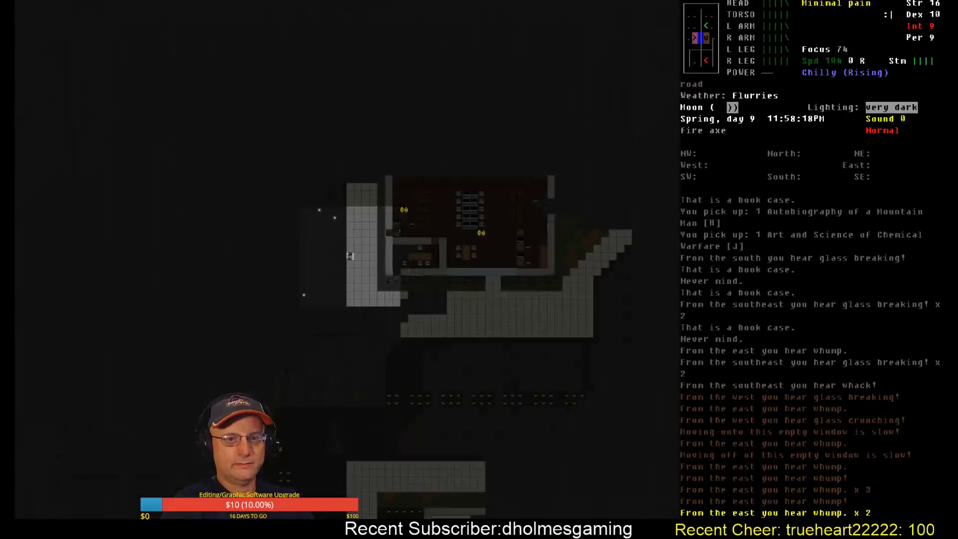
pyautogui.press('i')
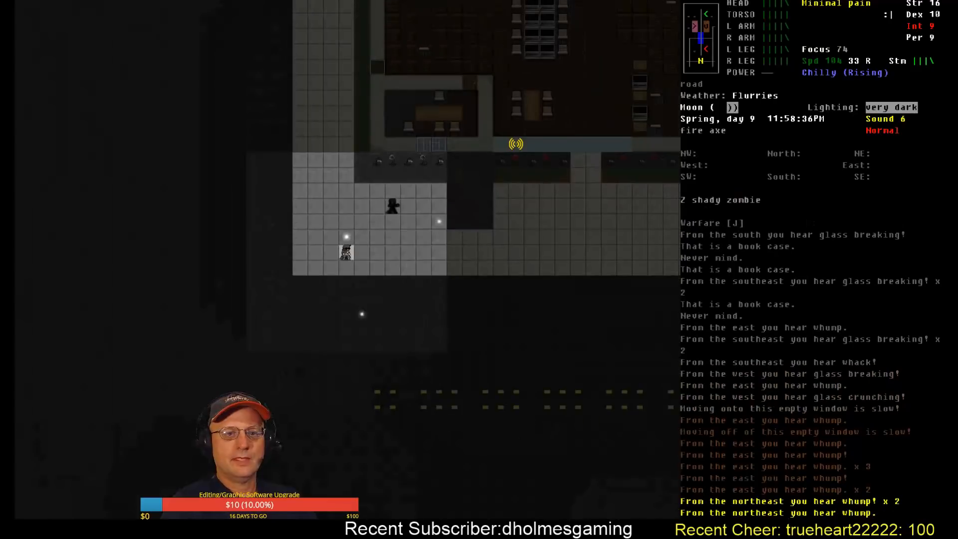
# Check the Stoddard overmap, reach the gun store and take 100 batteries and the S&W 22A
pyautogui.press('m')
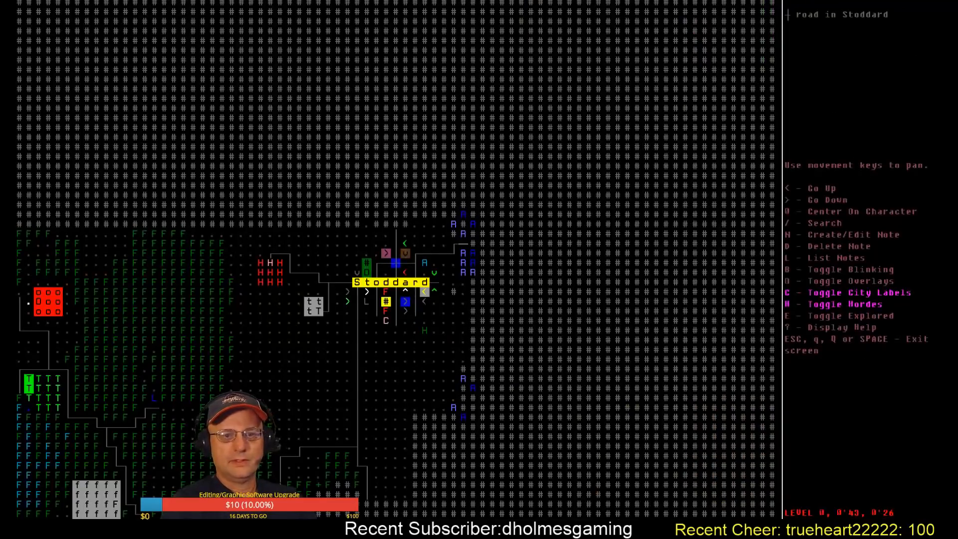
pyautogui.press('ESC')
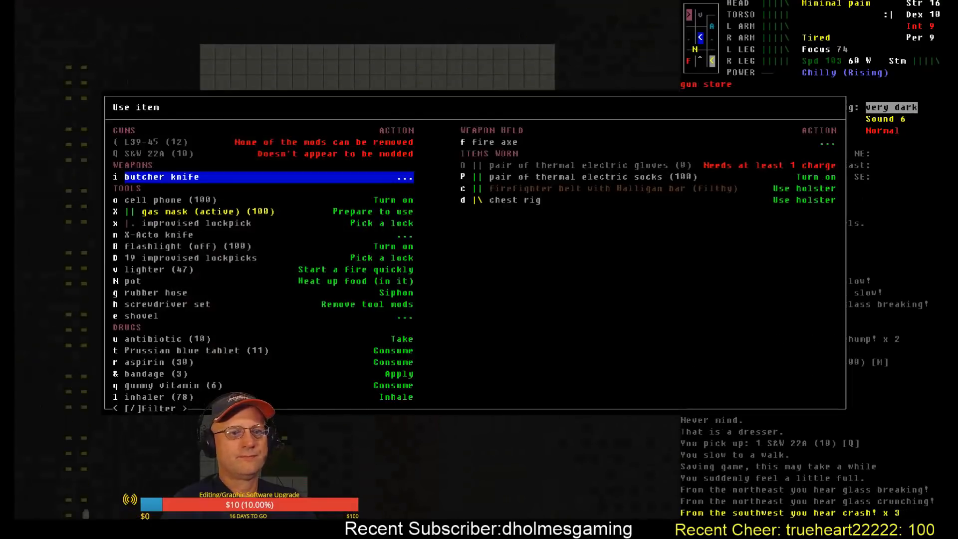
pyautogui.press('Escape')
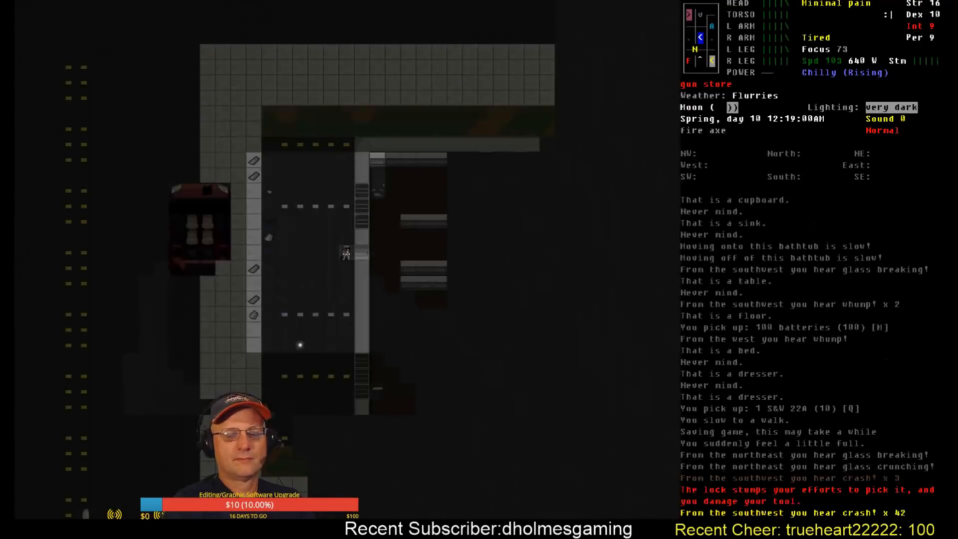
# Check inventory, walk to the house and confirm the batteries now total 200 after looting
pyautogui.press('i')
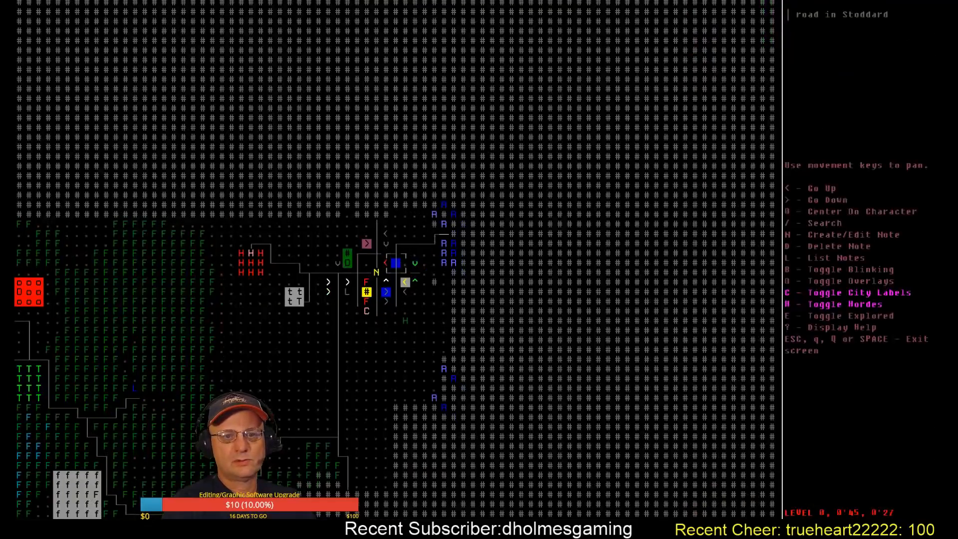
pyautogui.press('Escape')
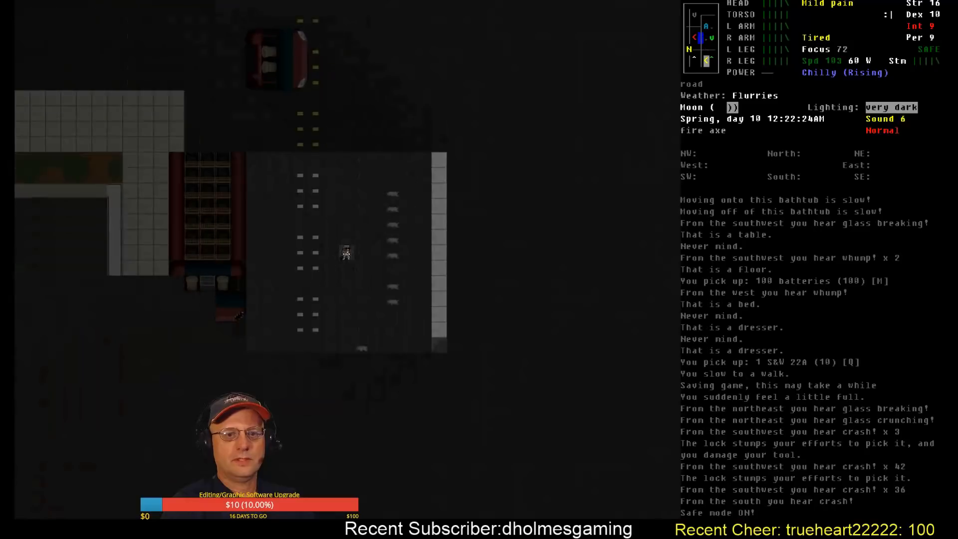
pyautogui.press('k')
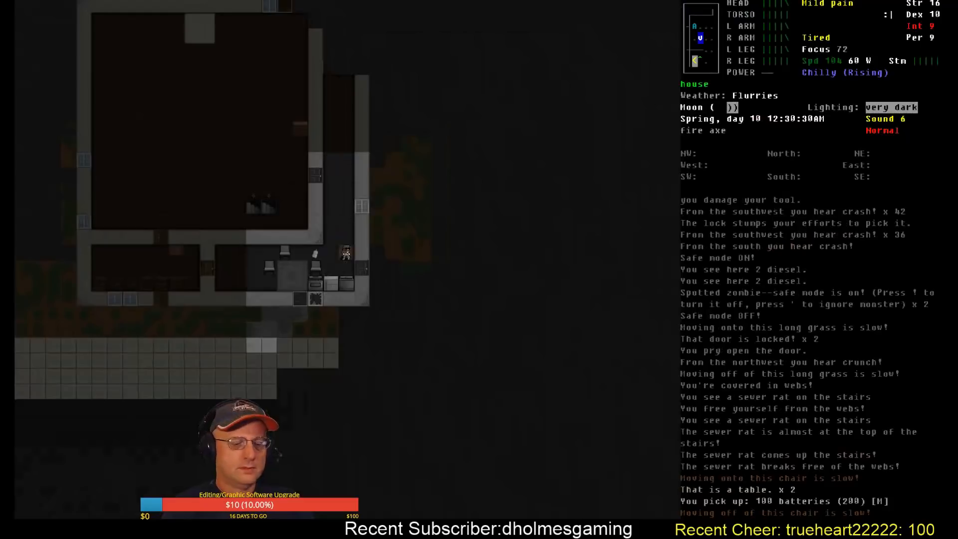
pyautogui.press('i')
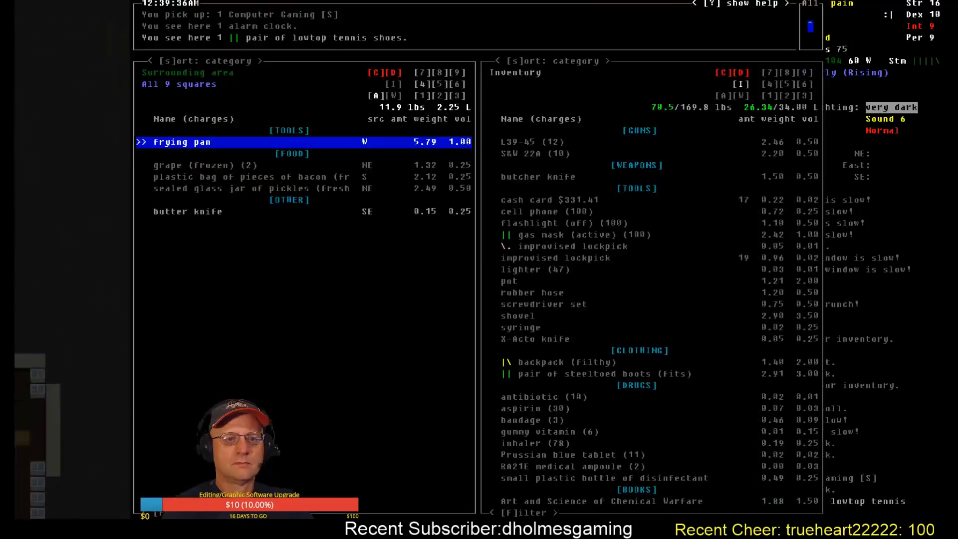
# Examine the Crafty Crafter's Quarterly in inventory, then leave the Stoddard overmap for the local night view
pyautogui.press('DOWN')
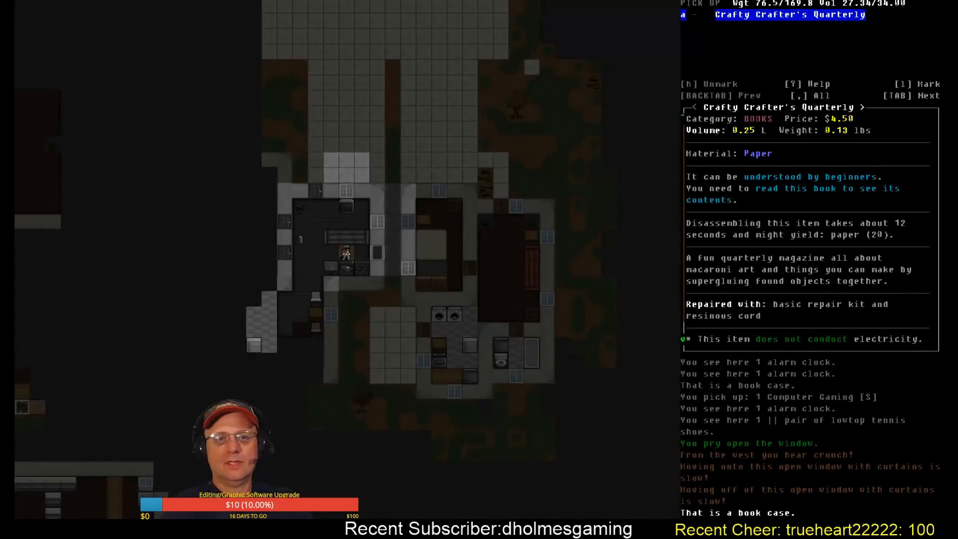
pyautogui.press('i')
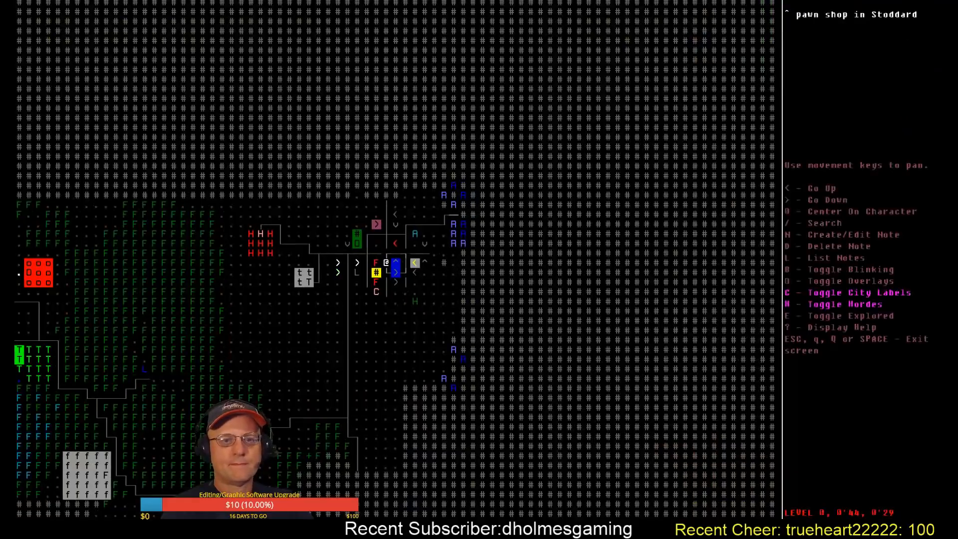
pyautogui.press('Escape')
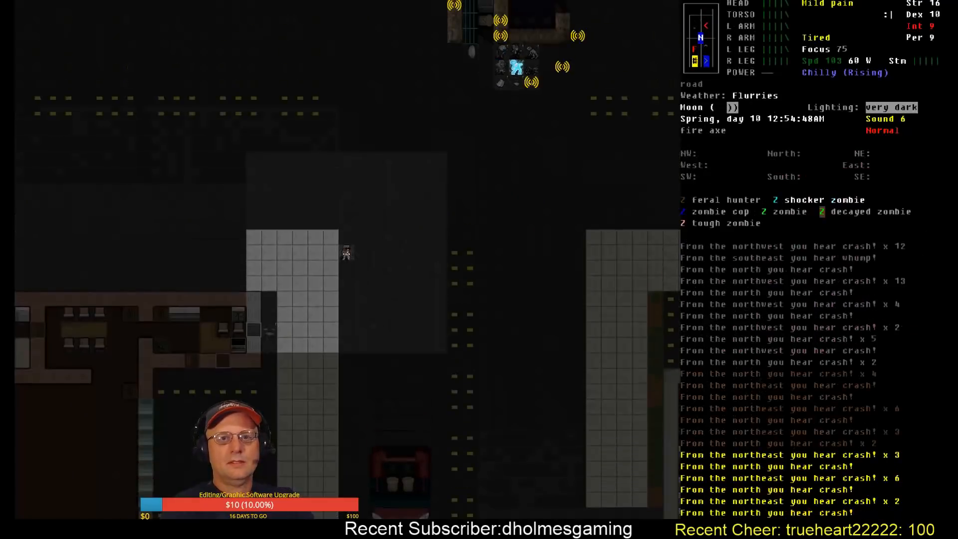